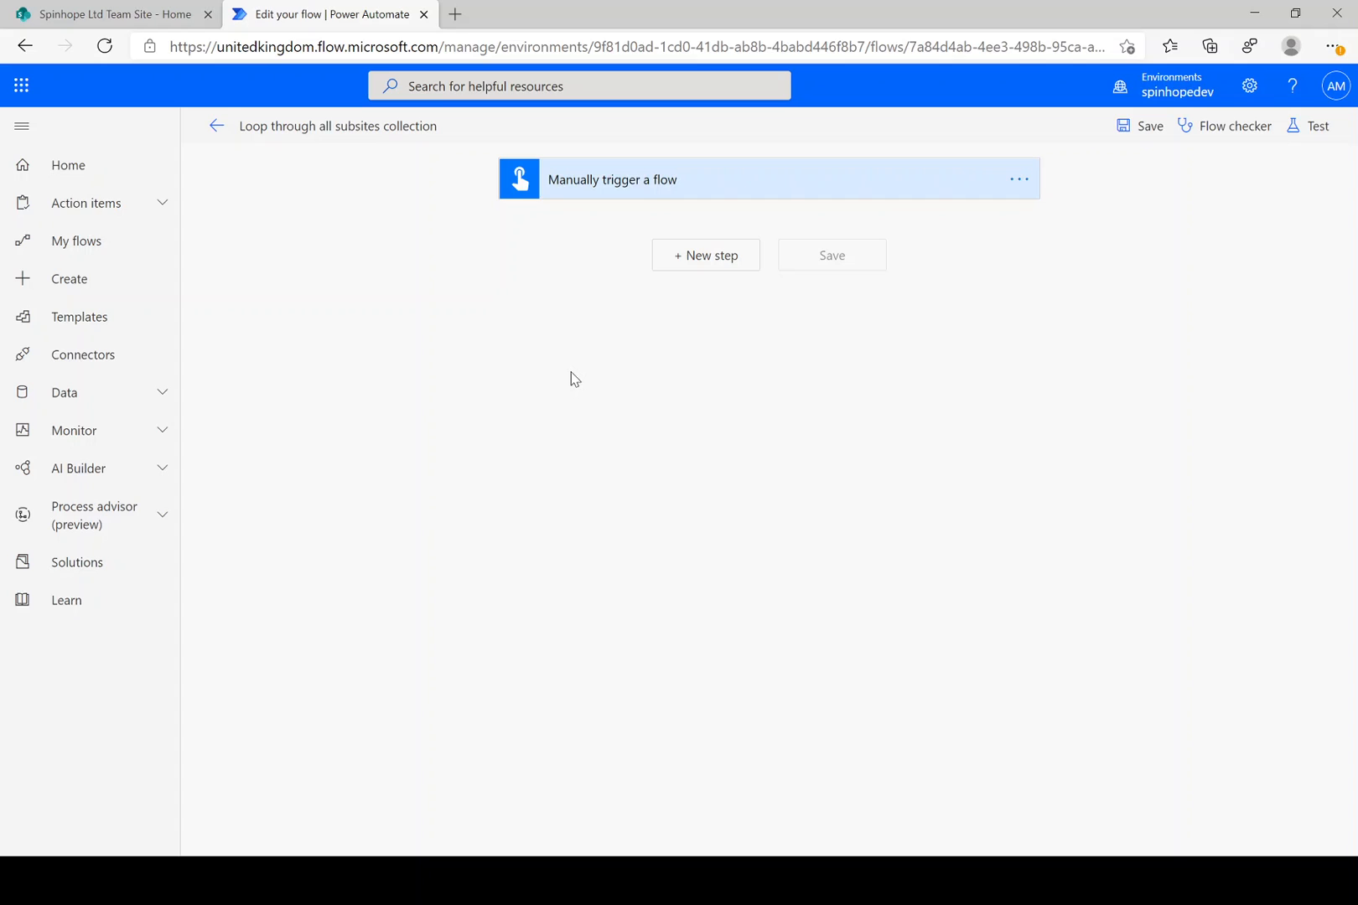
mouse_move(4, 7)
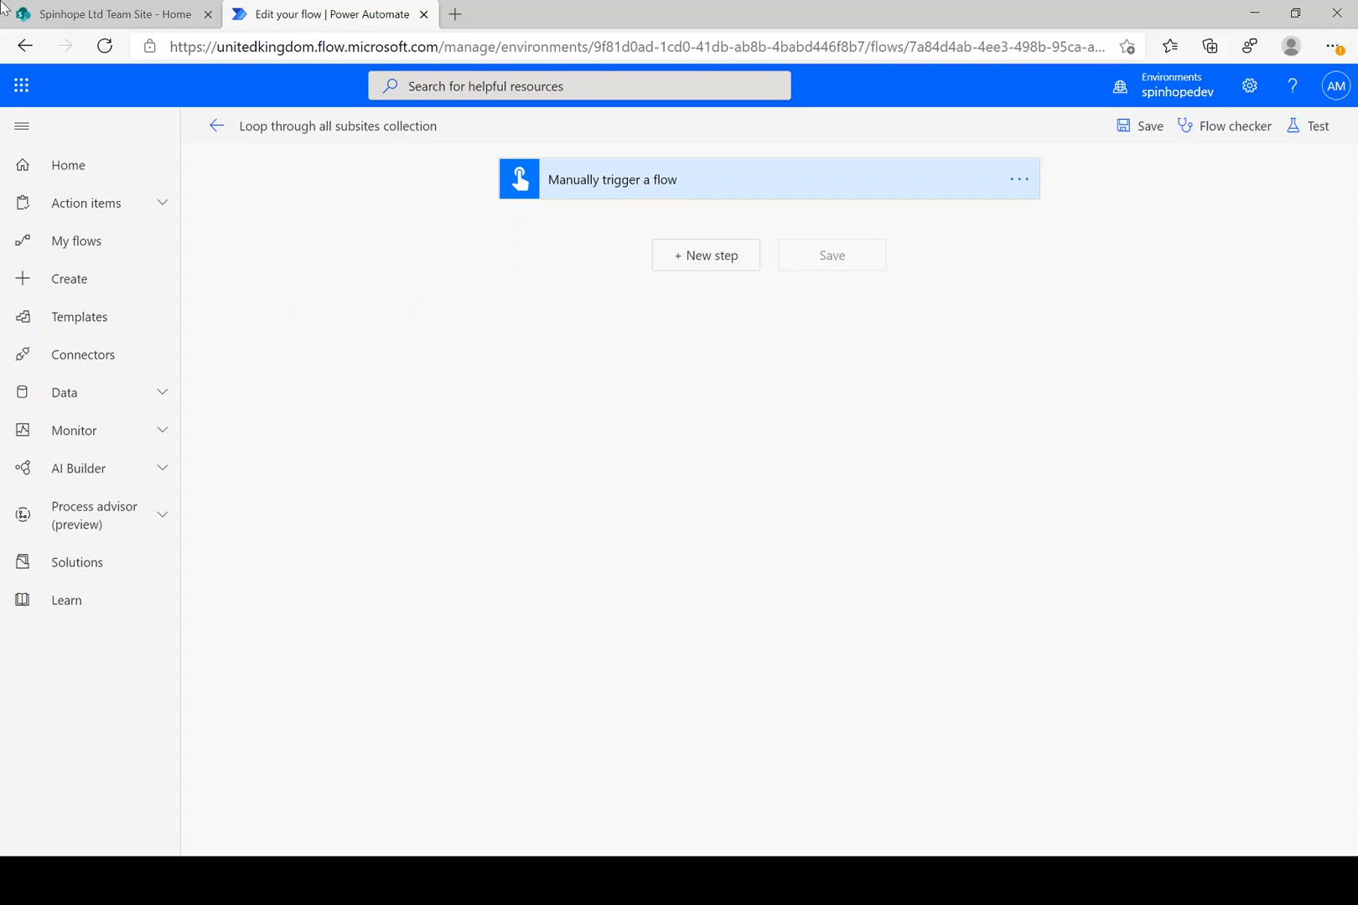
- Switch to the Spinhope Ltd Team Site tab and select its web address
click(119, 14)
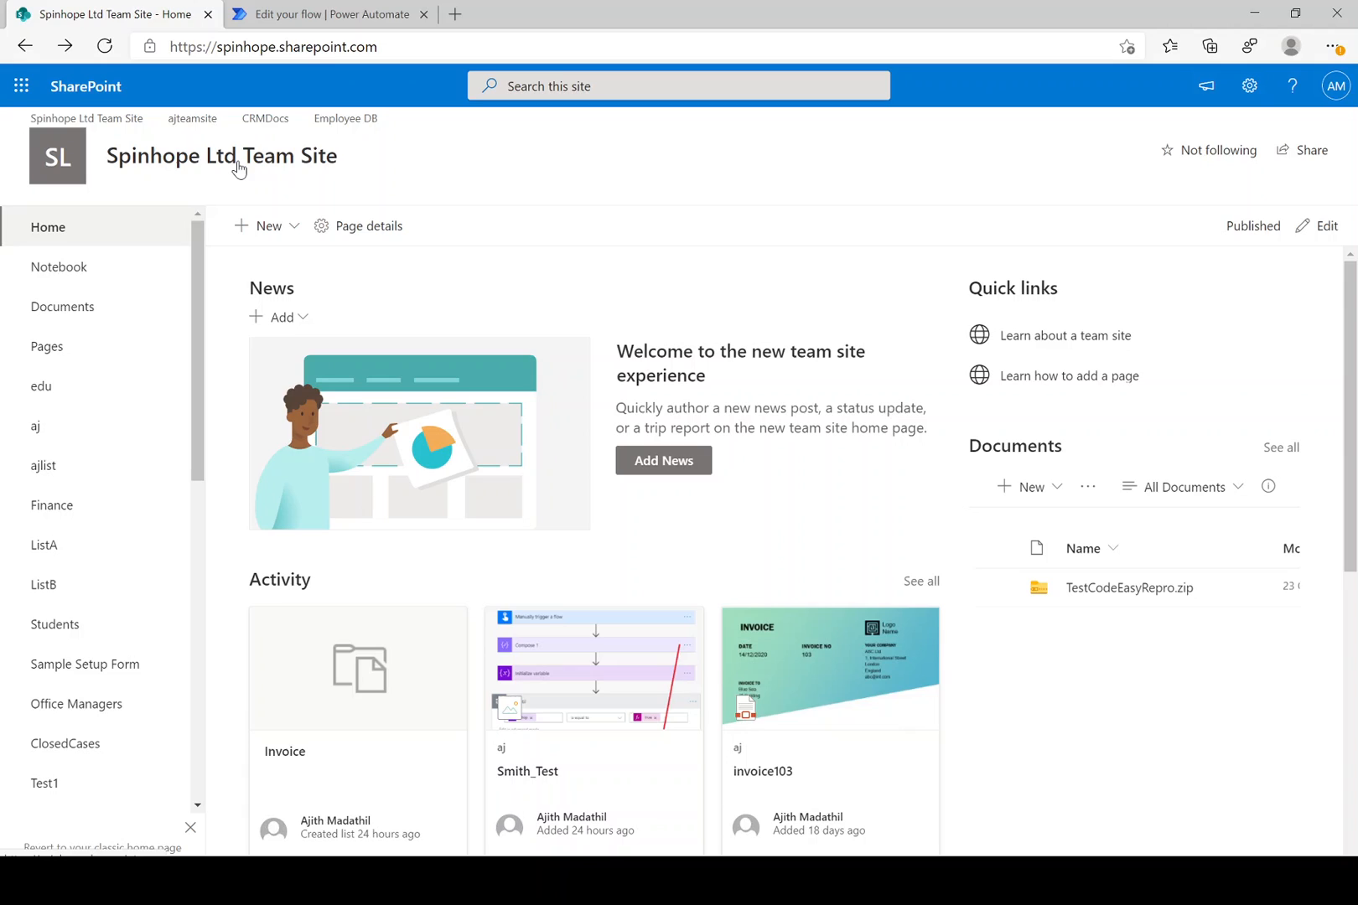
mouse_move(148, 119)
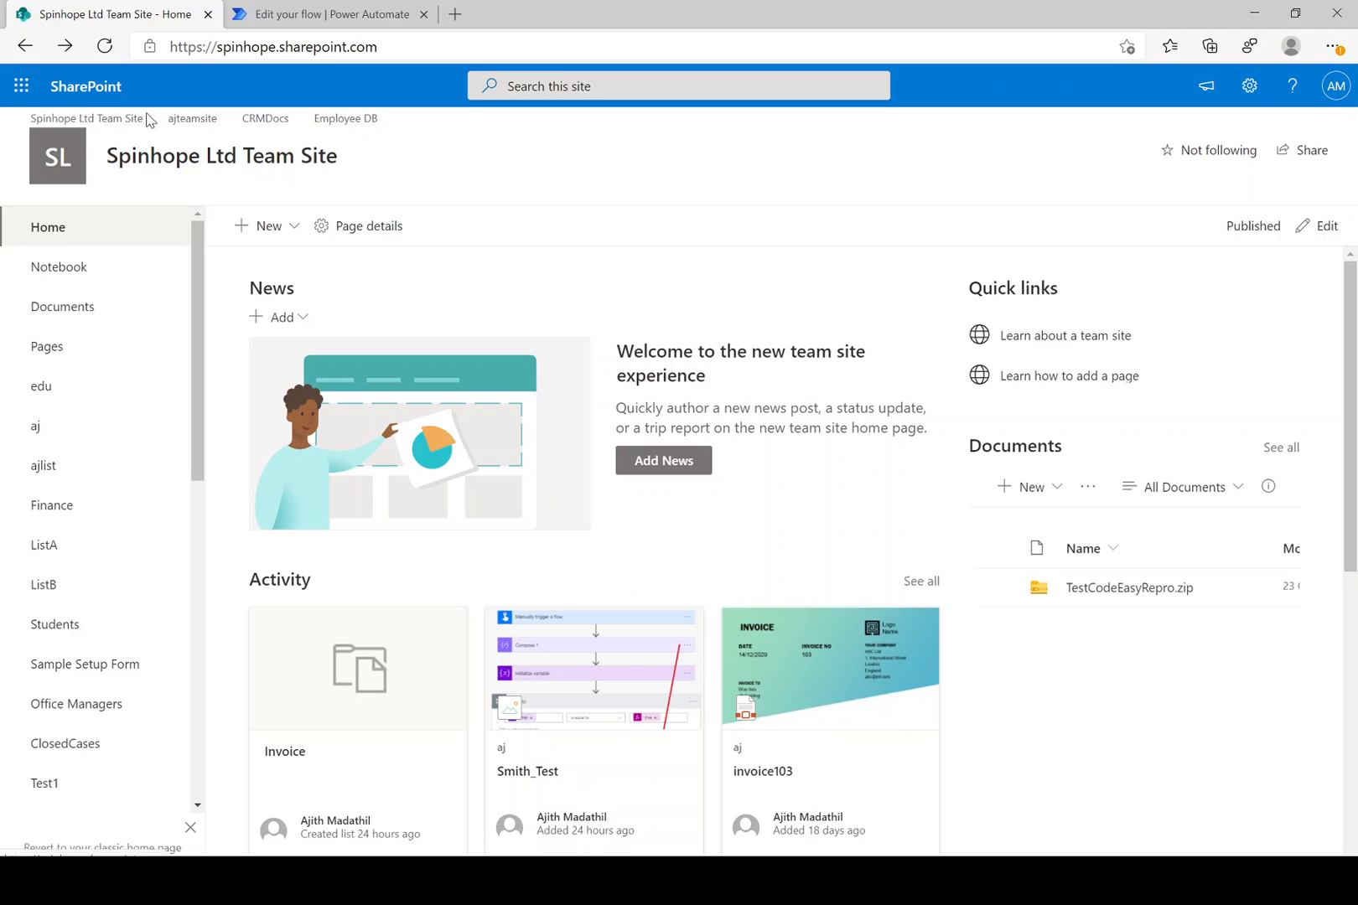
click(272, 46)
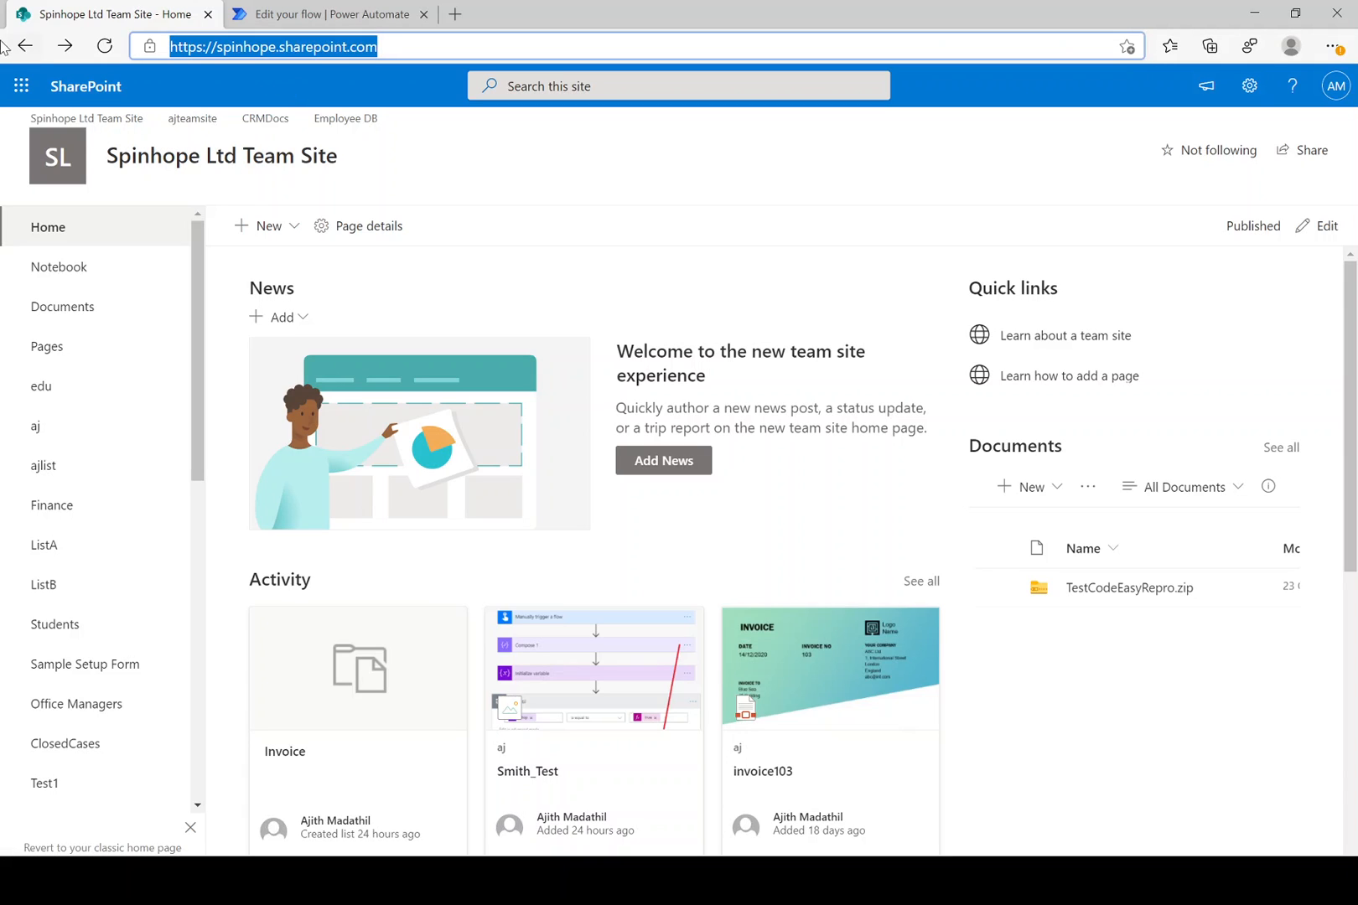
mouse_move(191, 119)
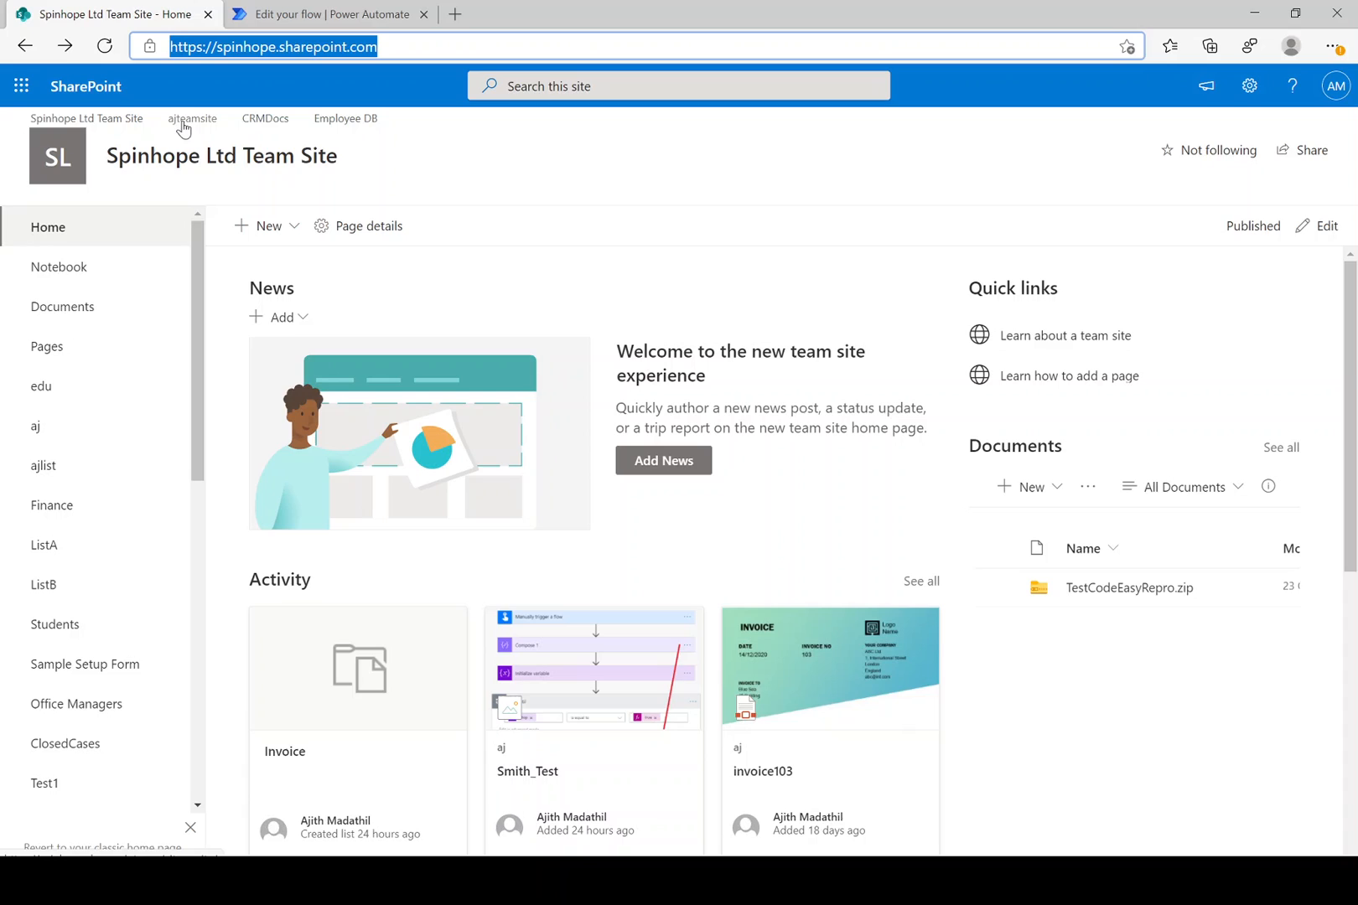
mouse_move(205, 122)
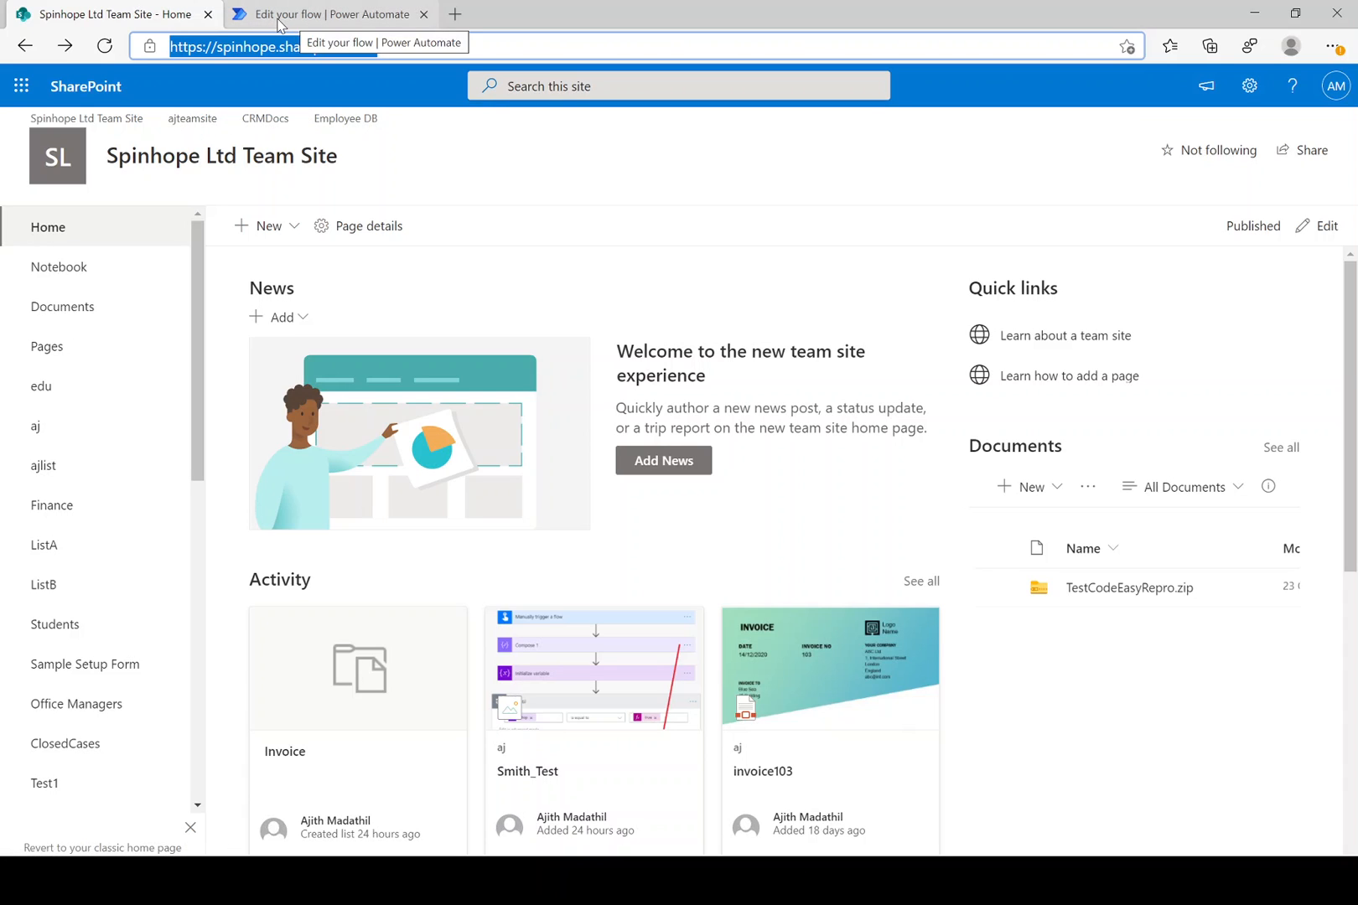
- Back in the flow, add the SharePoint 'Send an HTTP request to SharePoint' action after the trigger
click(330, 14)
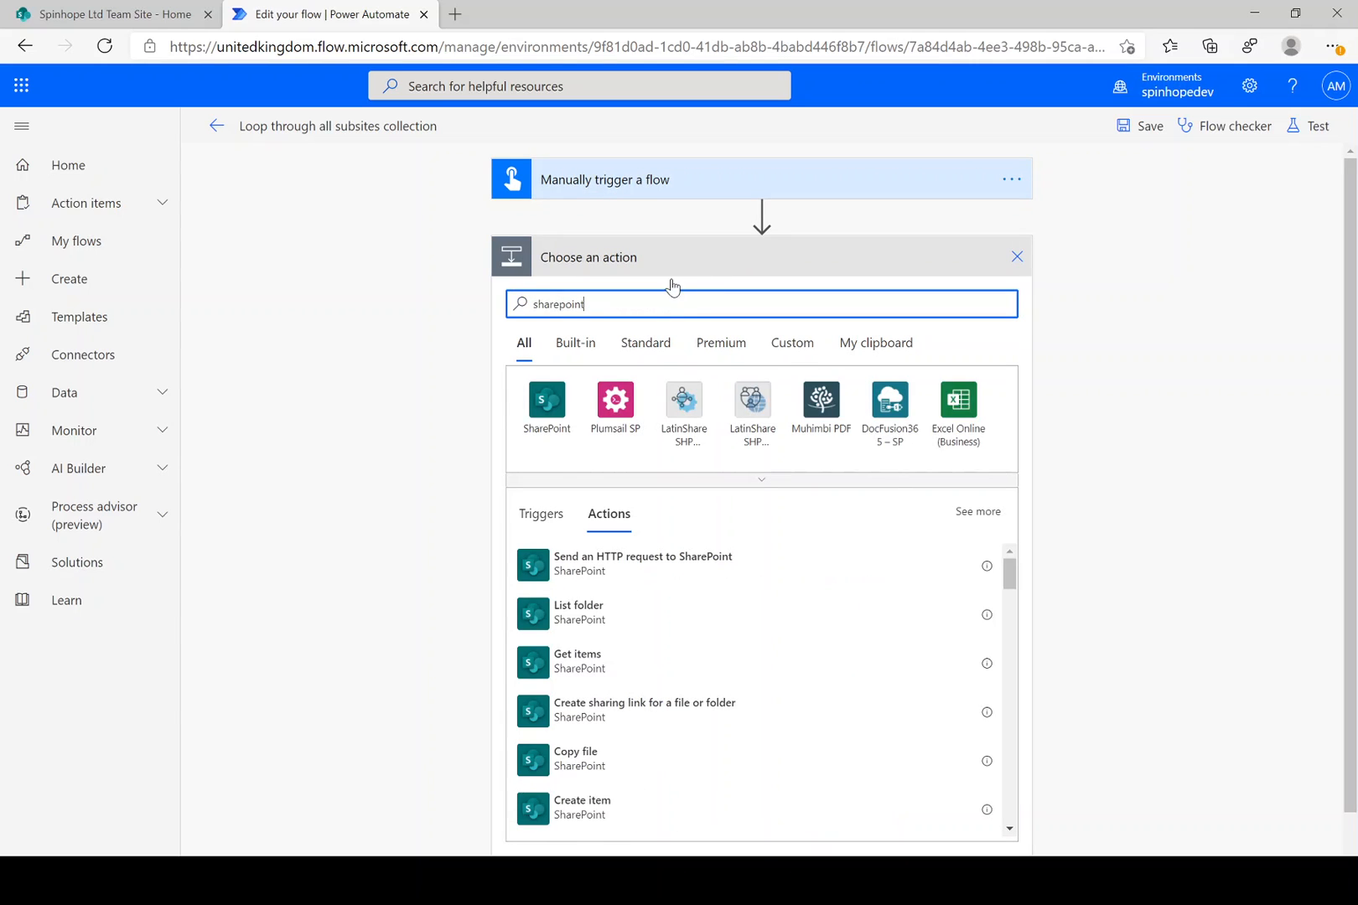
click(547, 399)
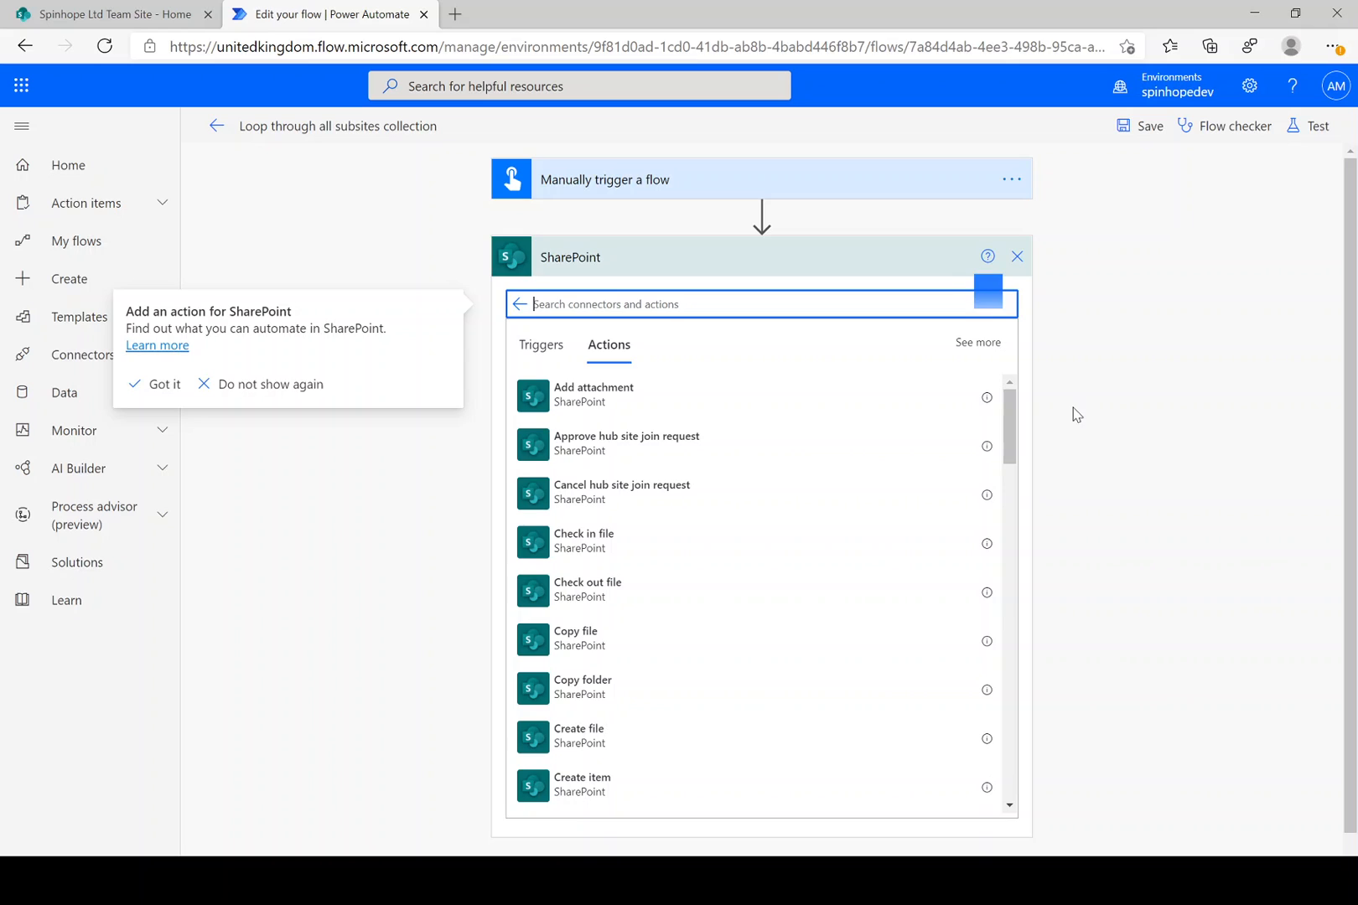
text(get site)
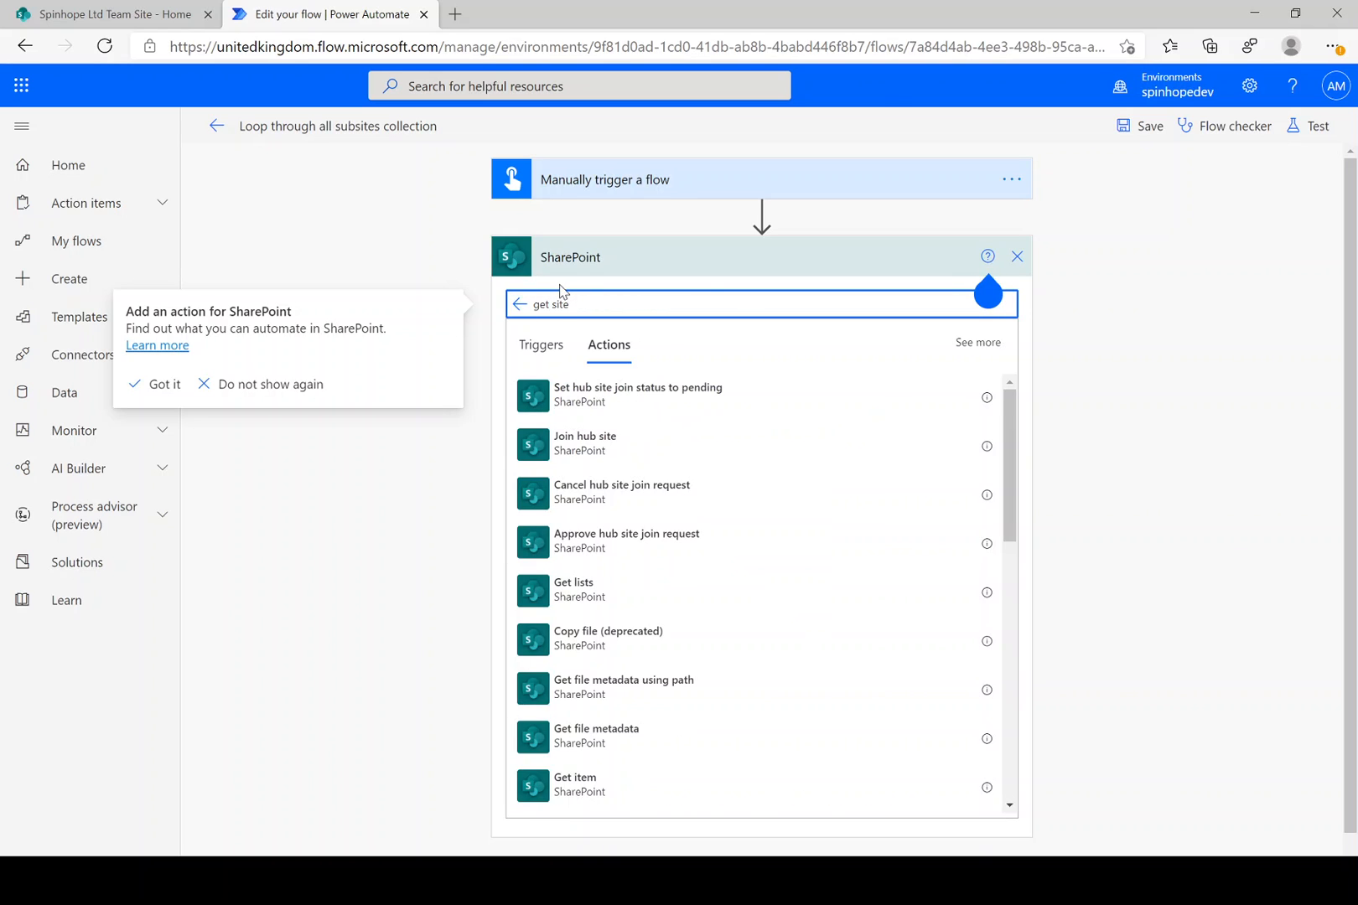
text(s)
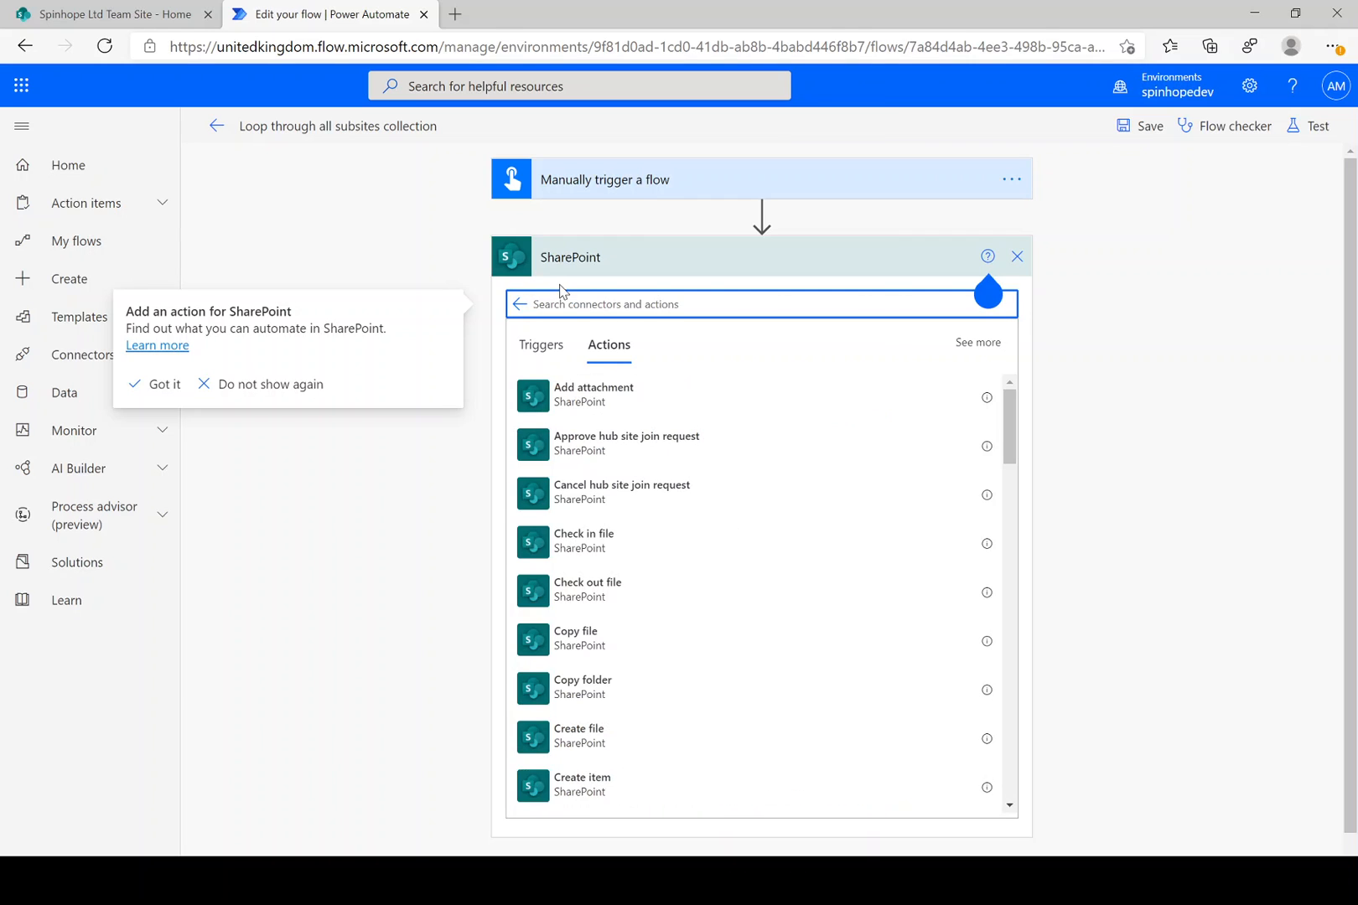
text(http)
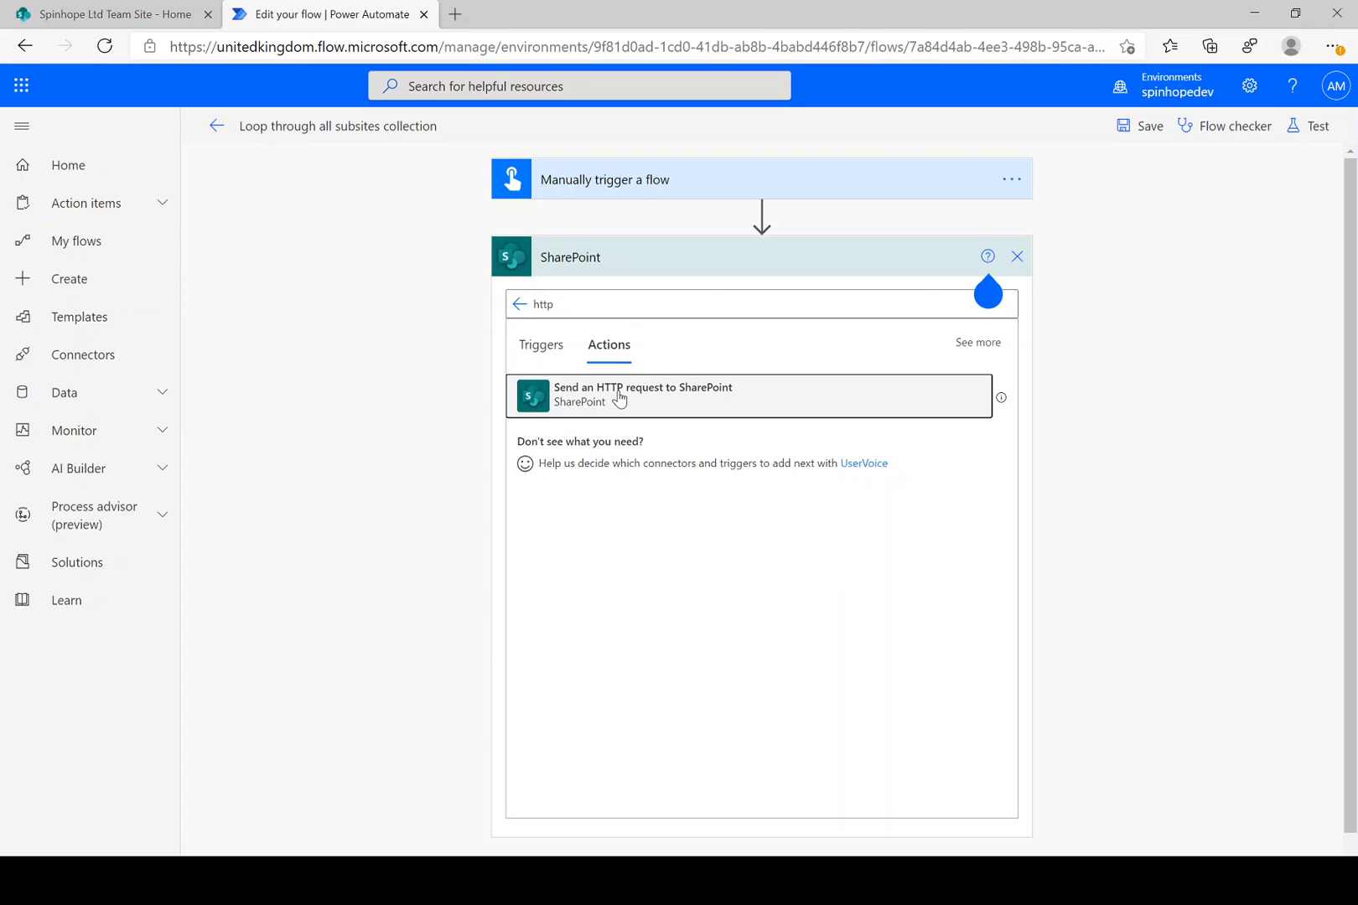
click(643, 394)
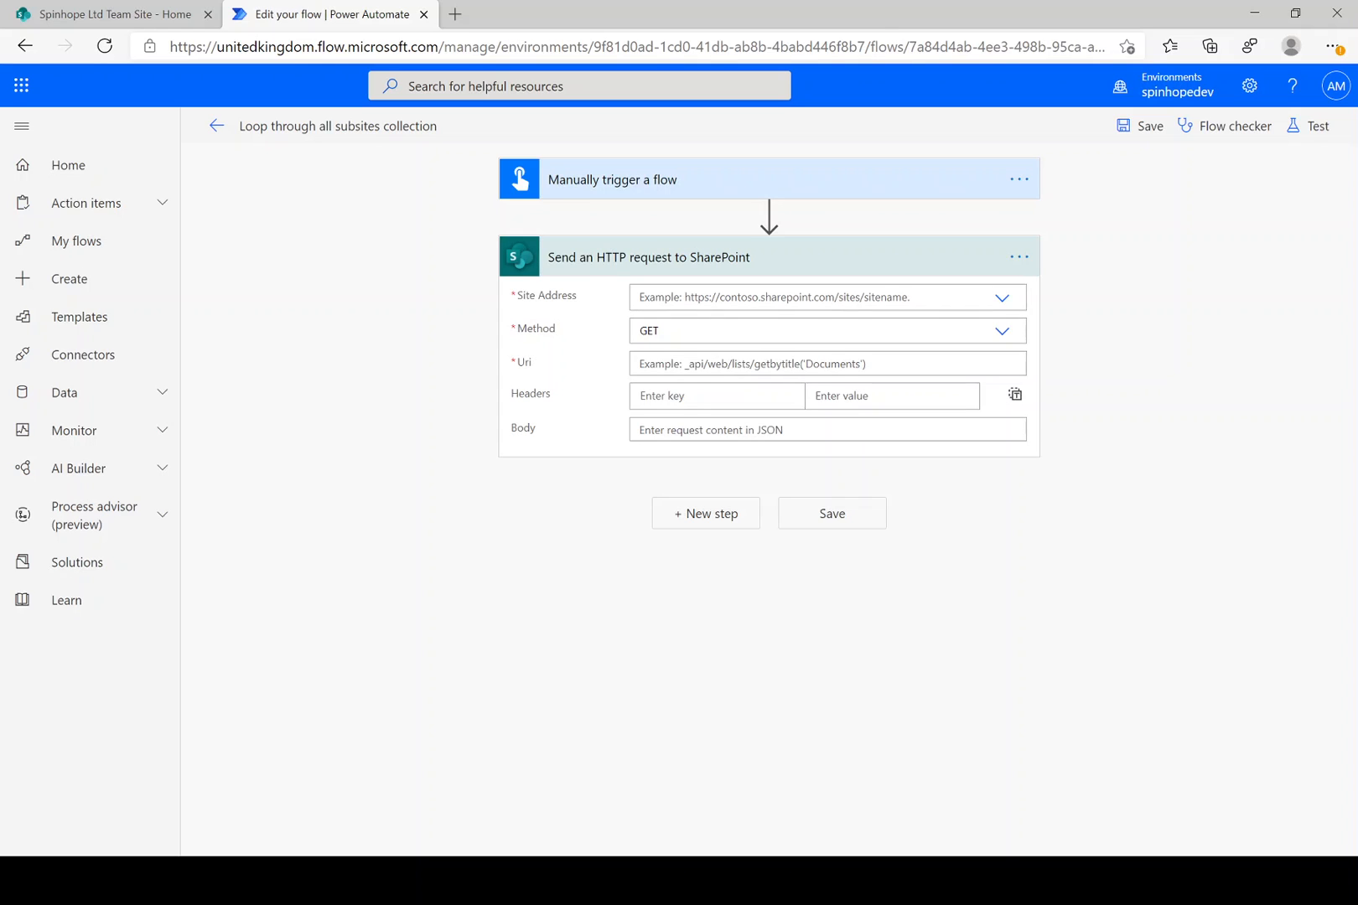
- Target Spinhope Ltd Team Site with Uri _api/web/webs/?$select=Title,ServerRelativeUrl
click(1002, 296)
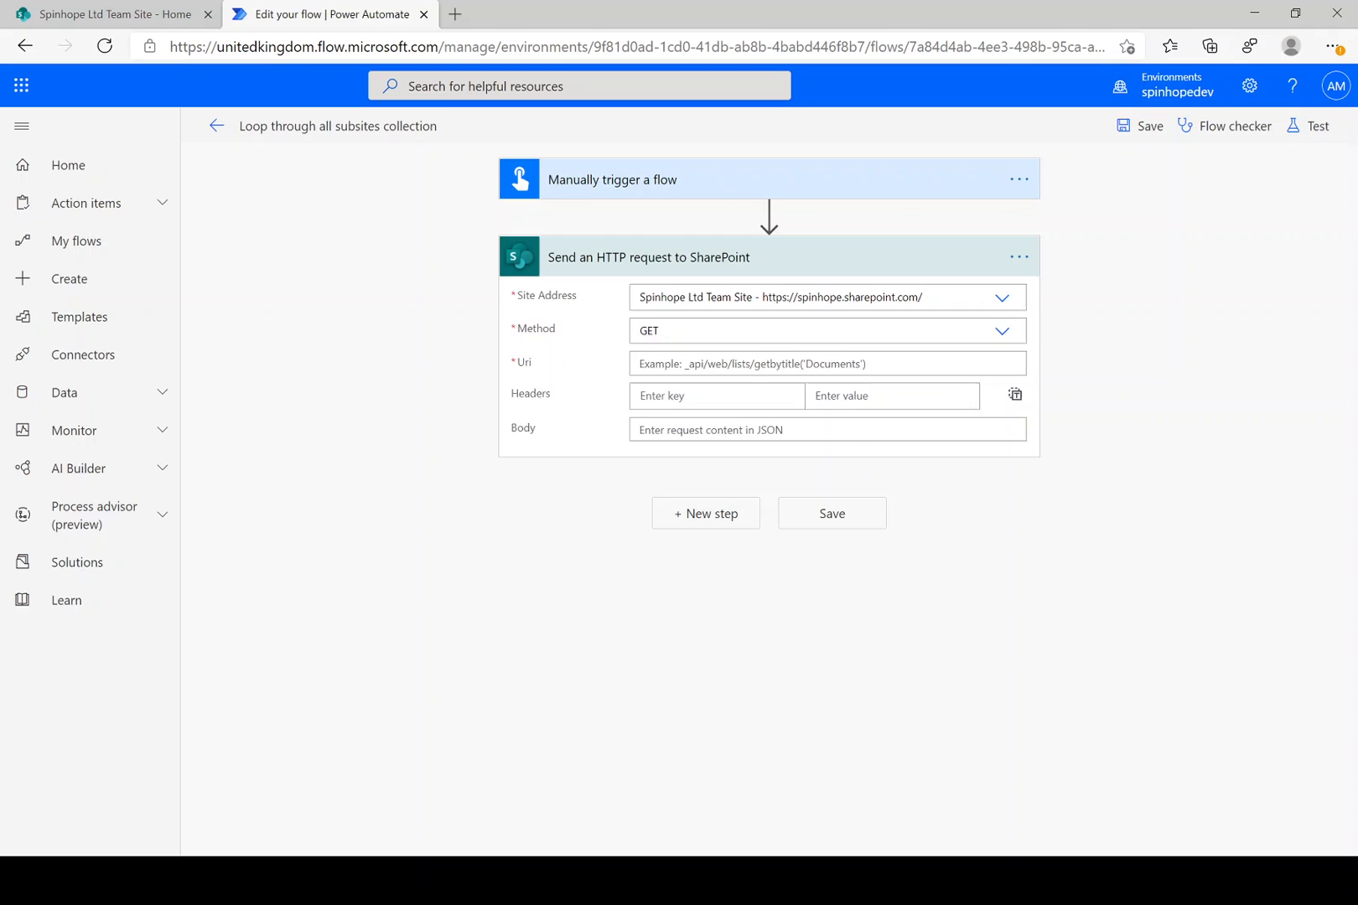
click(818, 363)
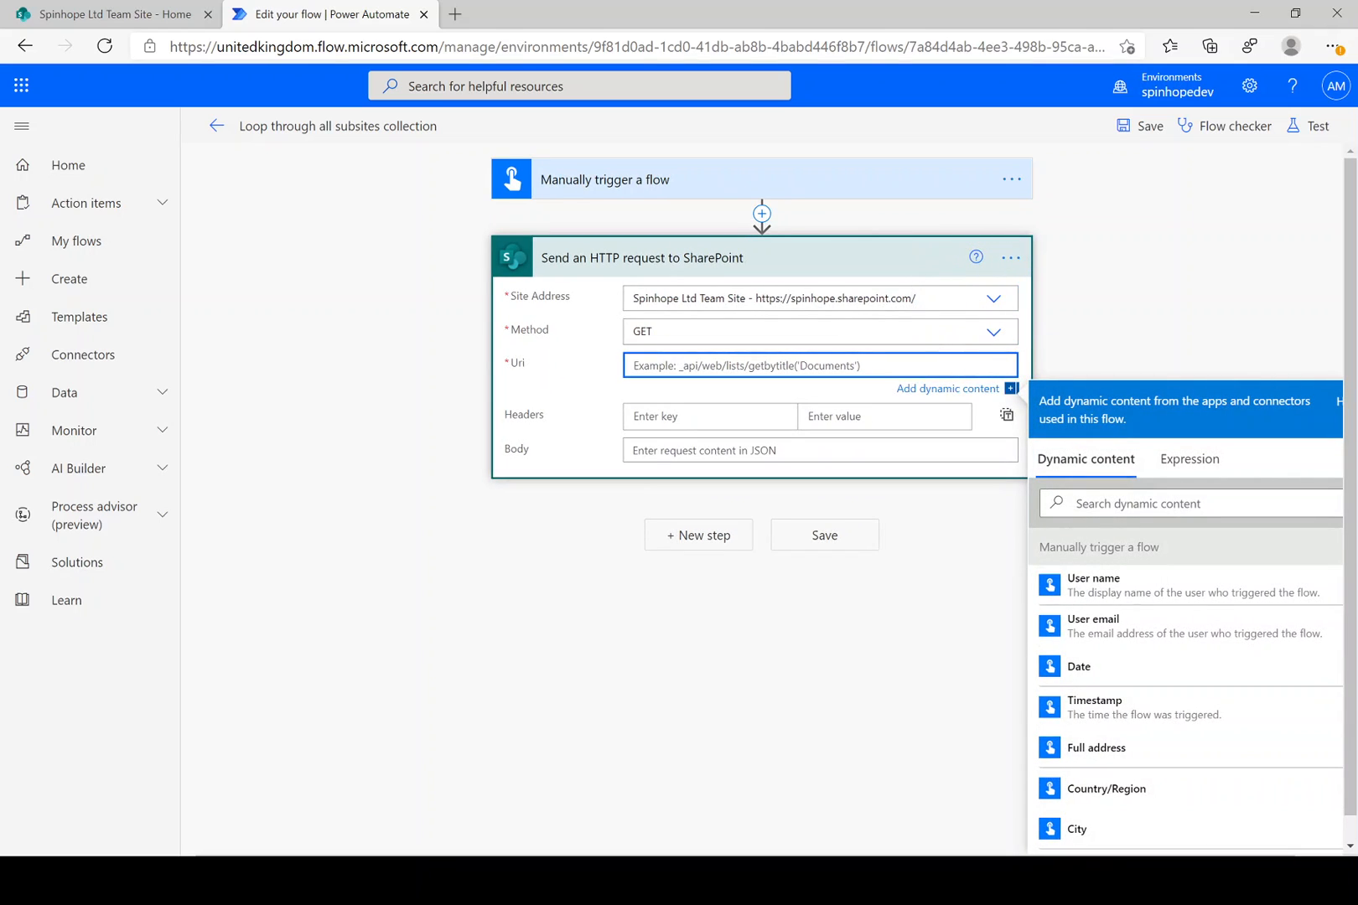
click(818, 365)
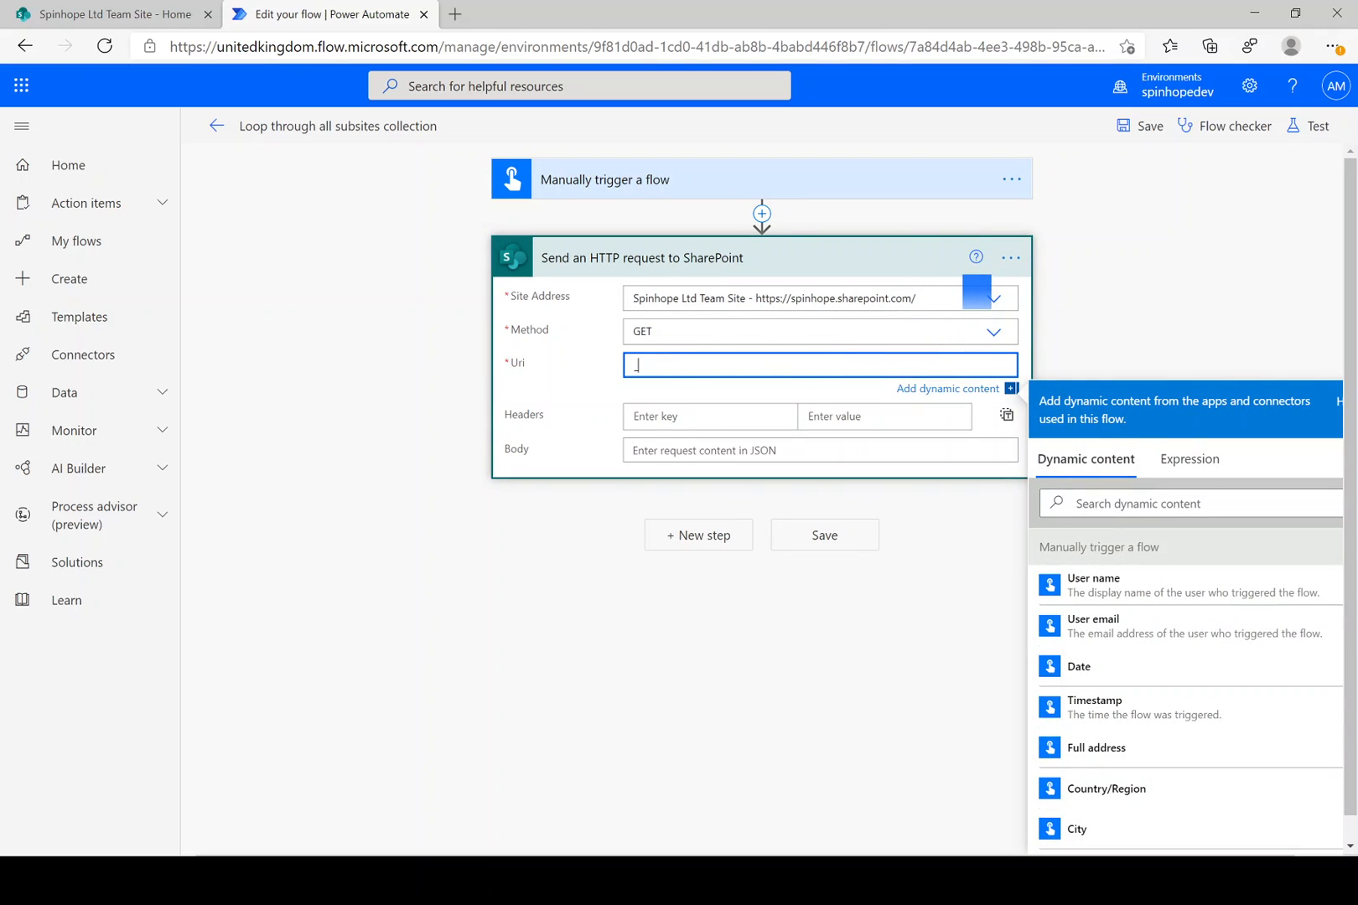
text(_api/web)
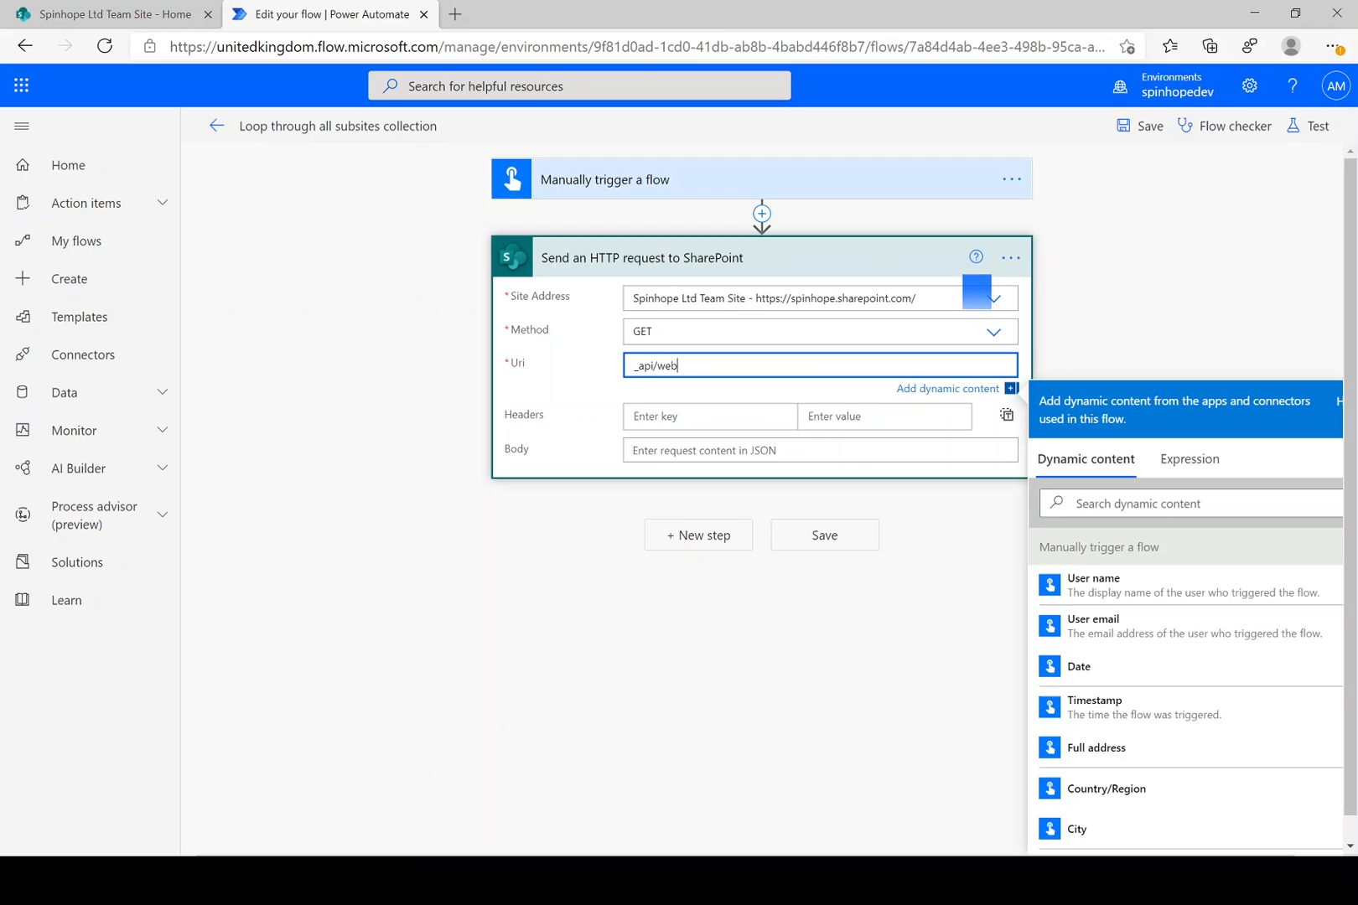
text(/webs/)
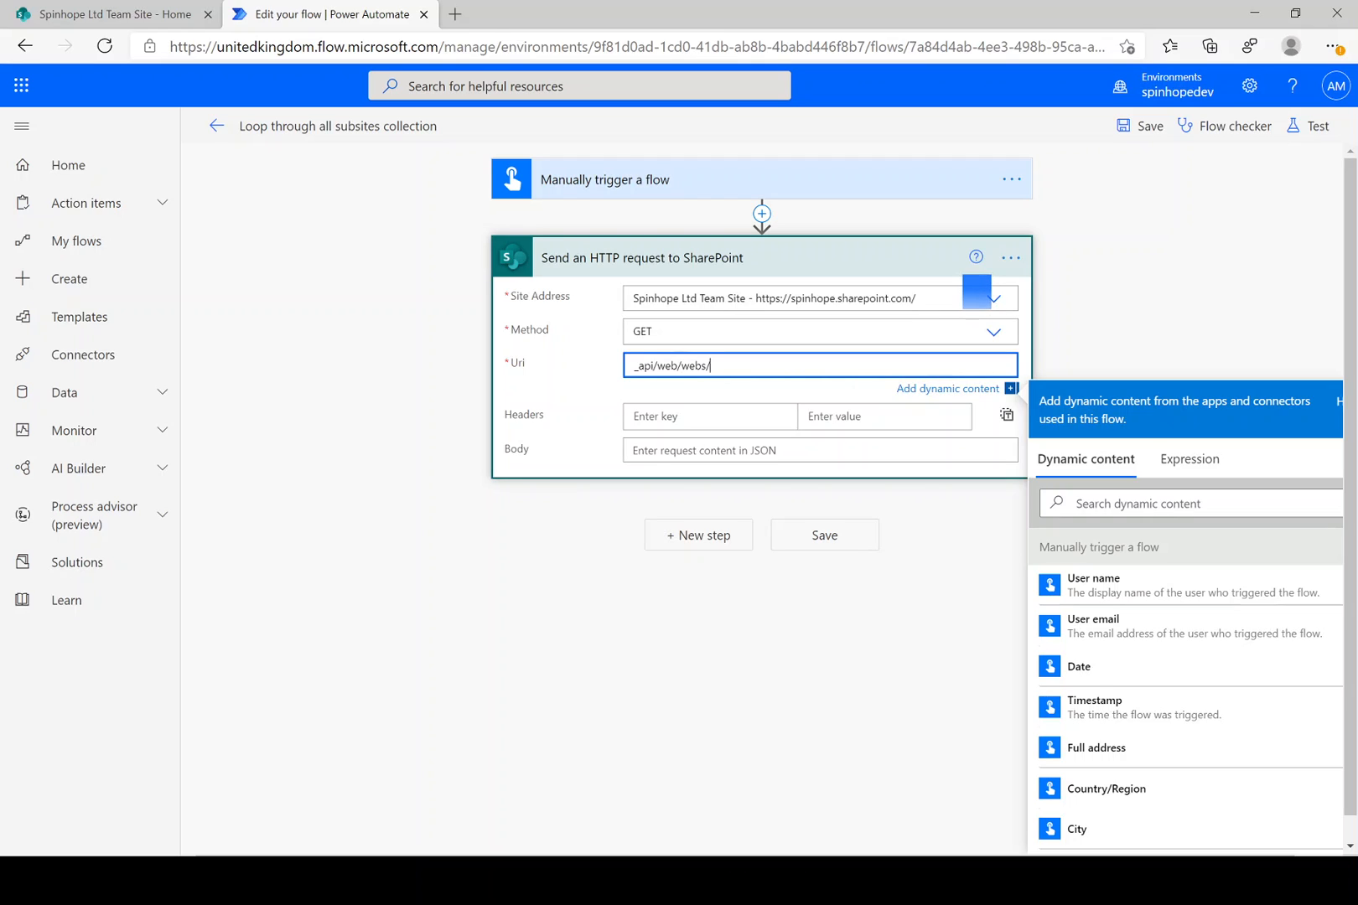
text(?$selec)
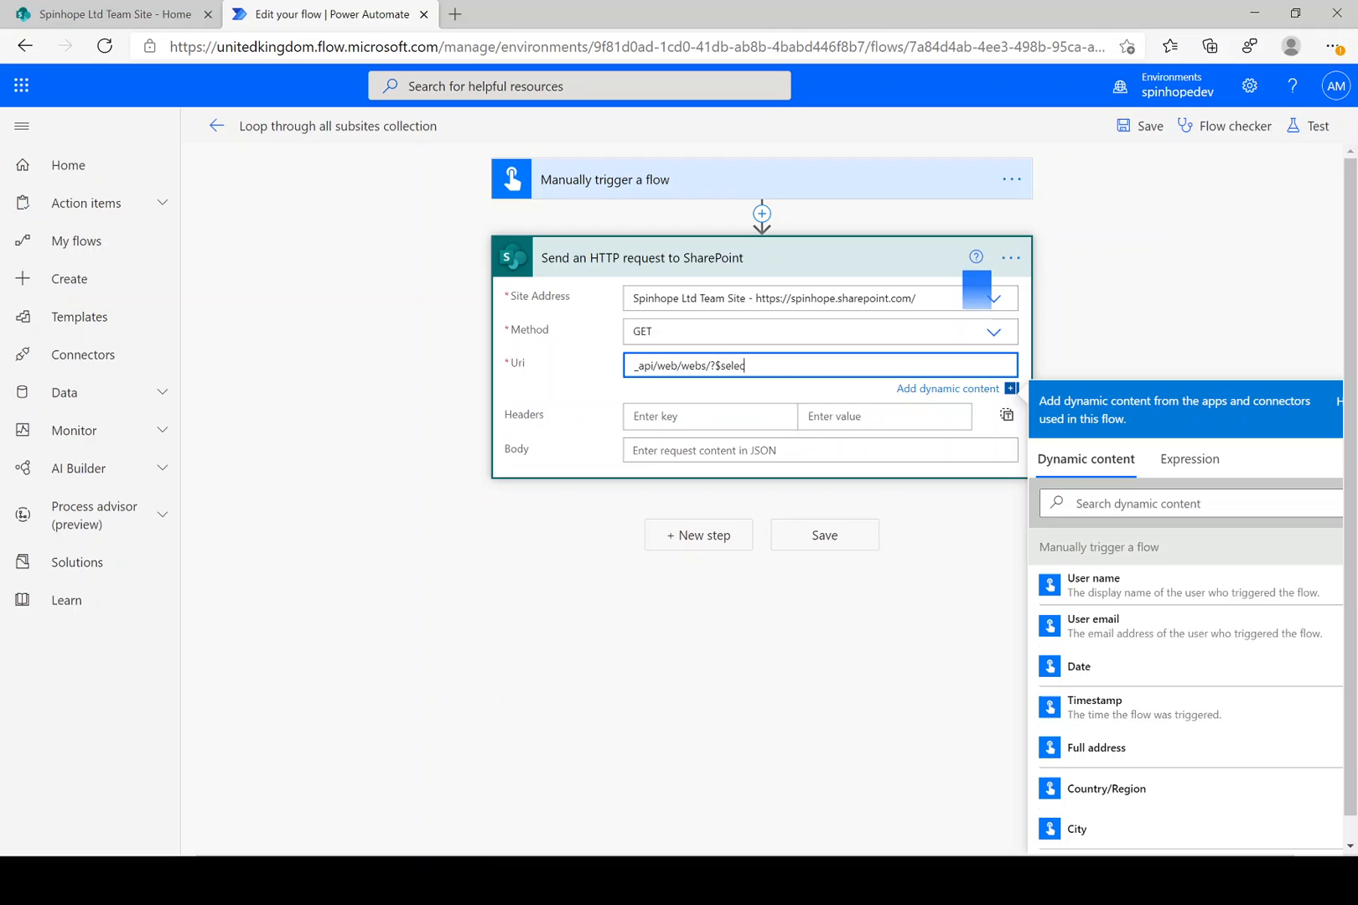
text(t=)
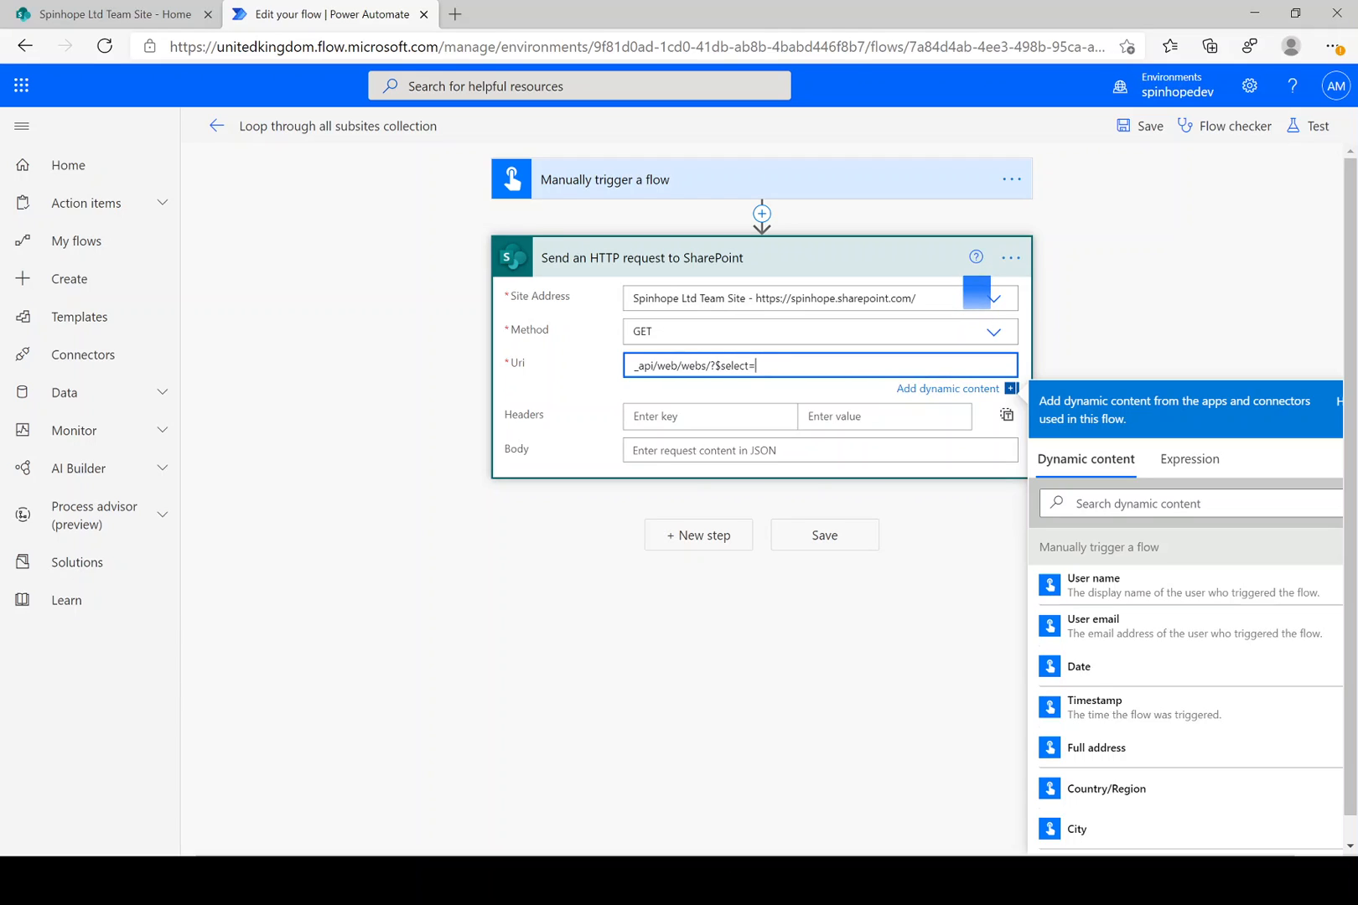
text(title,)
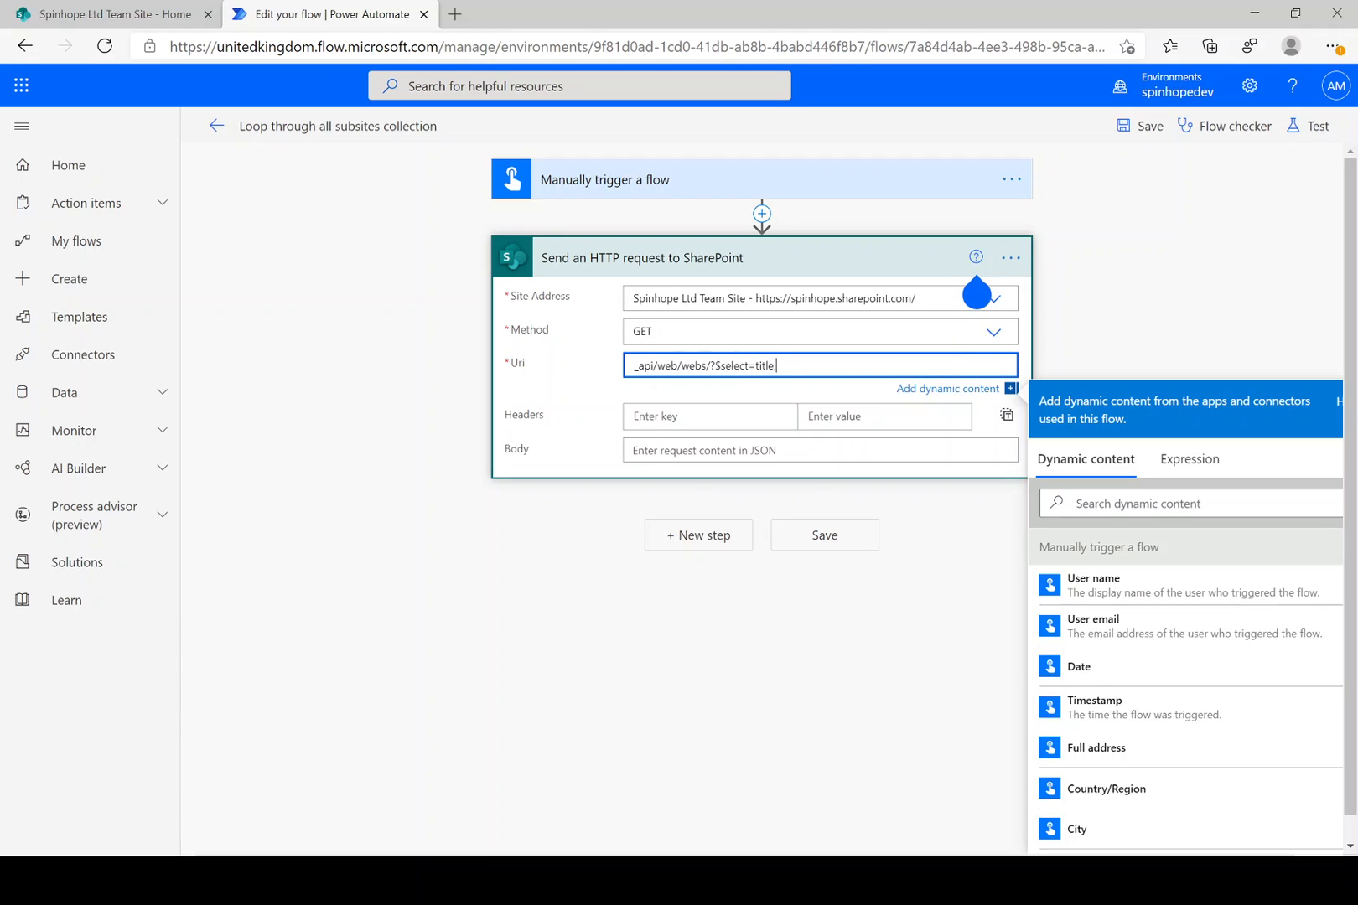
text(,Serve)
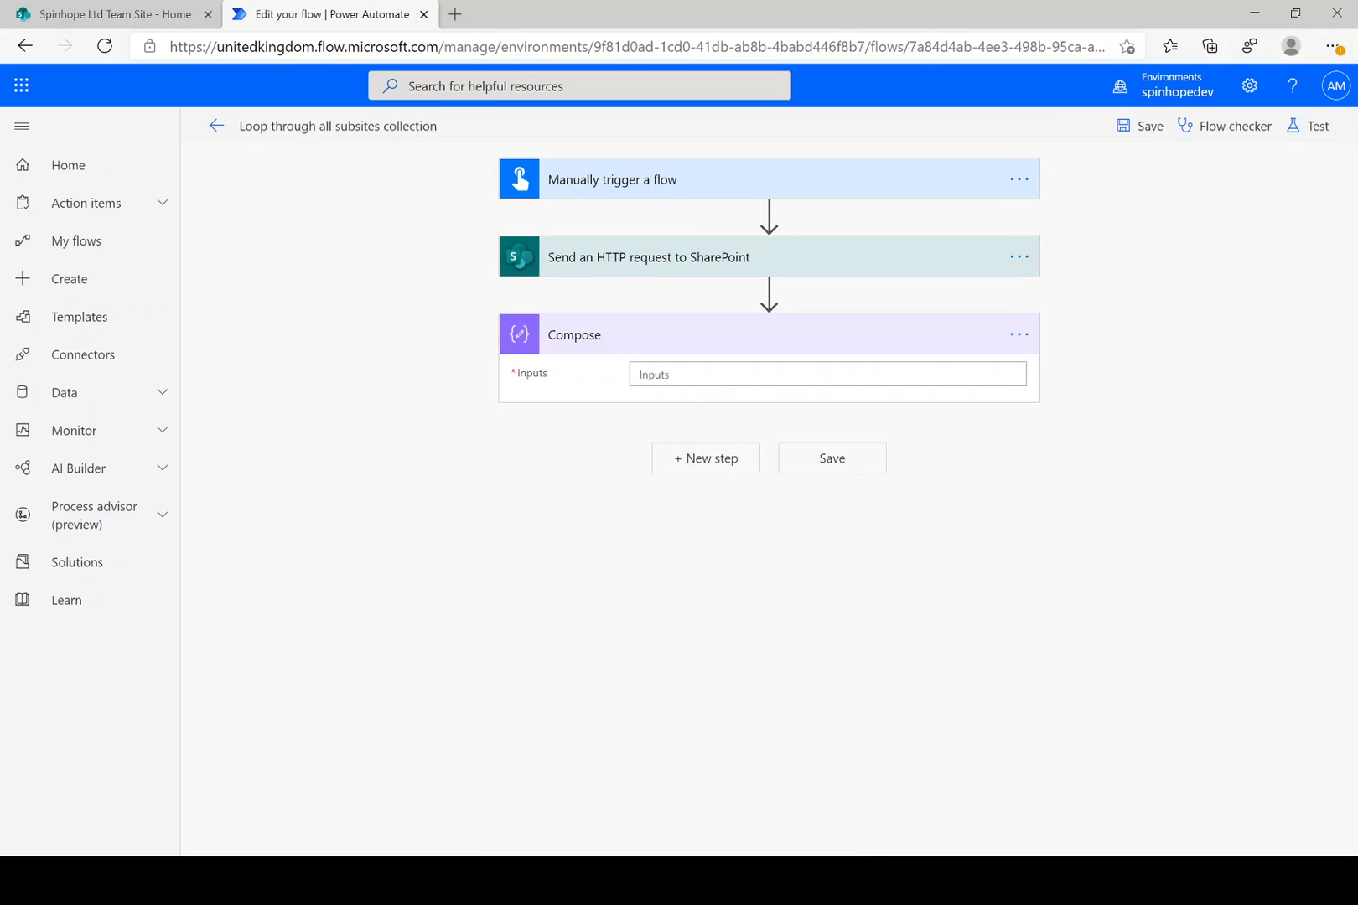
- Set the Compose inputs to the HTTP request's response body
click(1078, 600)
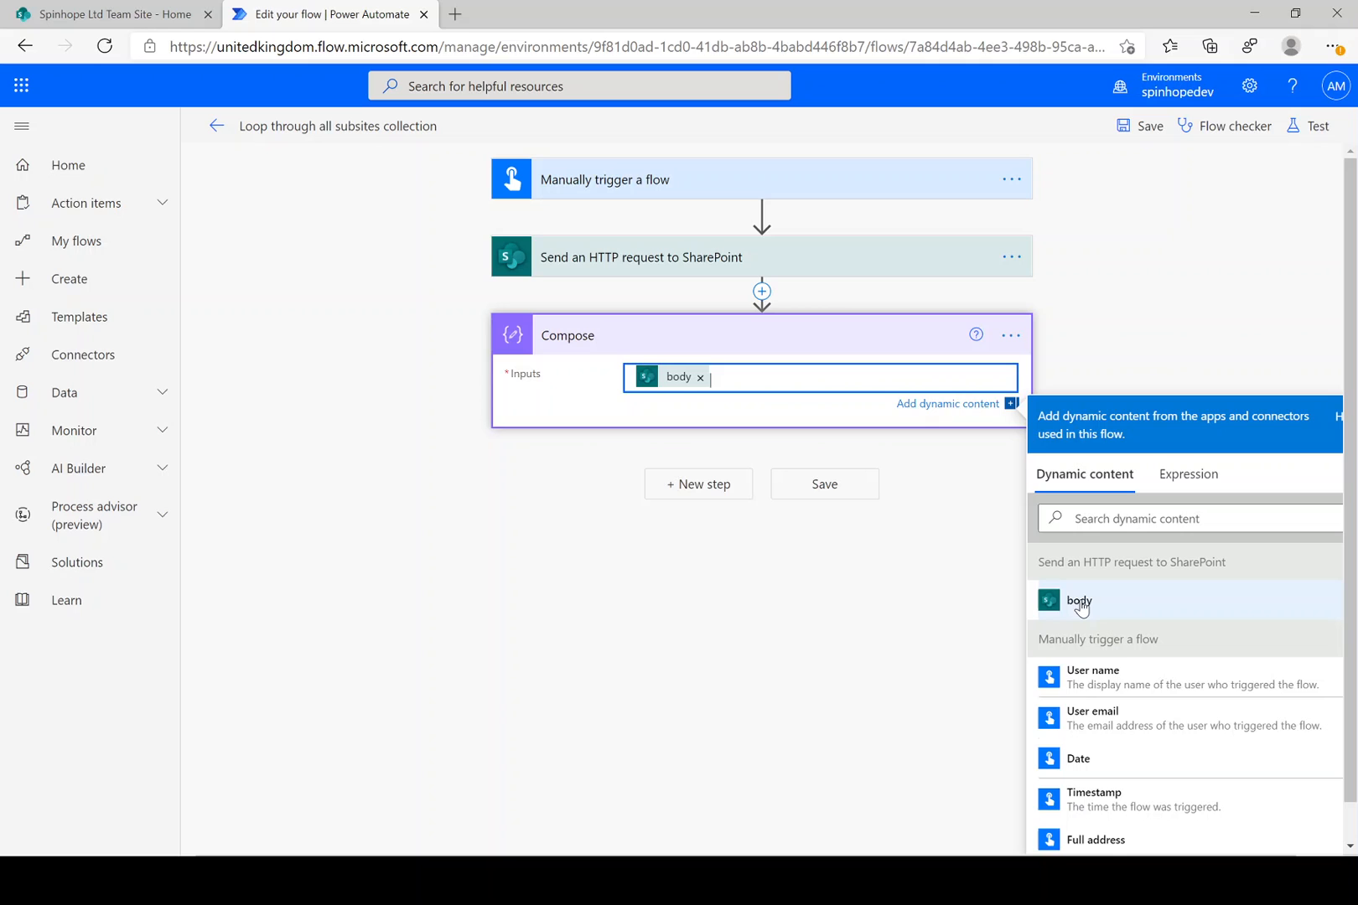
click(1316, 126)
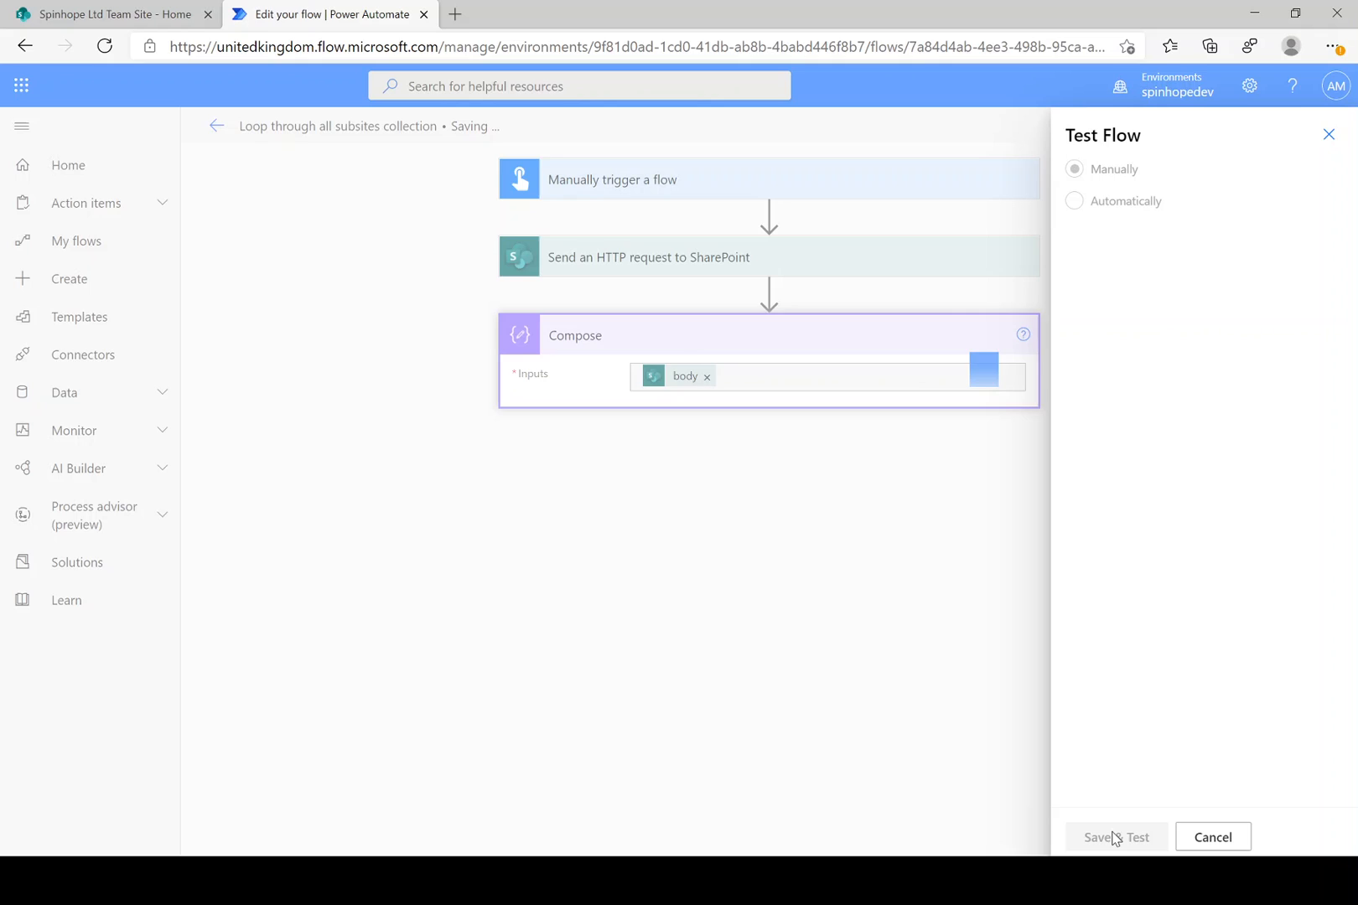
- Run the manual test, scroll through the Compose output, and return to the designer
click(1117, 836)
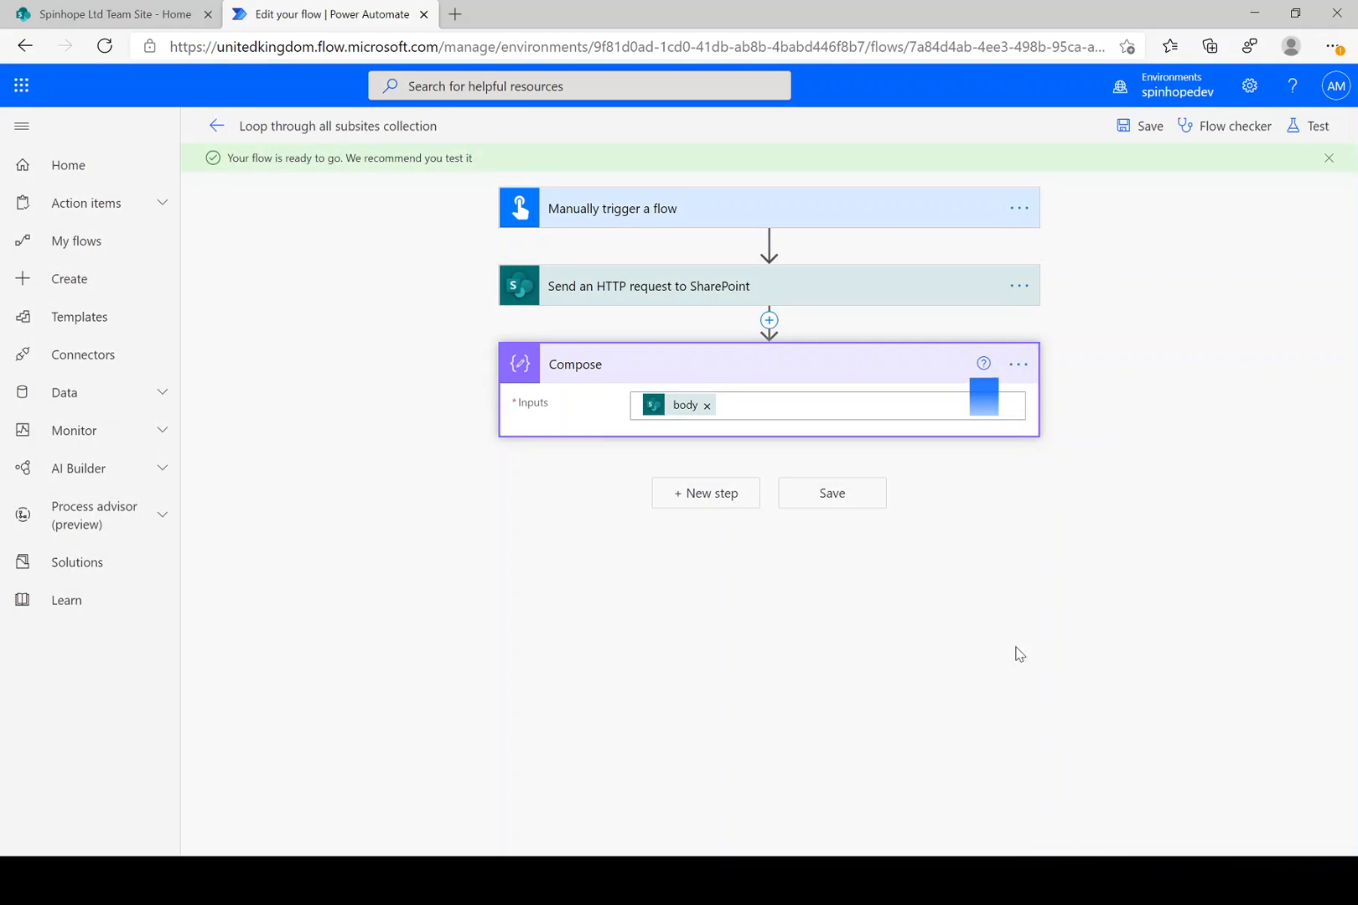
click(1316, 126)
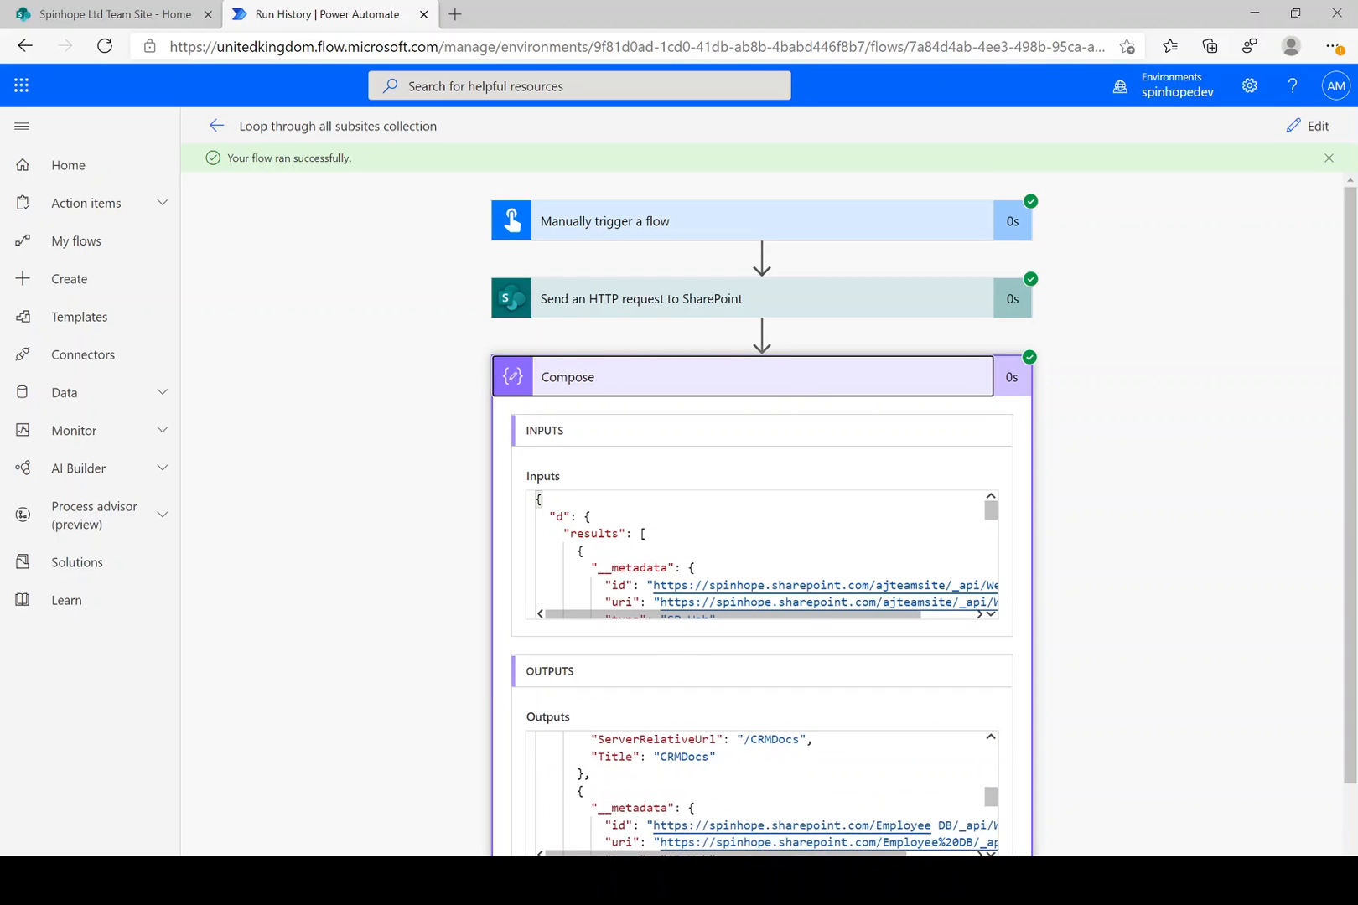
scroll(down, 3)
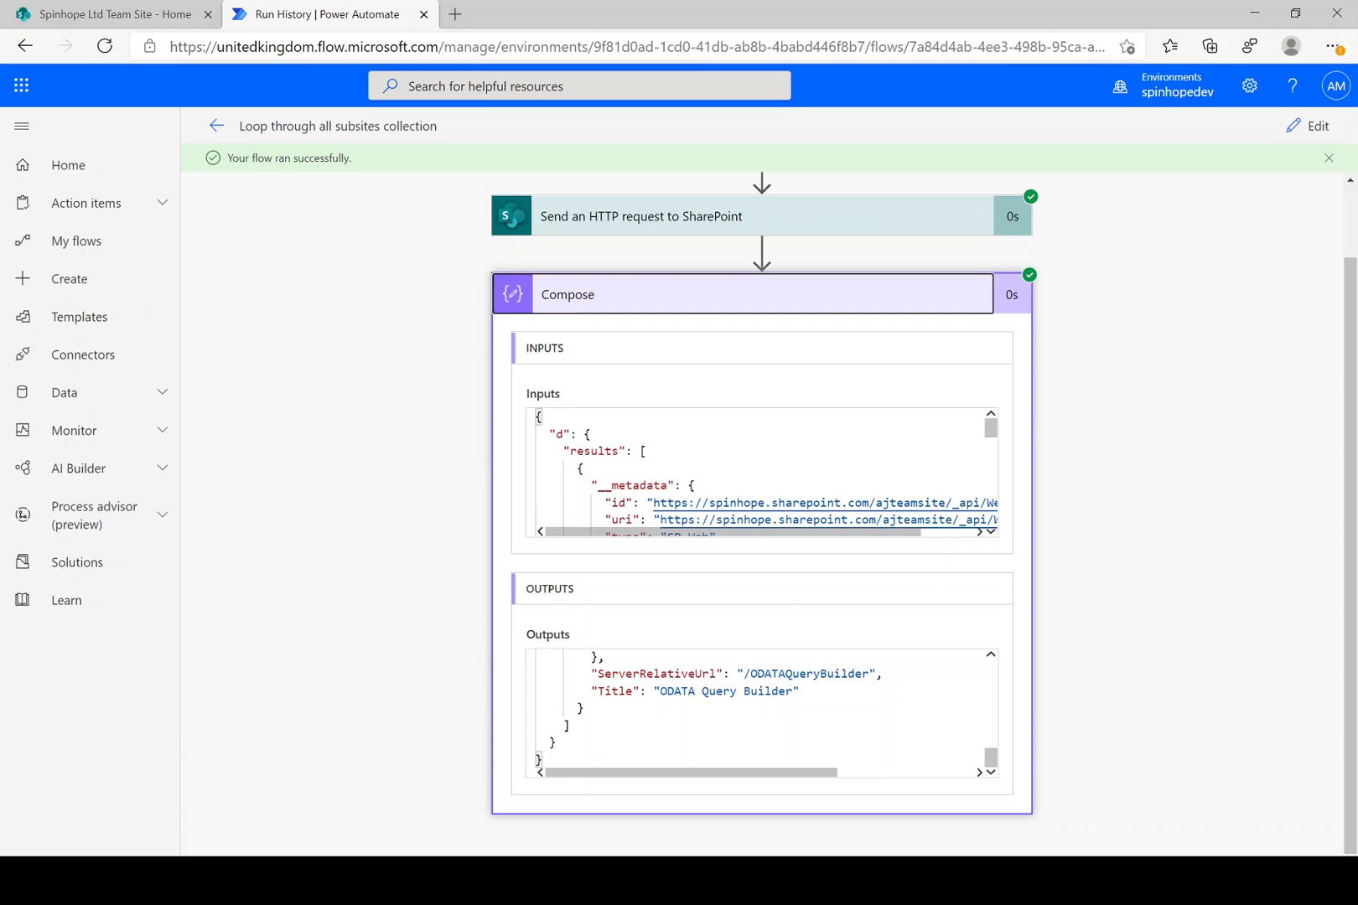
click(1317, 125)
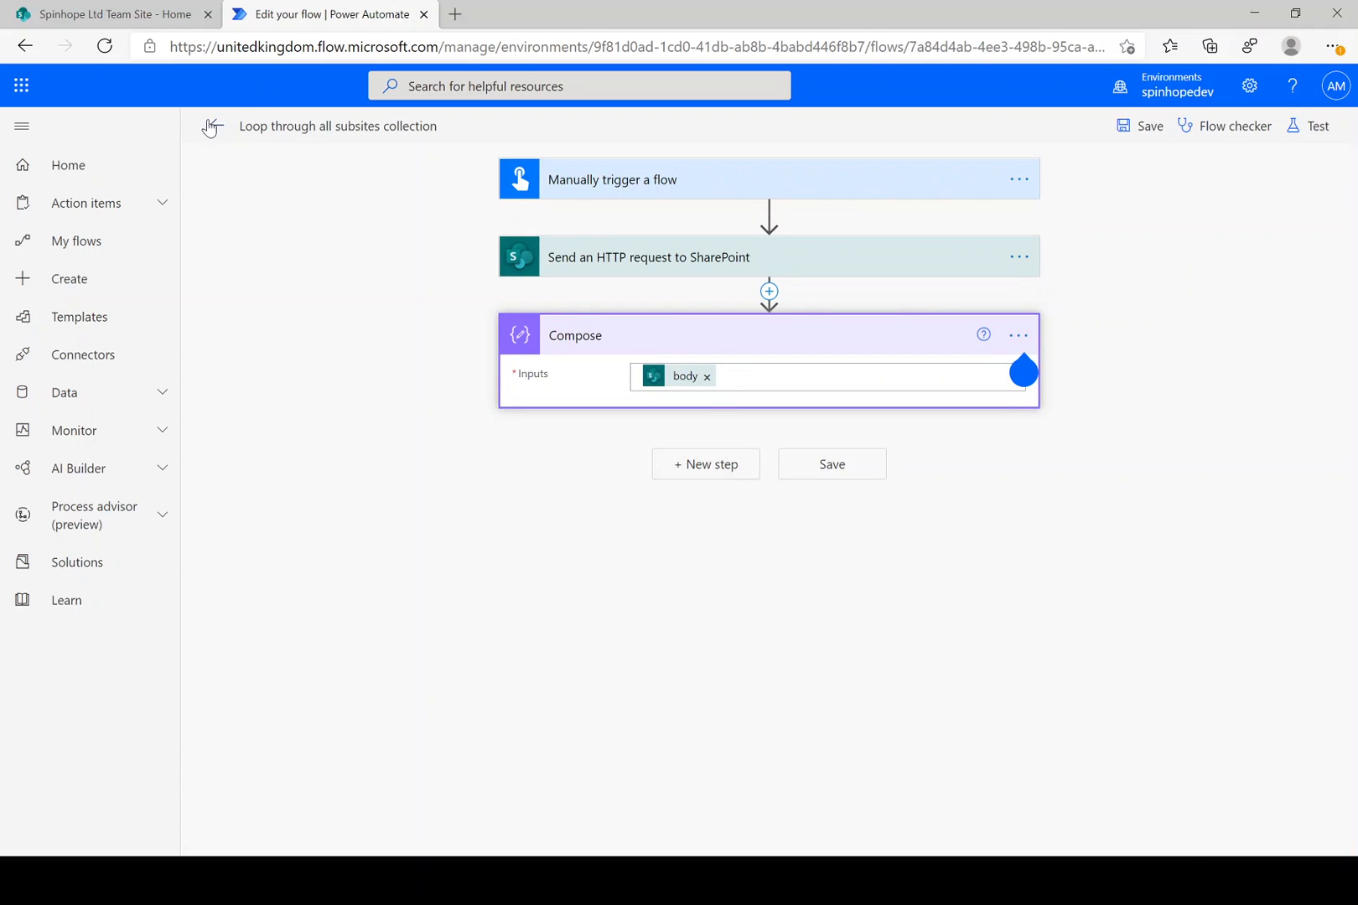
mouse_move(375, 474)
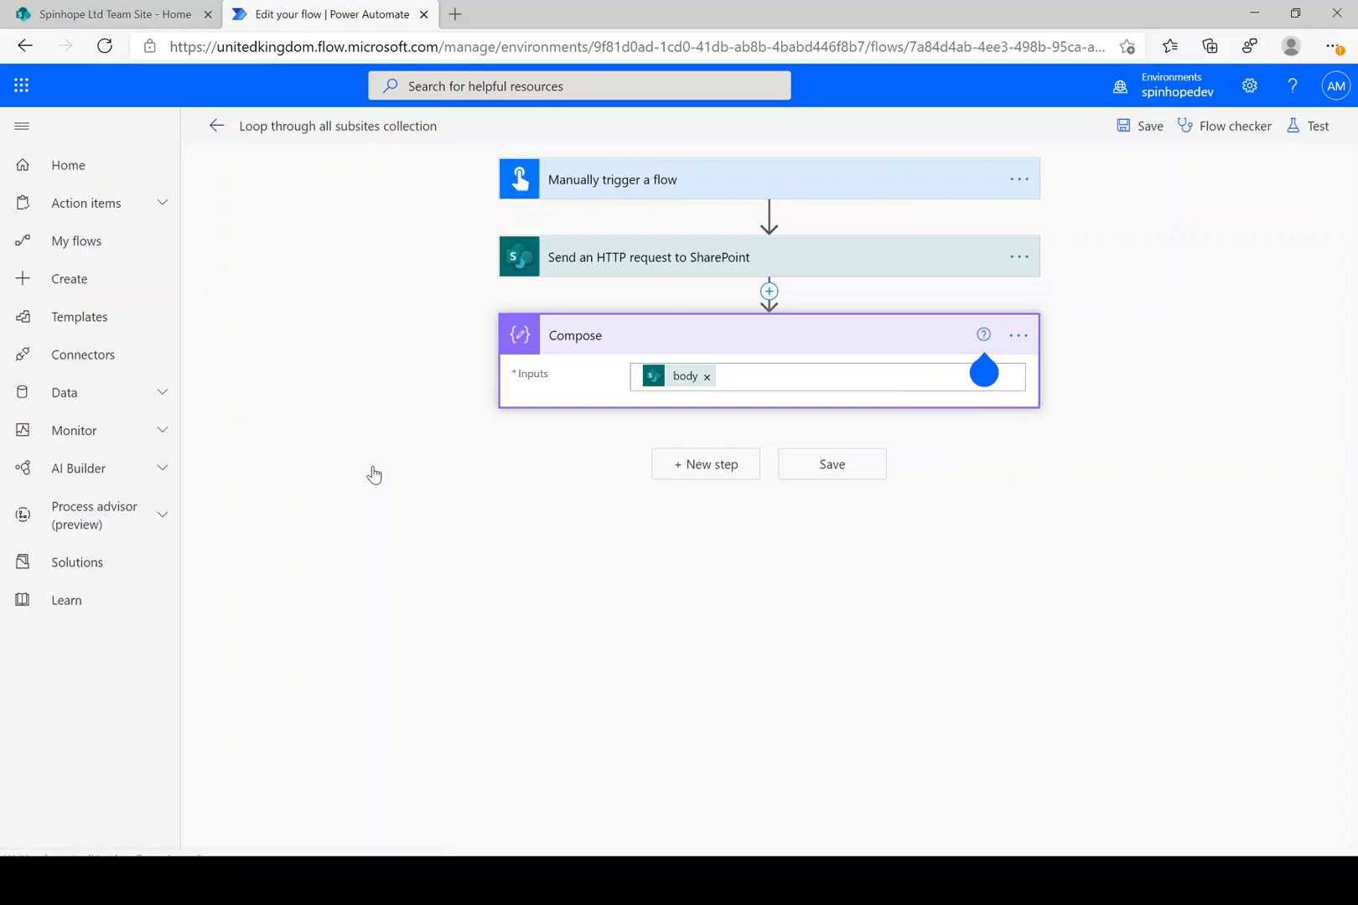
- Rerun the test, scroll through the Compose outputs JSON, and reopen the editor
click(77, 240)
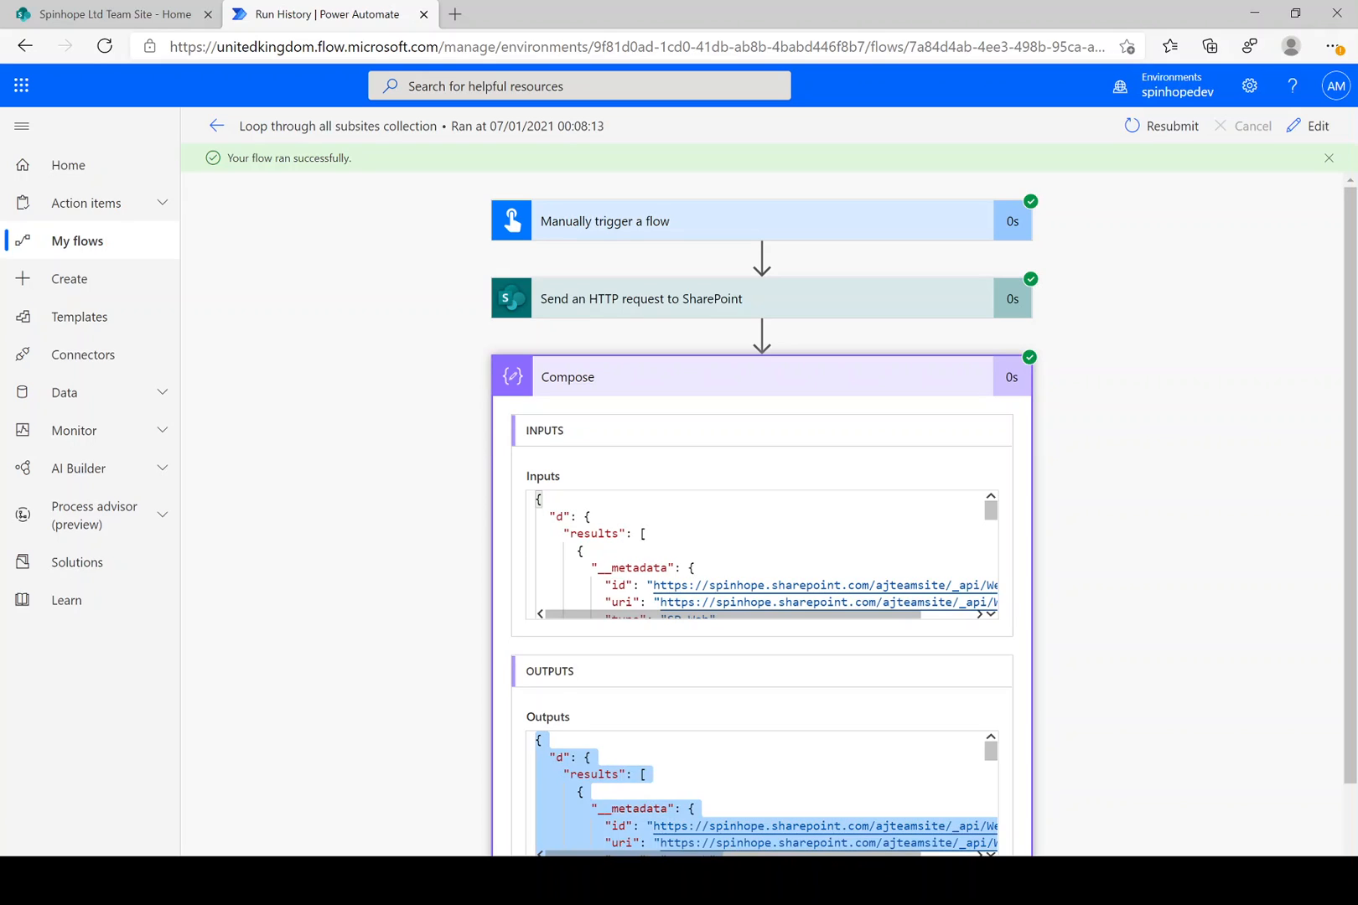
scroll(down, 3)
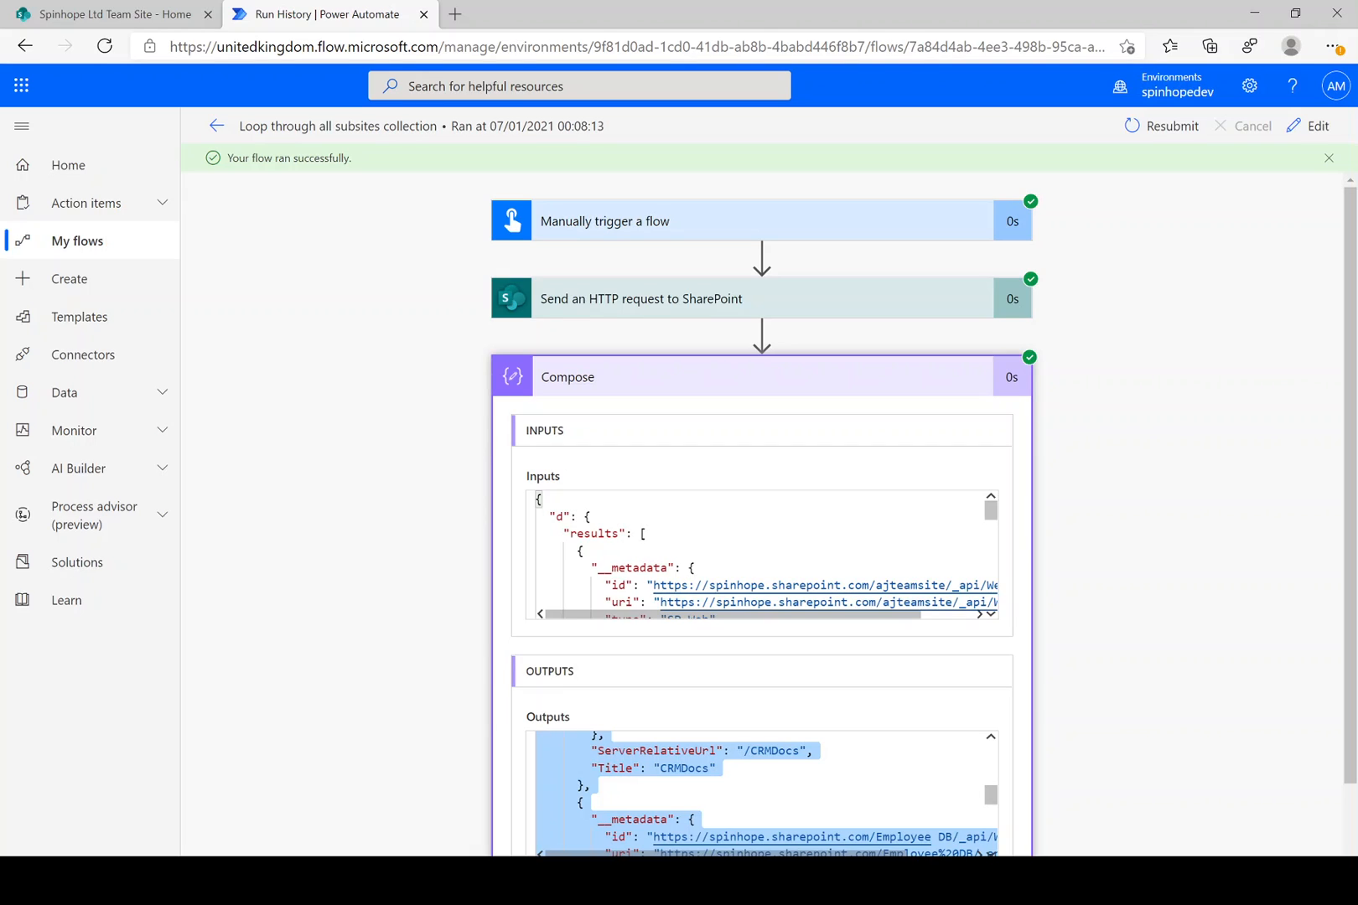
mouse_move(1311, 139)
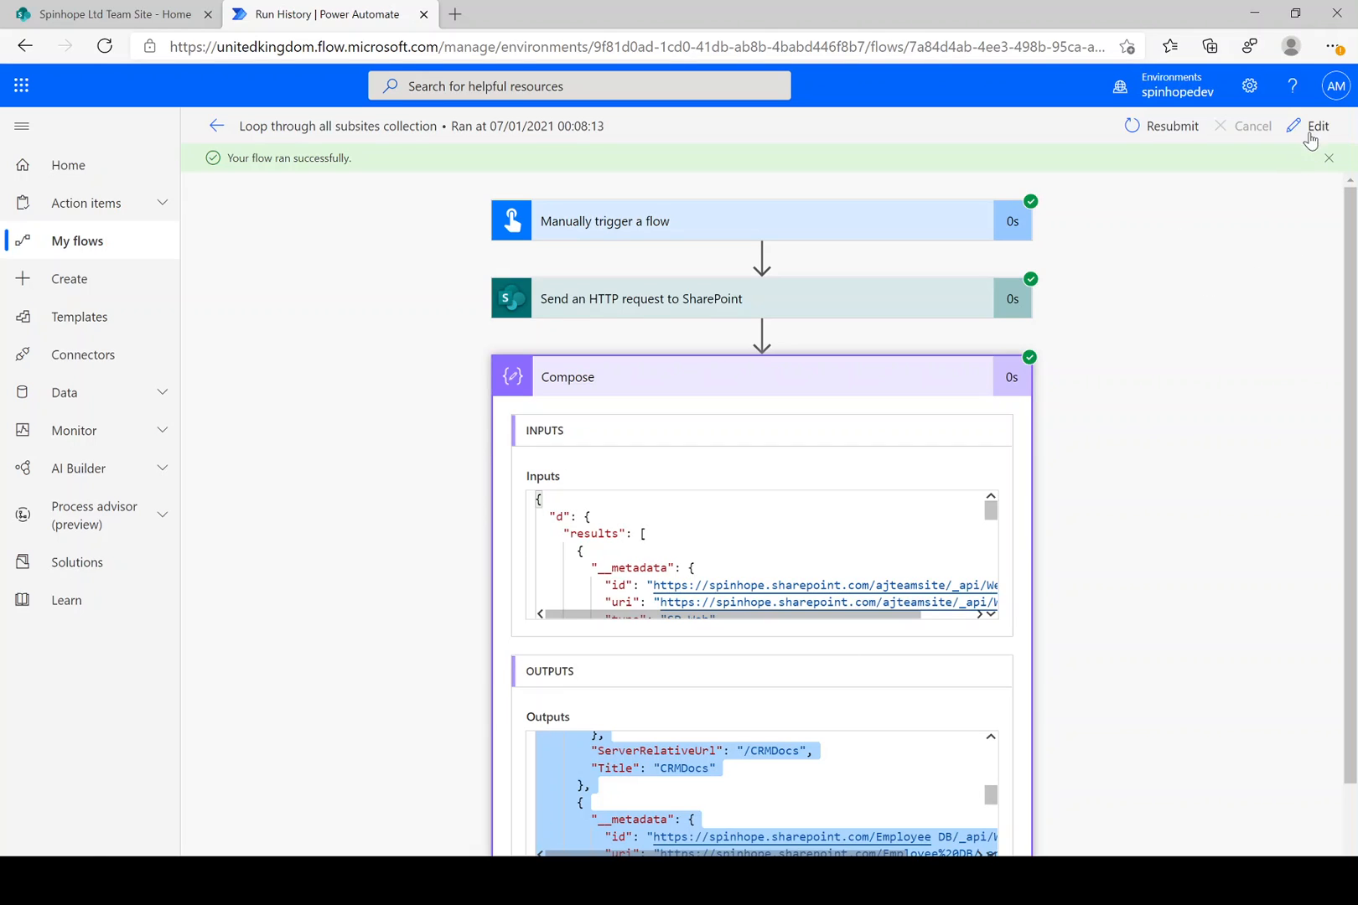
click(1316, 126)
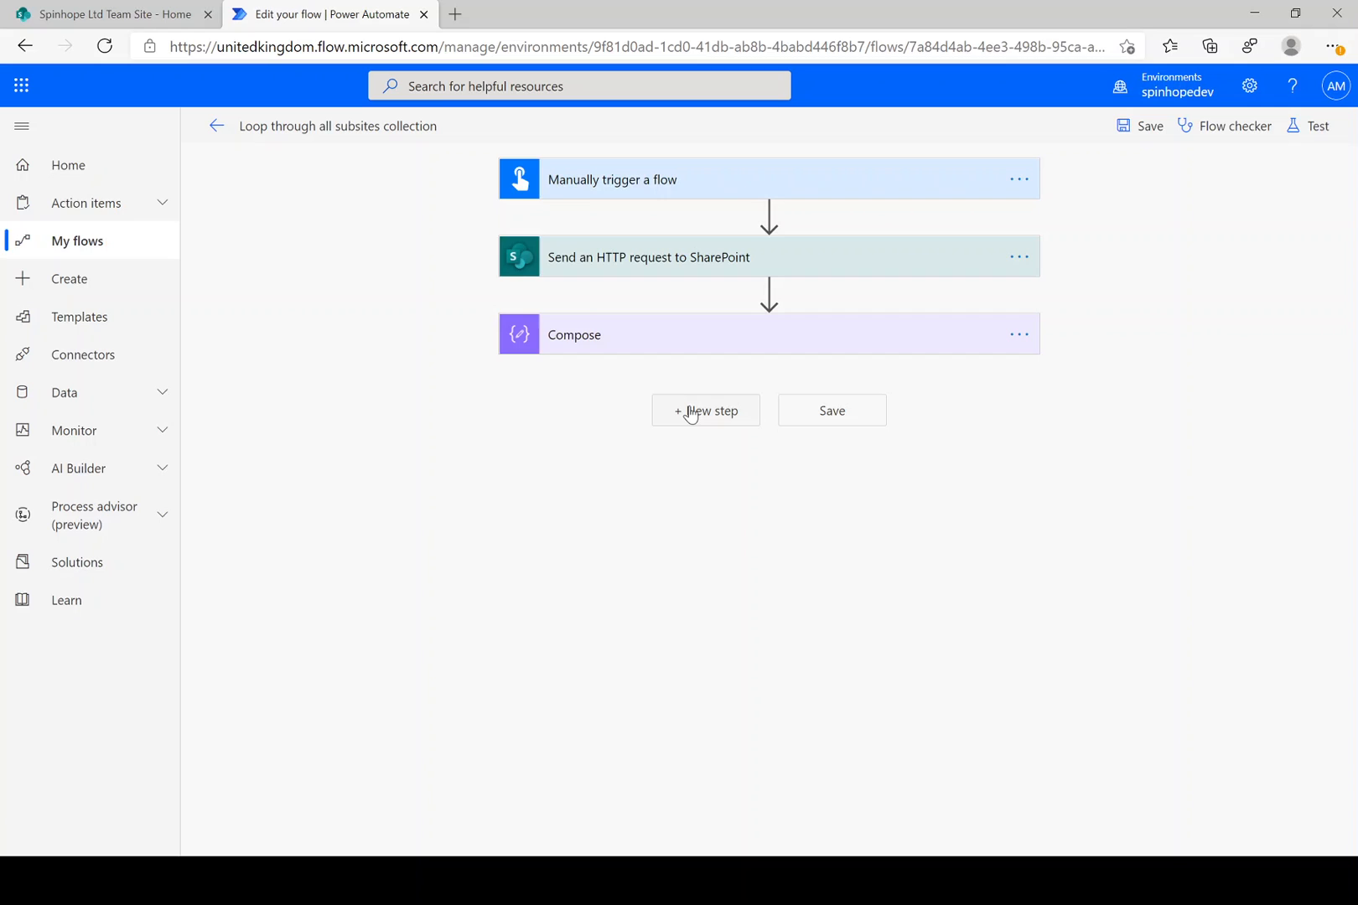
- Add Parse JSON on Compose Outputs, generating the schema from the sample payload
click(705, 411)
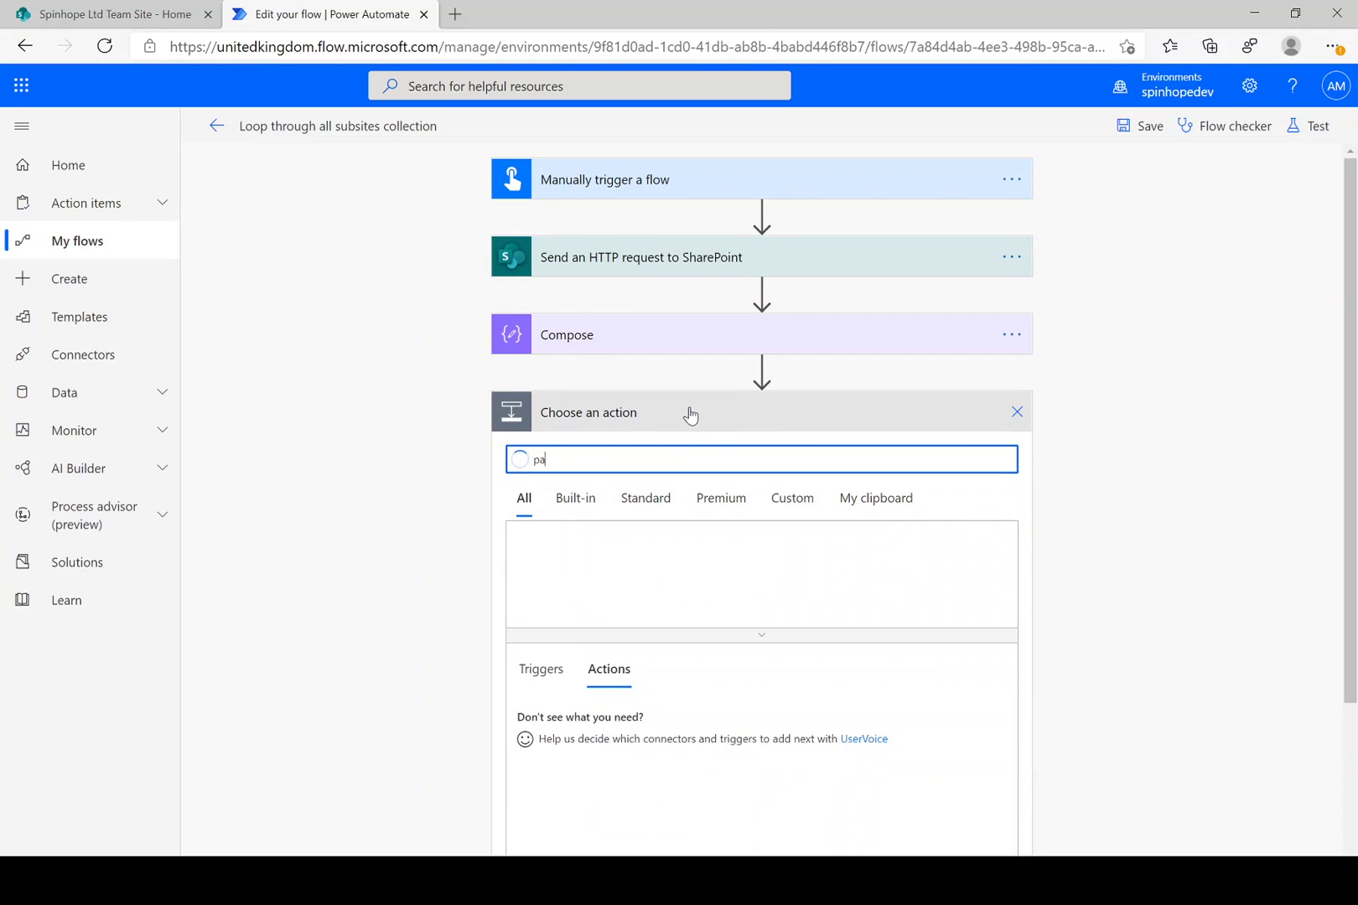
text(rse)
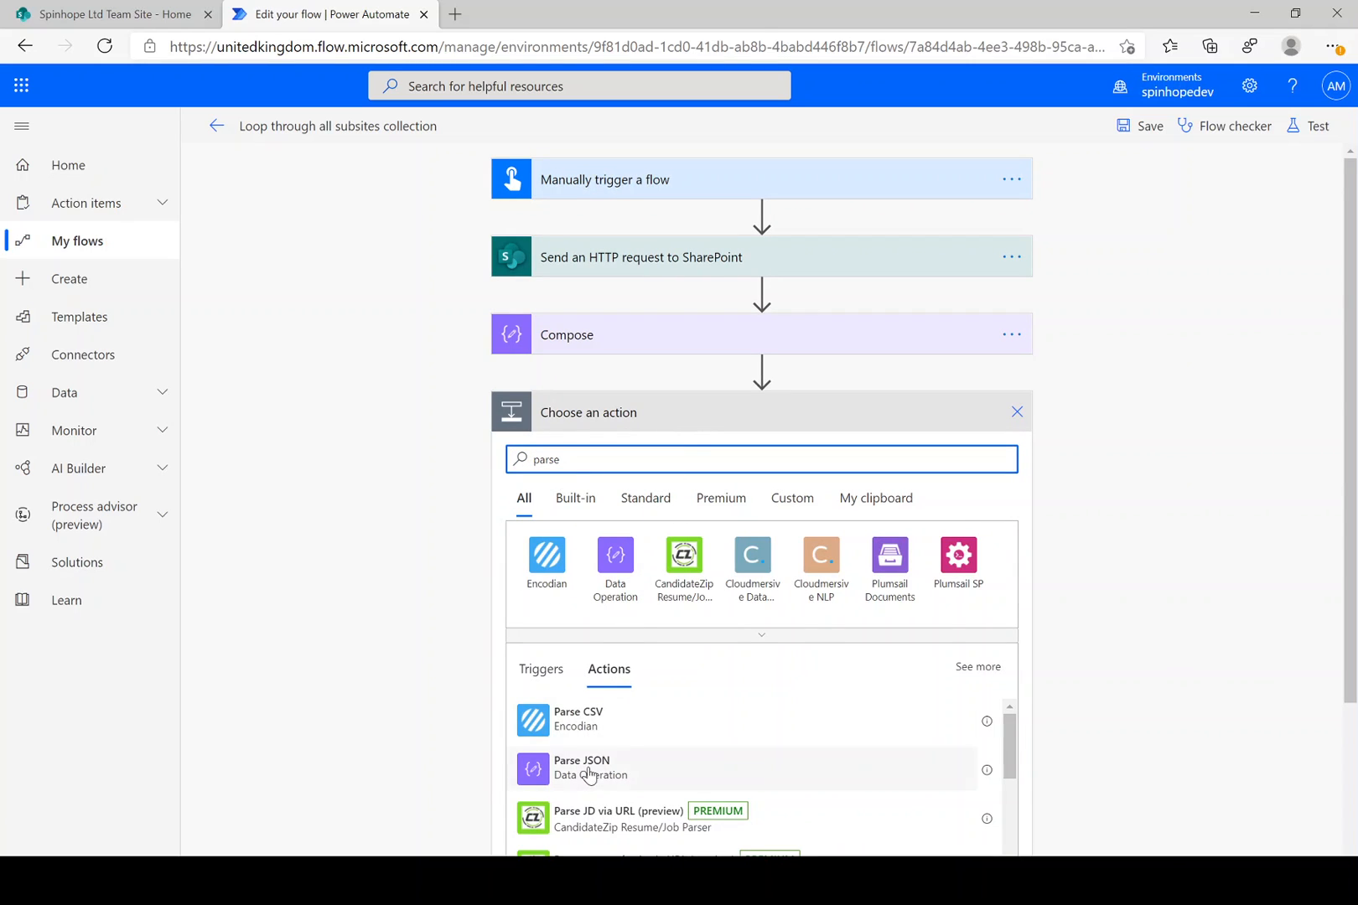
click(581, 767)
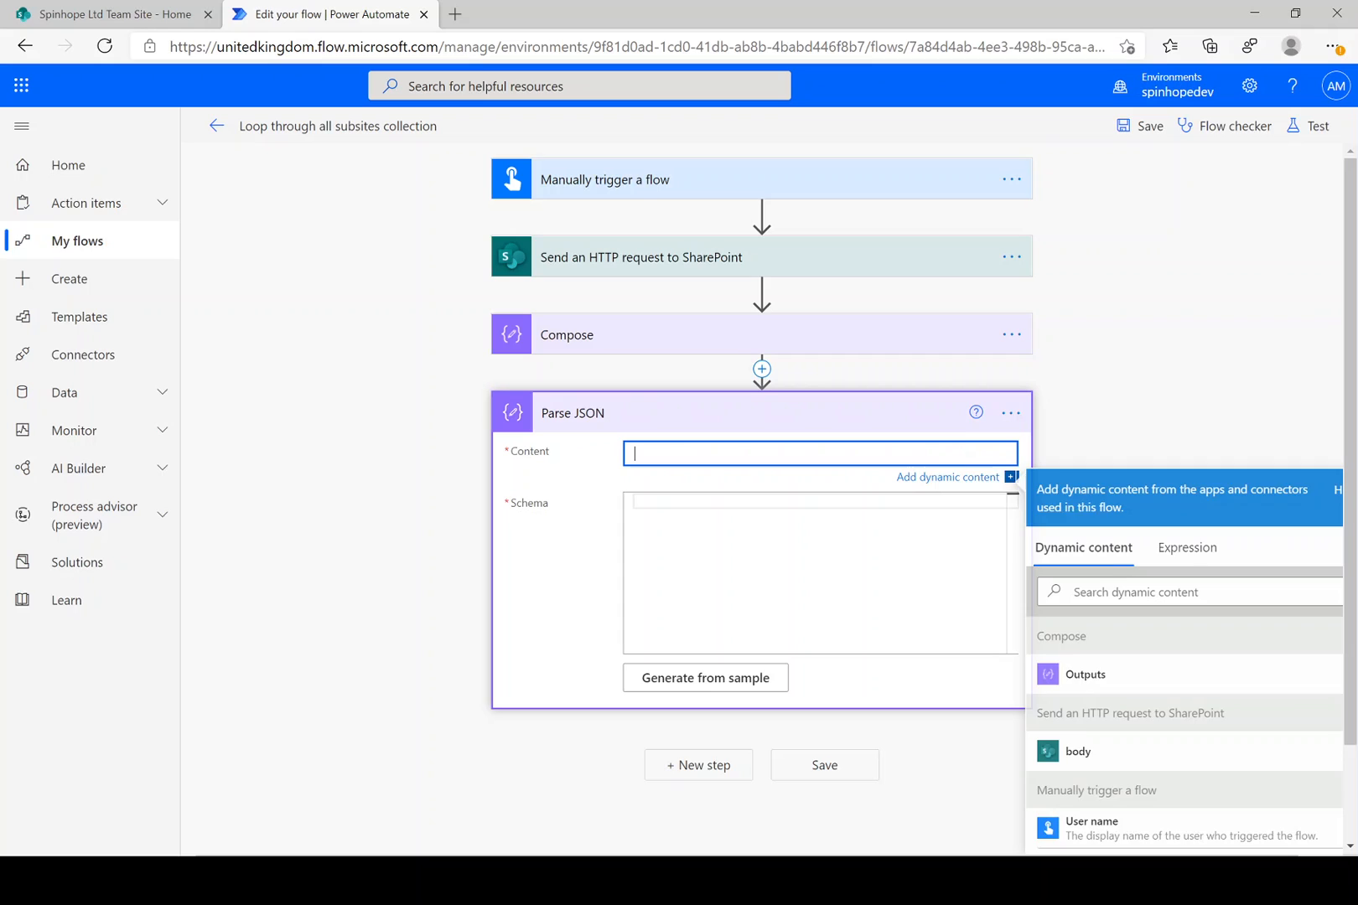
click(1085, 675)
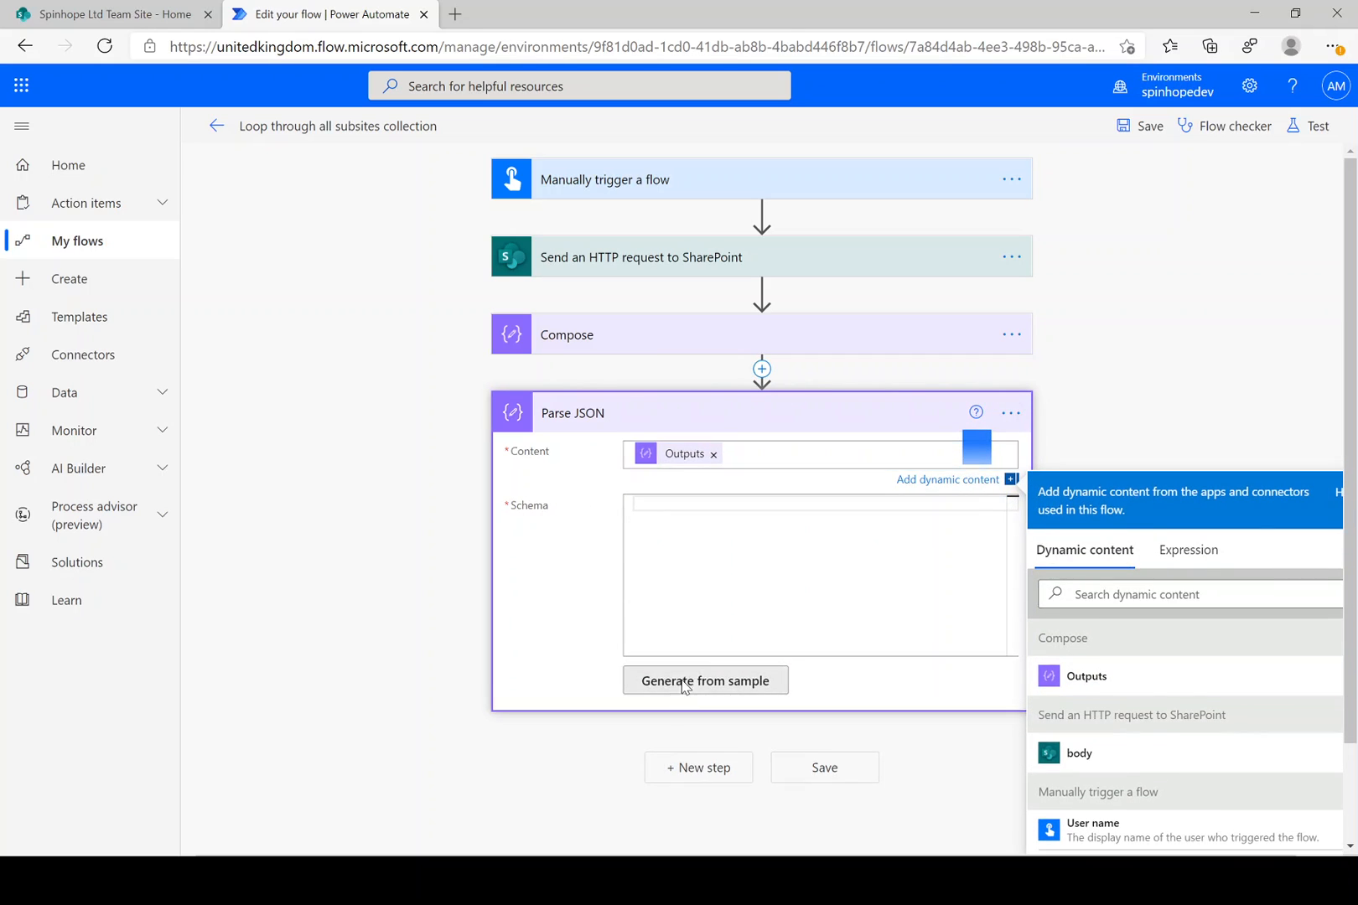
click(705, 680)
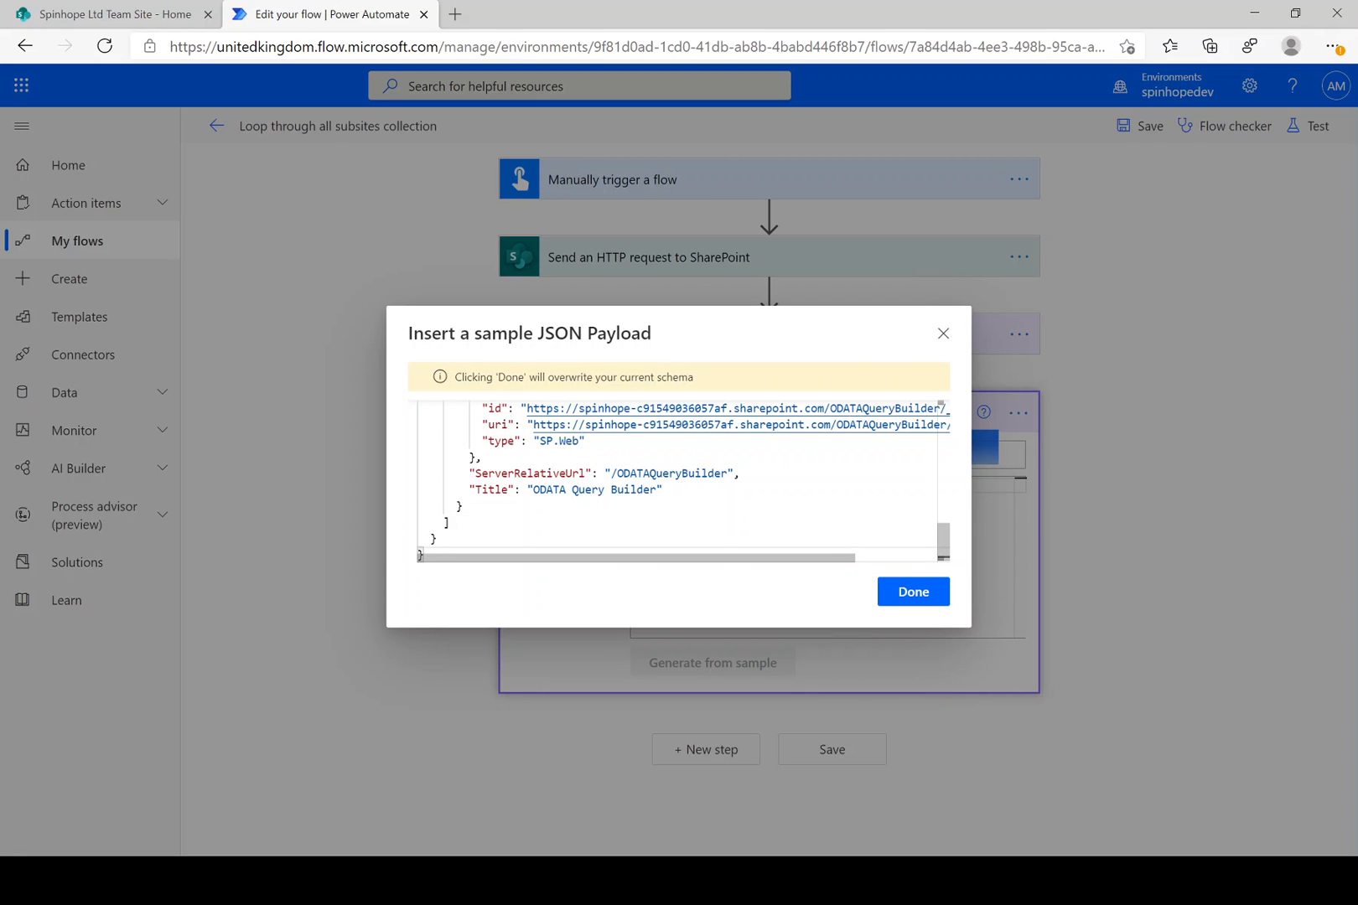
click(912, 592)
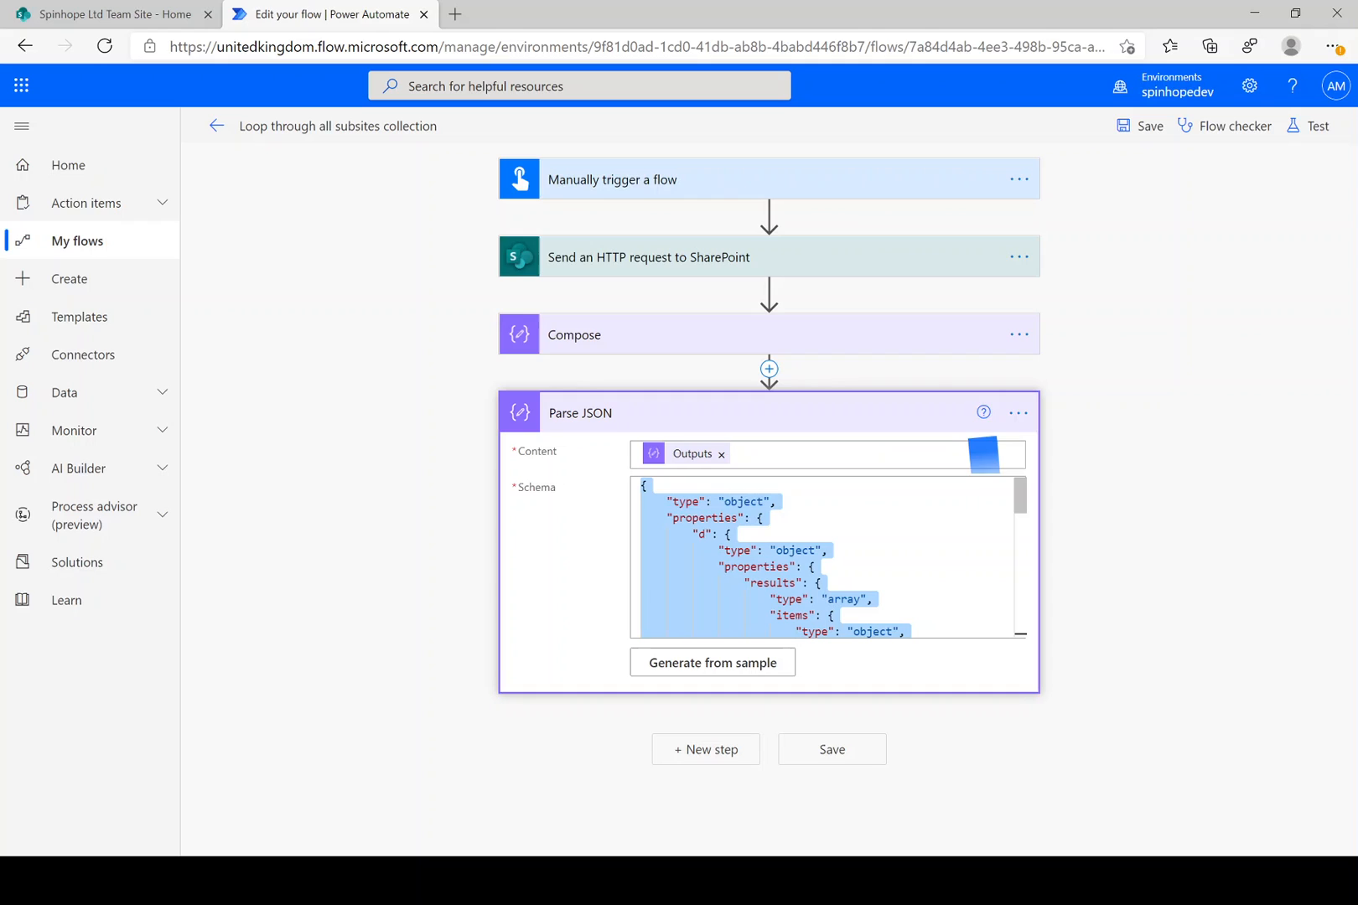
click(705, 749)
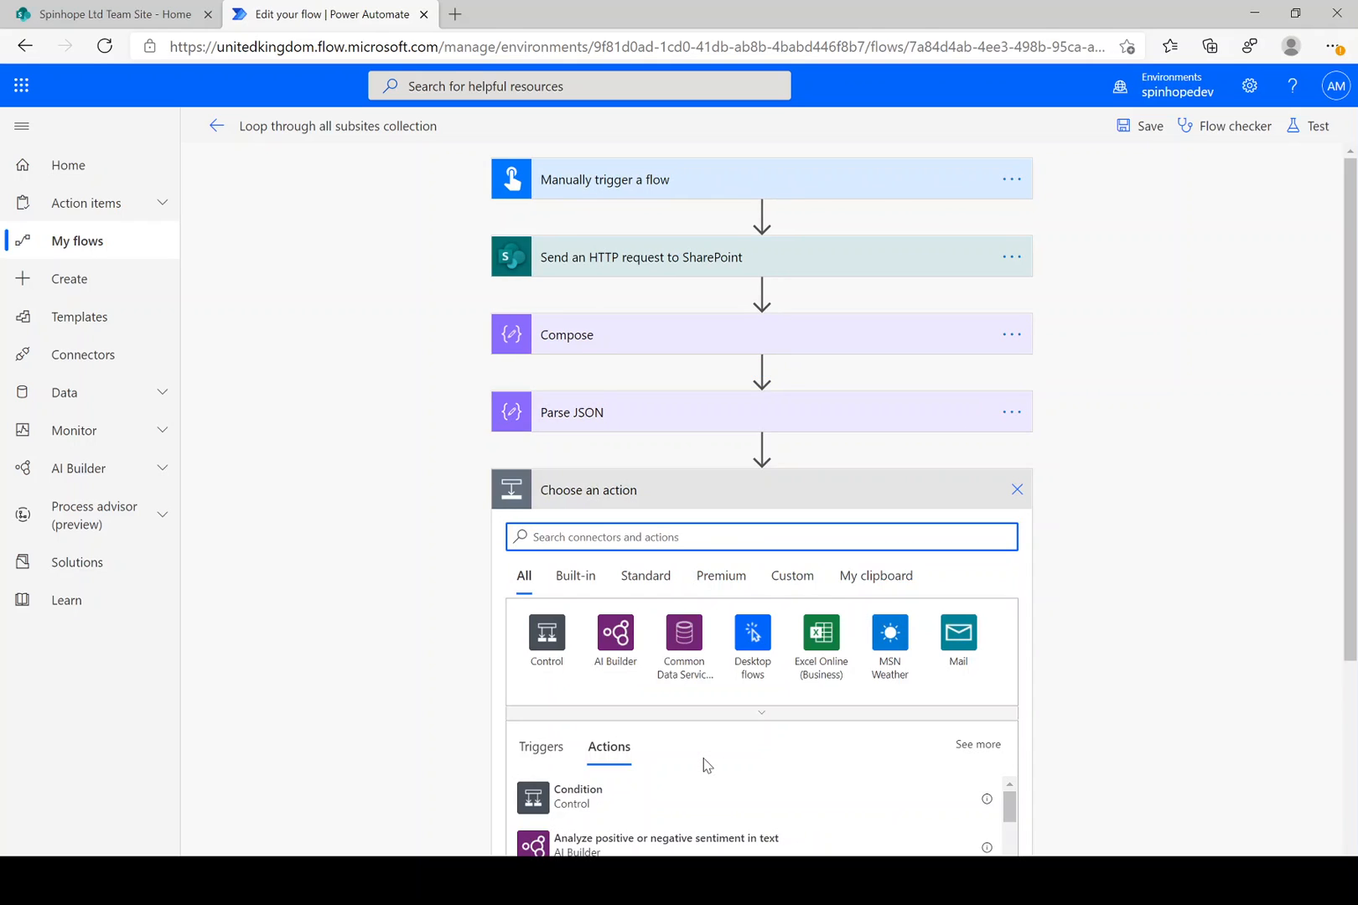
- Add Compose 2 with inputs 'Title - ServerRelativeUrl' from Parse JSON values
text(compose)
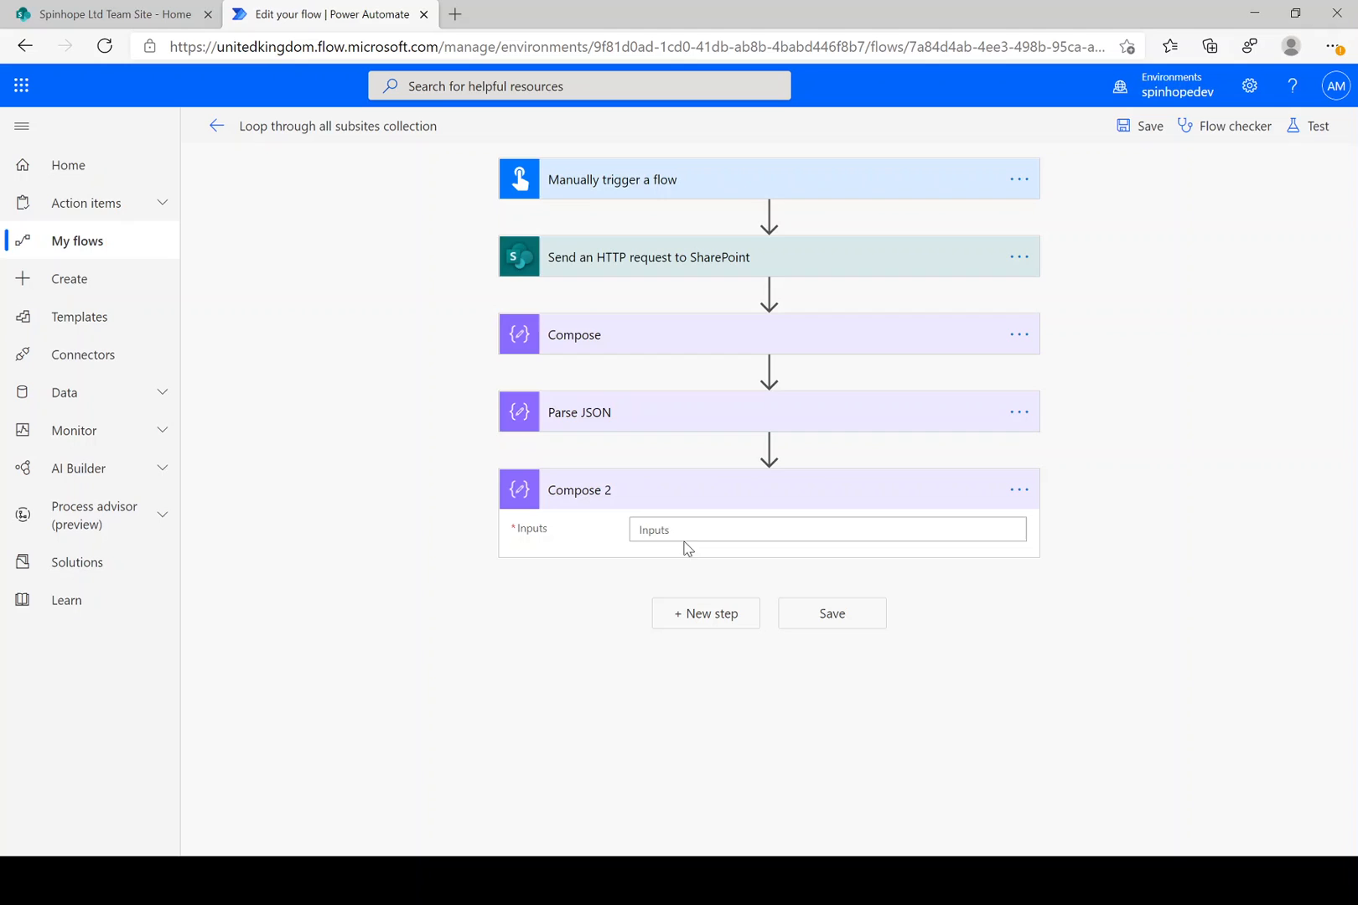
click(827, 529)
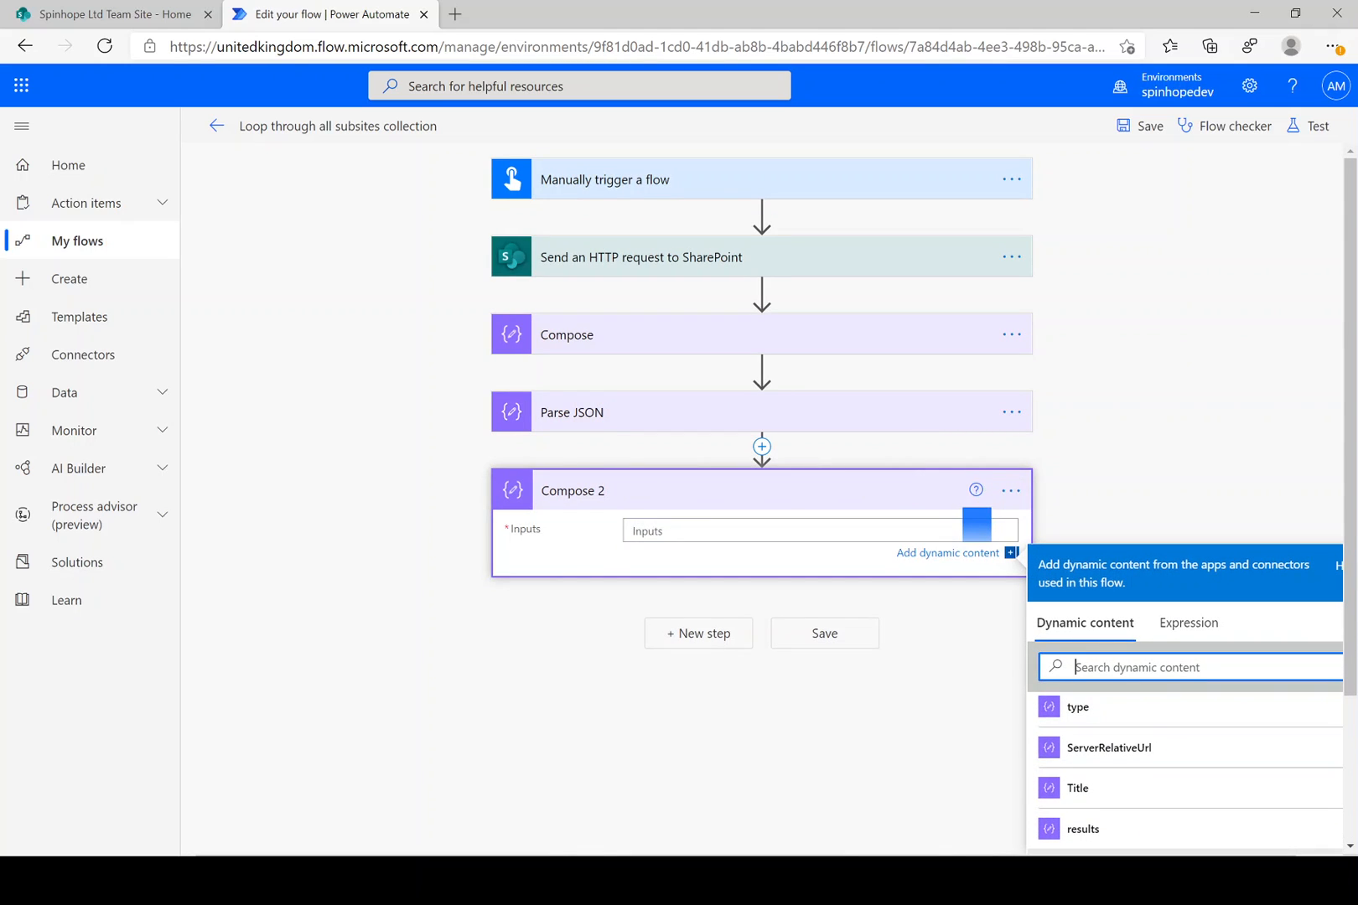
text(titl)
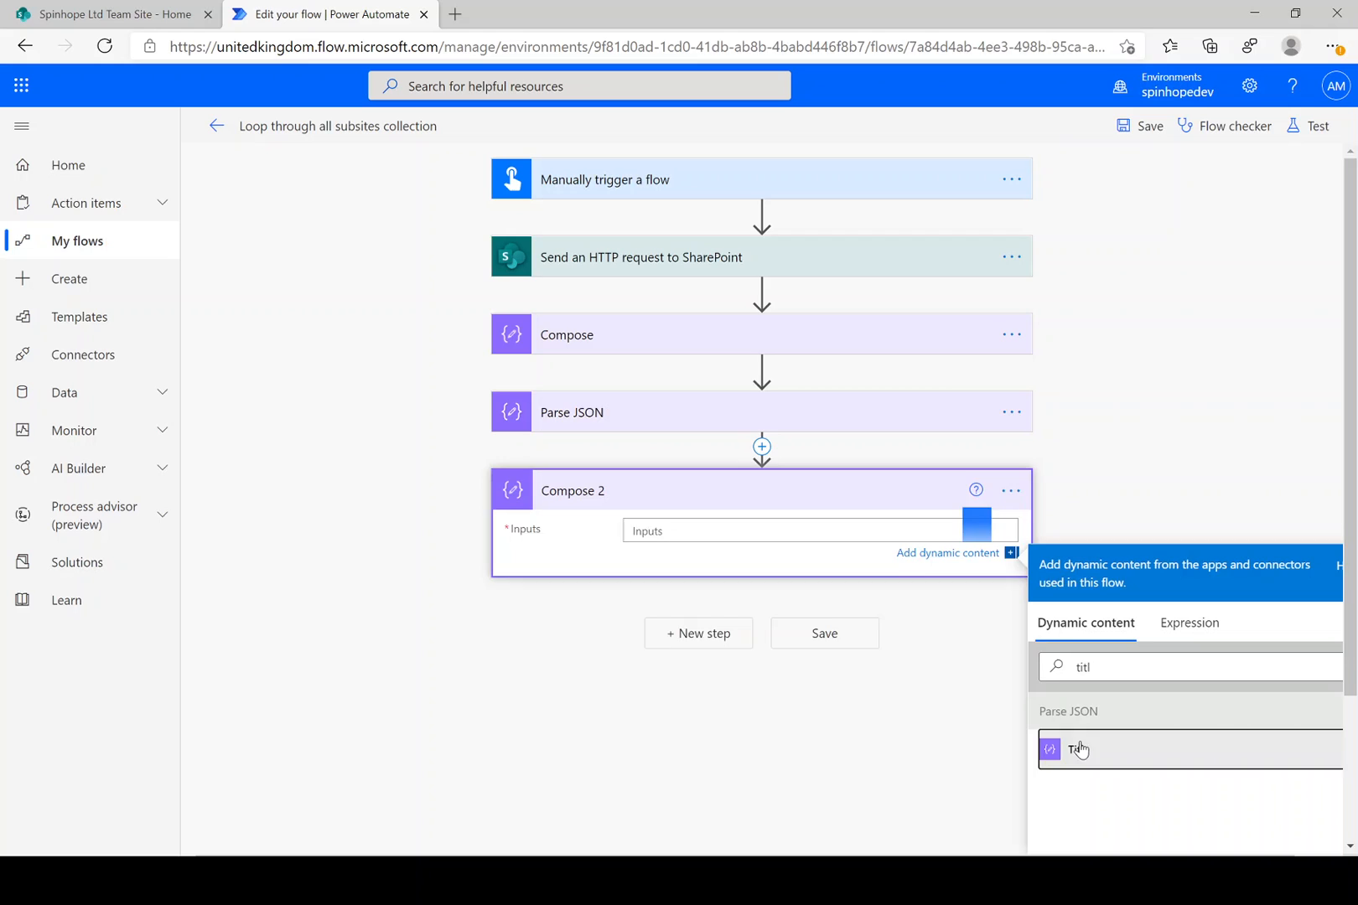
click(1080, 750)
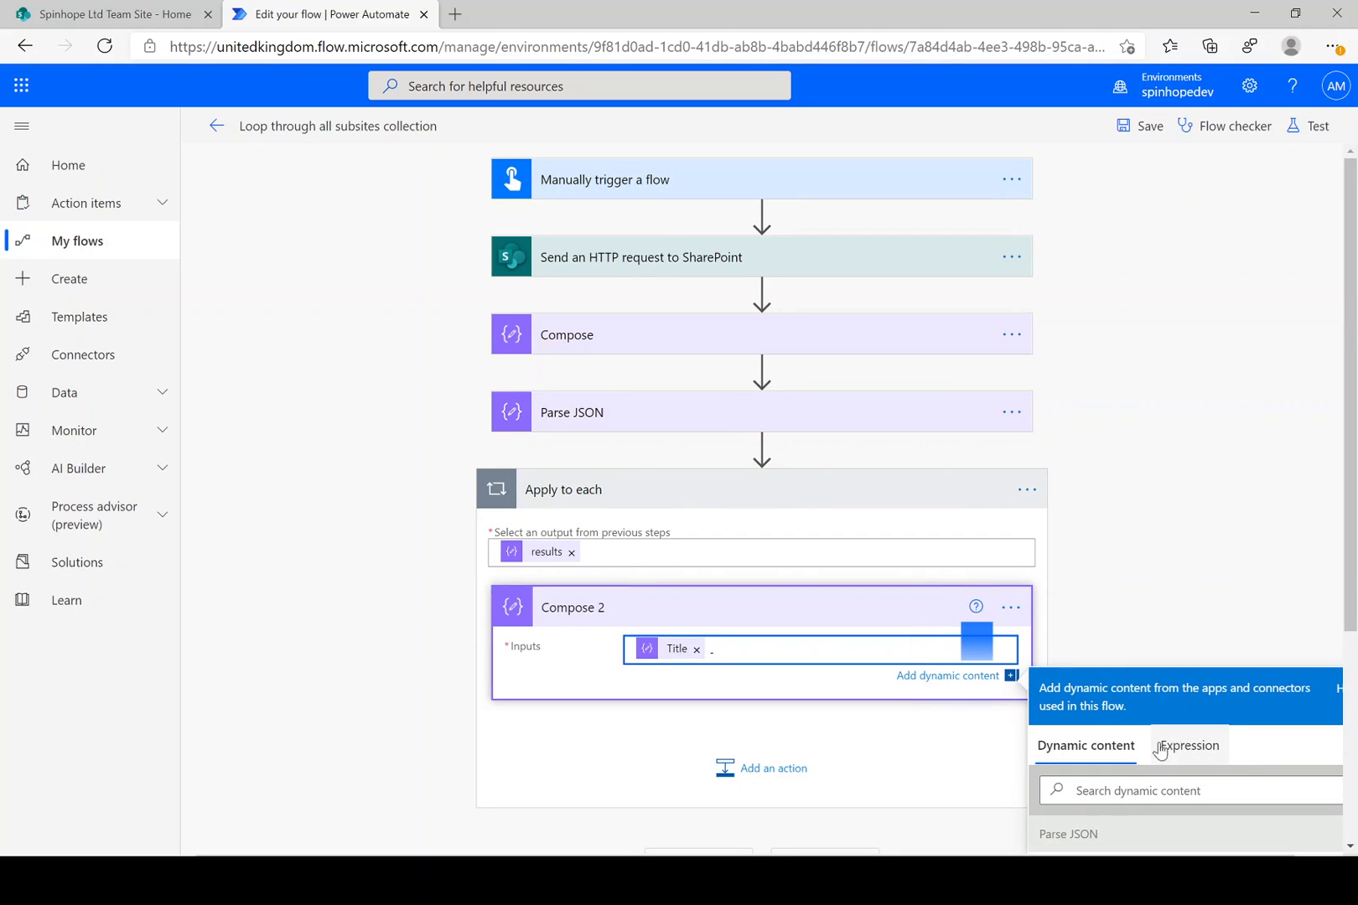
text(server)
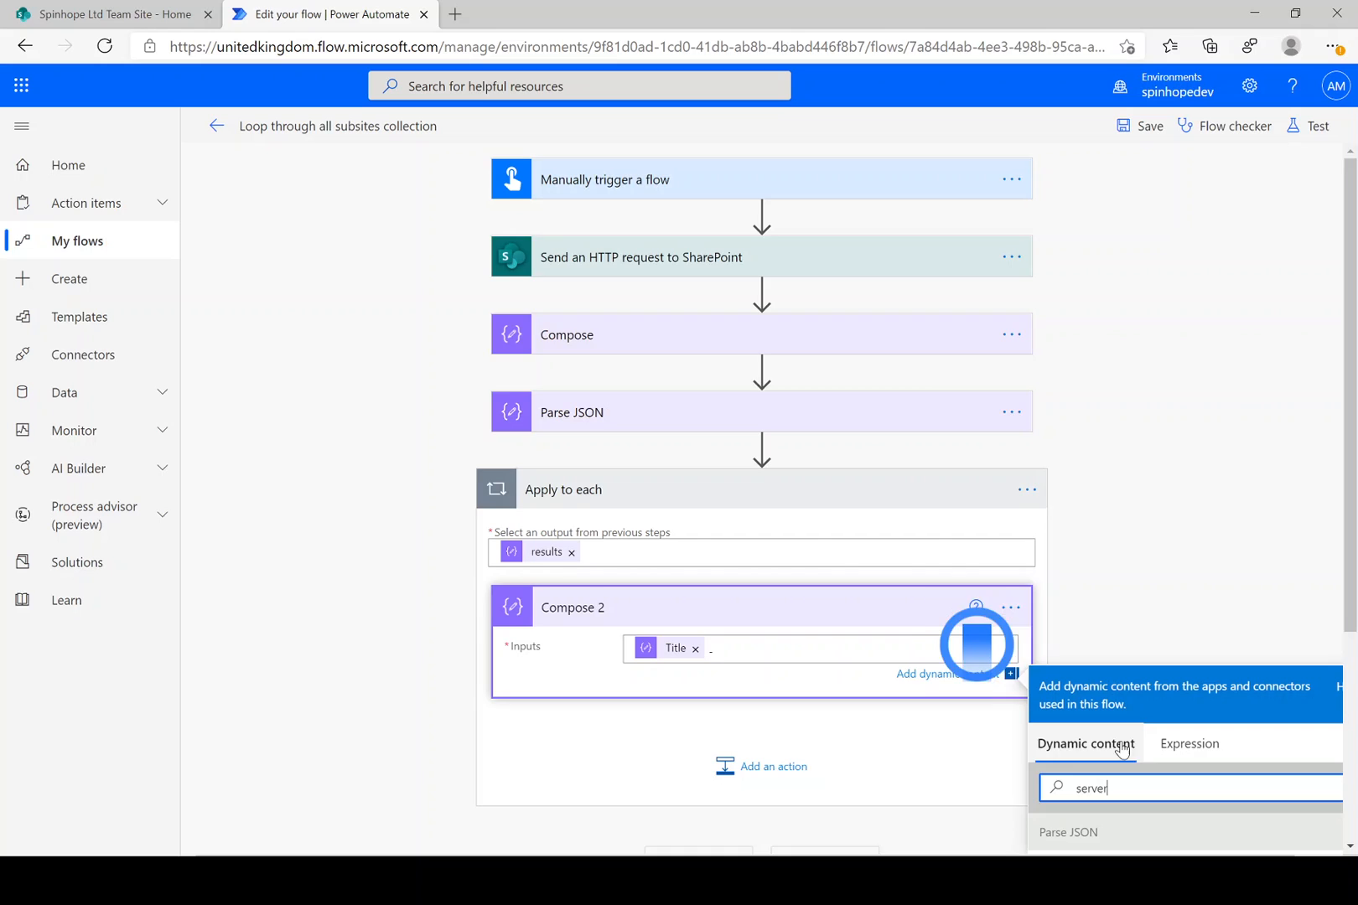
click(1114, 632)
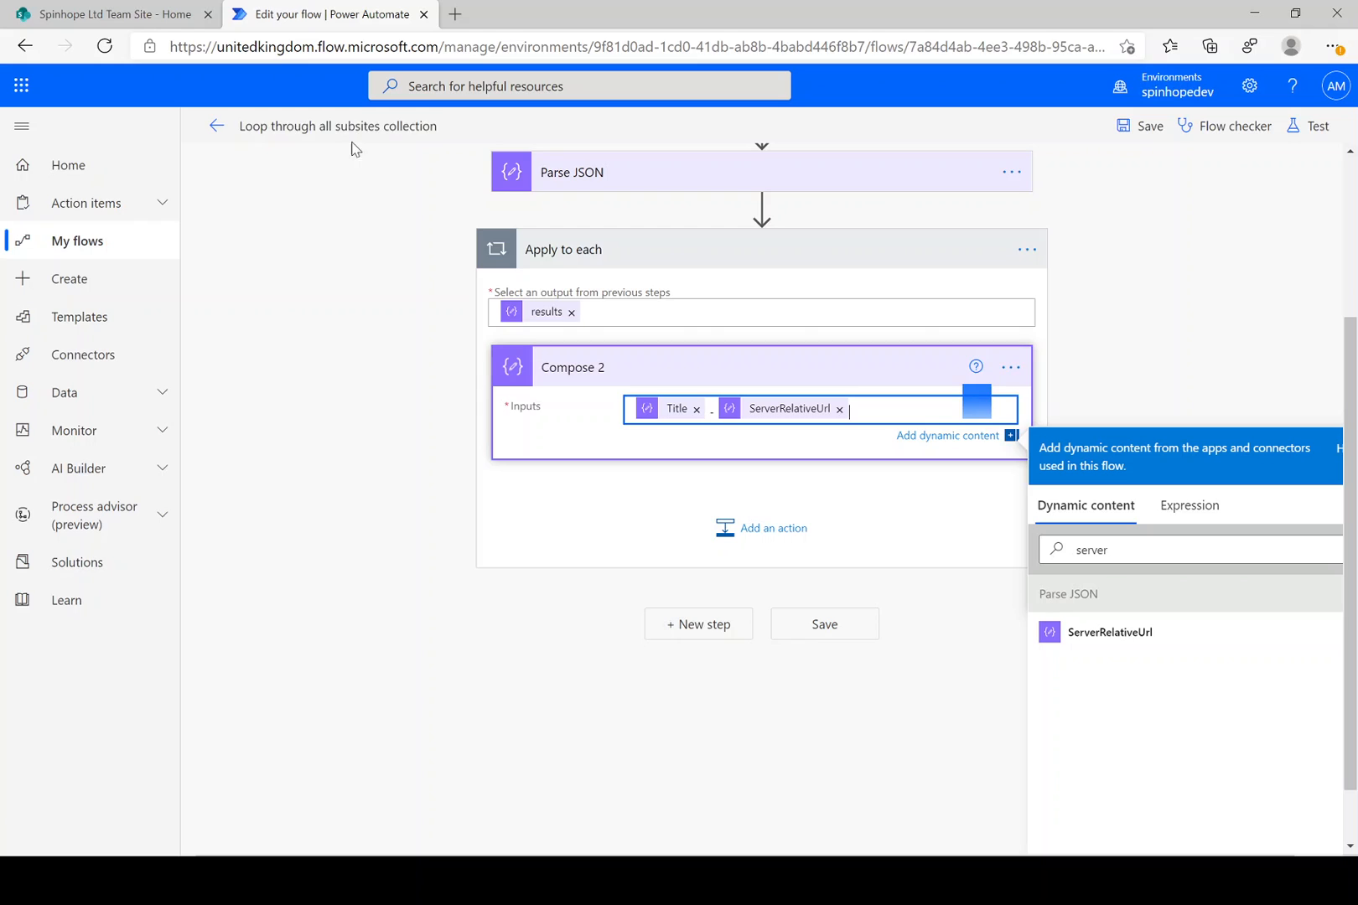
scroll(up, 3)
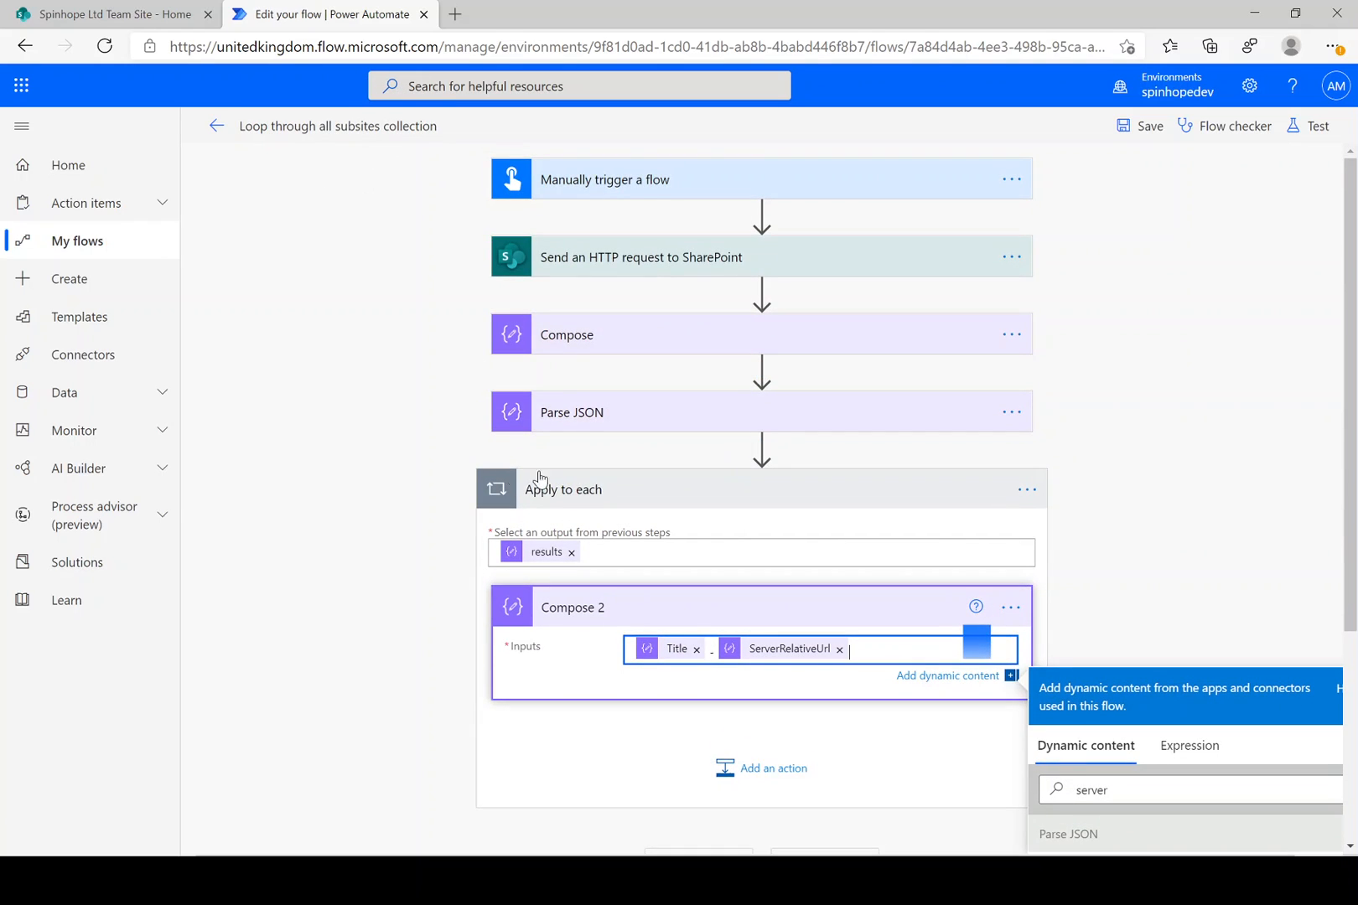
mouse_move(374, 171)
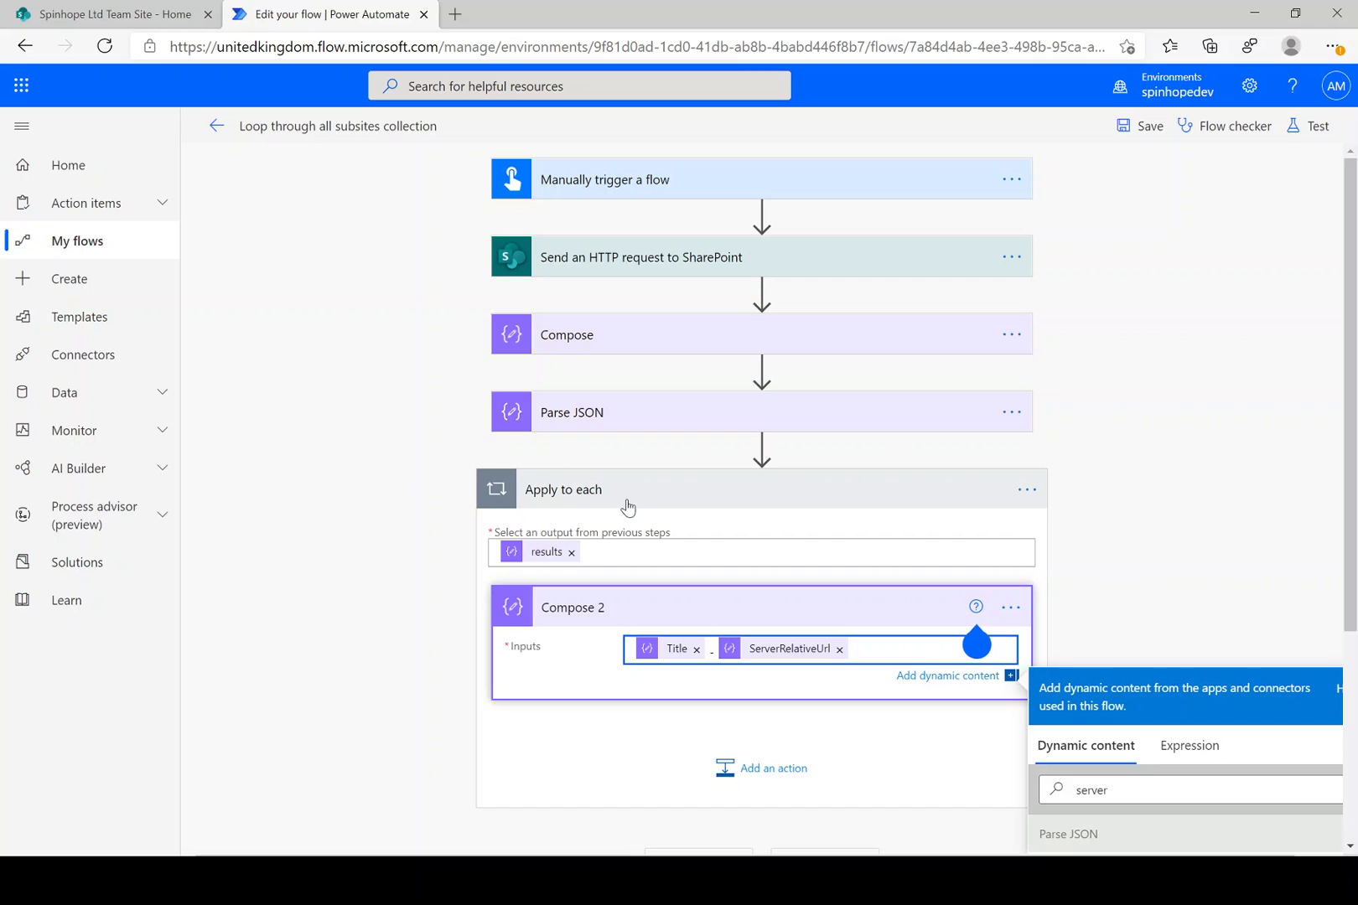
mouse_move(624, 407)
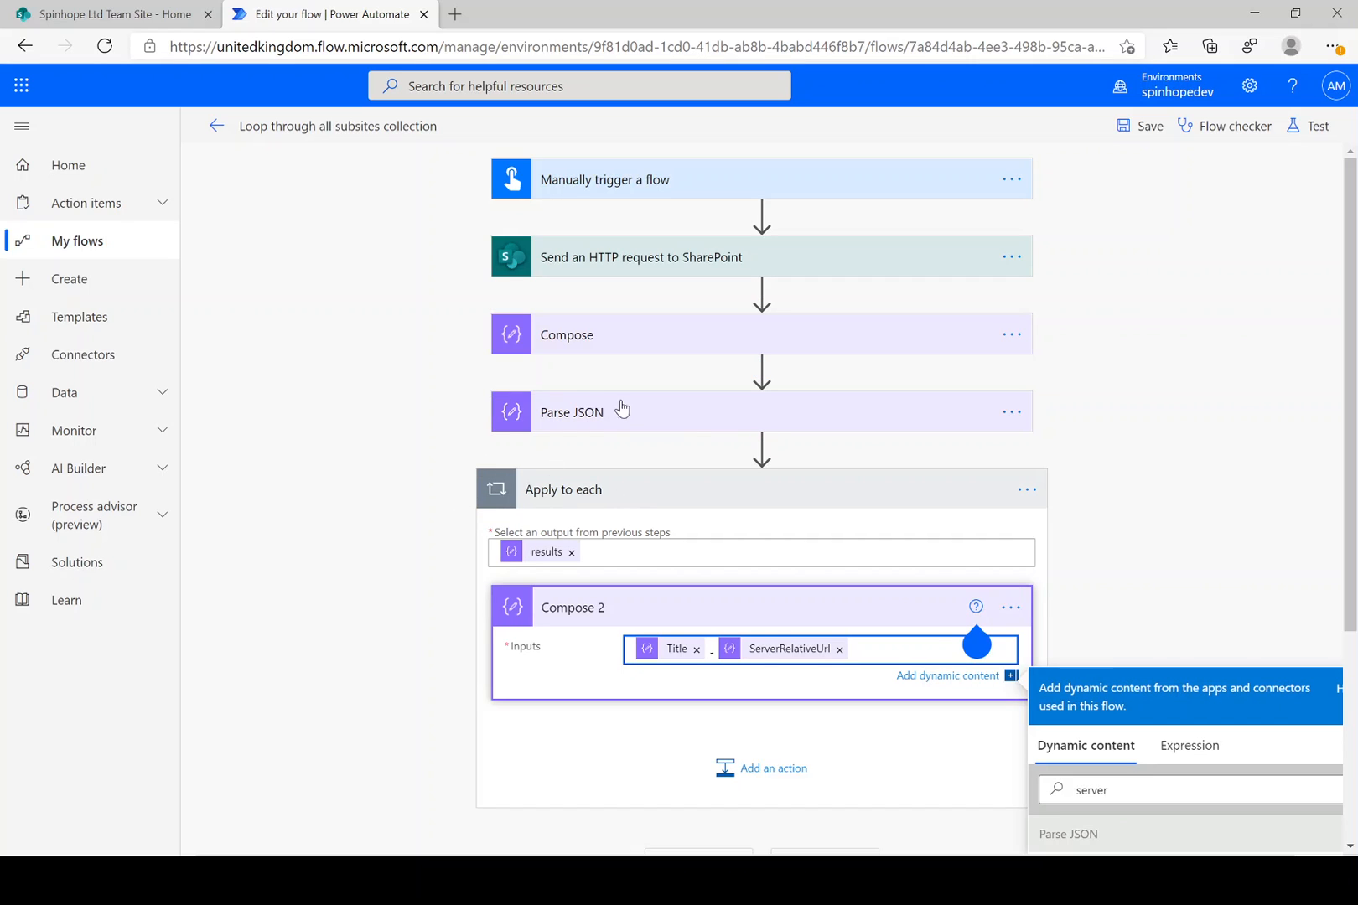
mouse_move(467, 506)
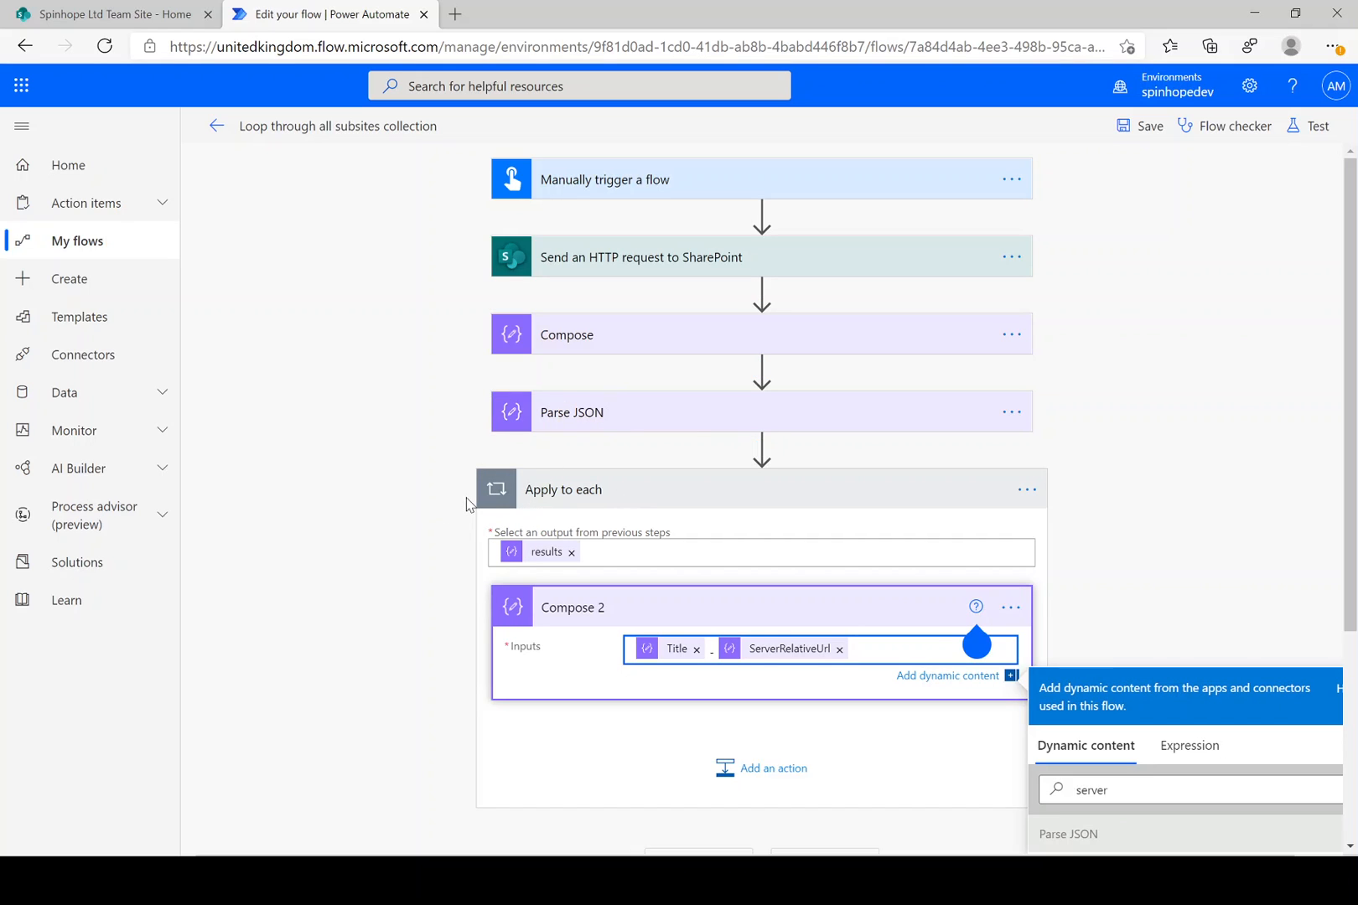
mouse_move(386, 522)
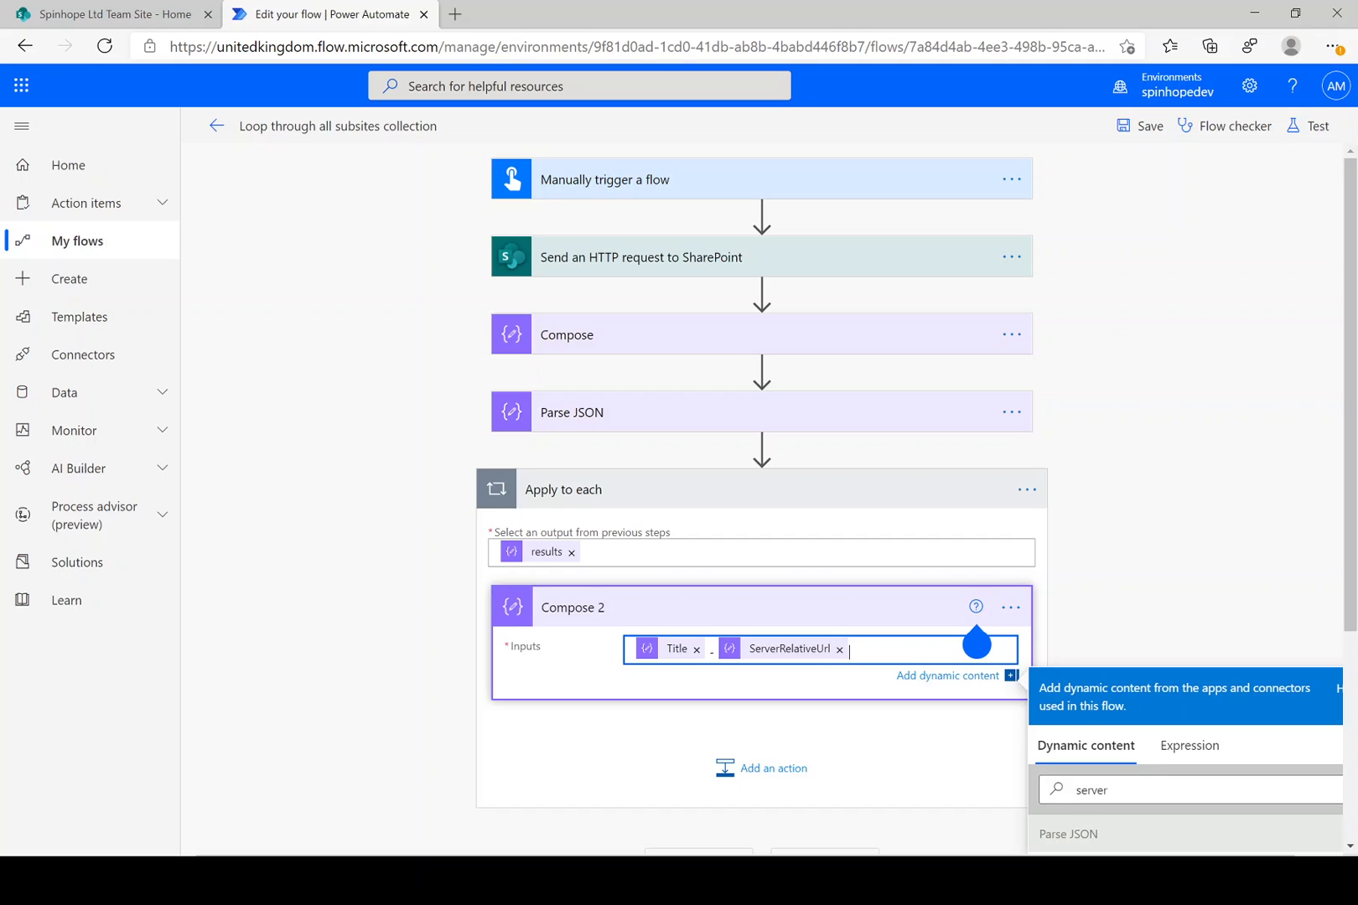
- Save and run a manual test of the flow, confirming the run started
click(1316, 126)
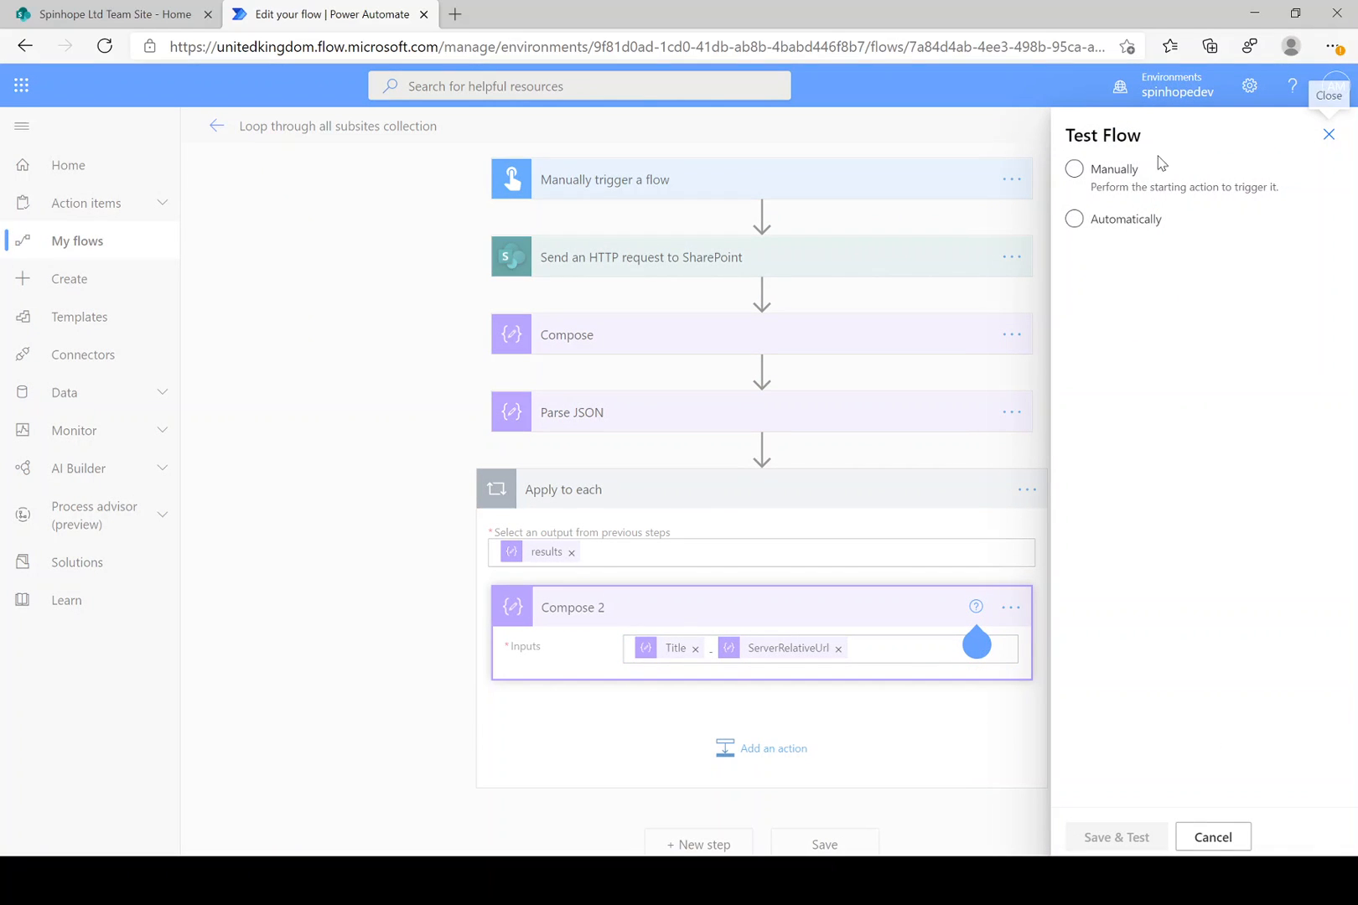
click(1074, 167)
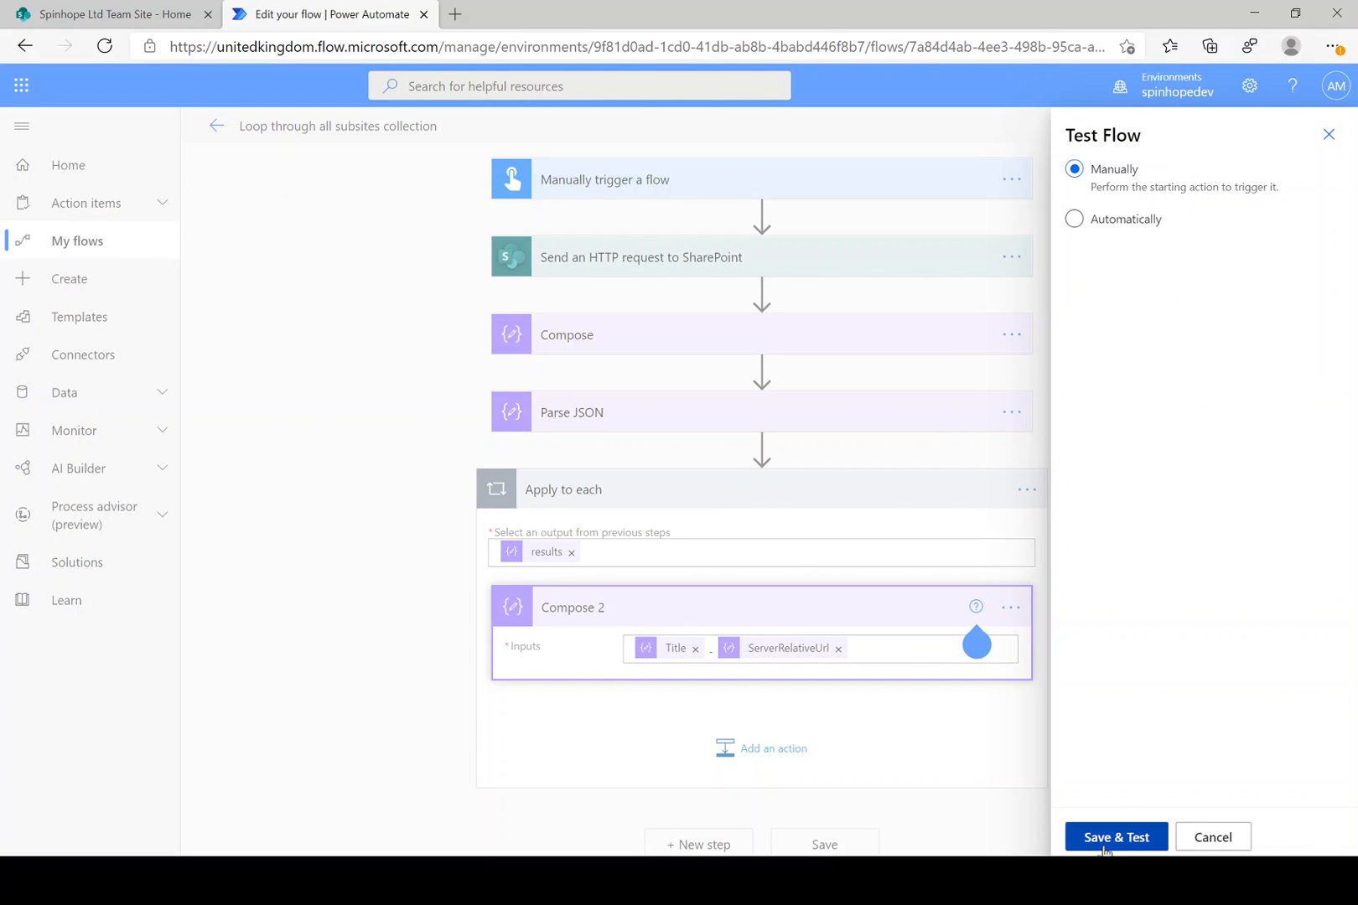
click(1116, 837)
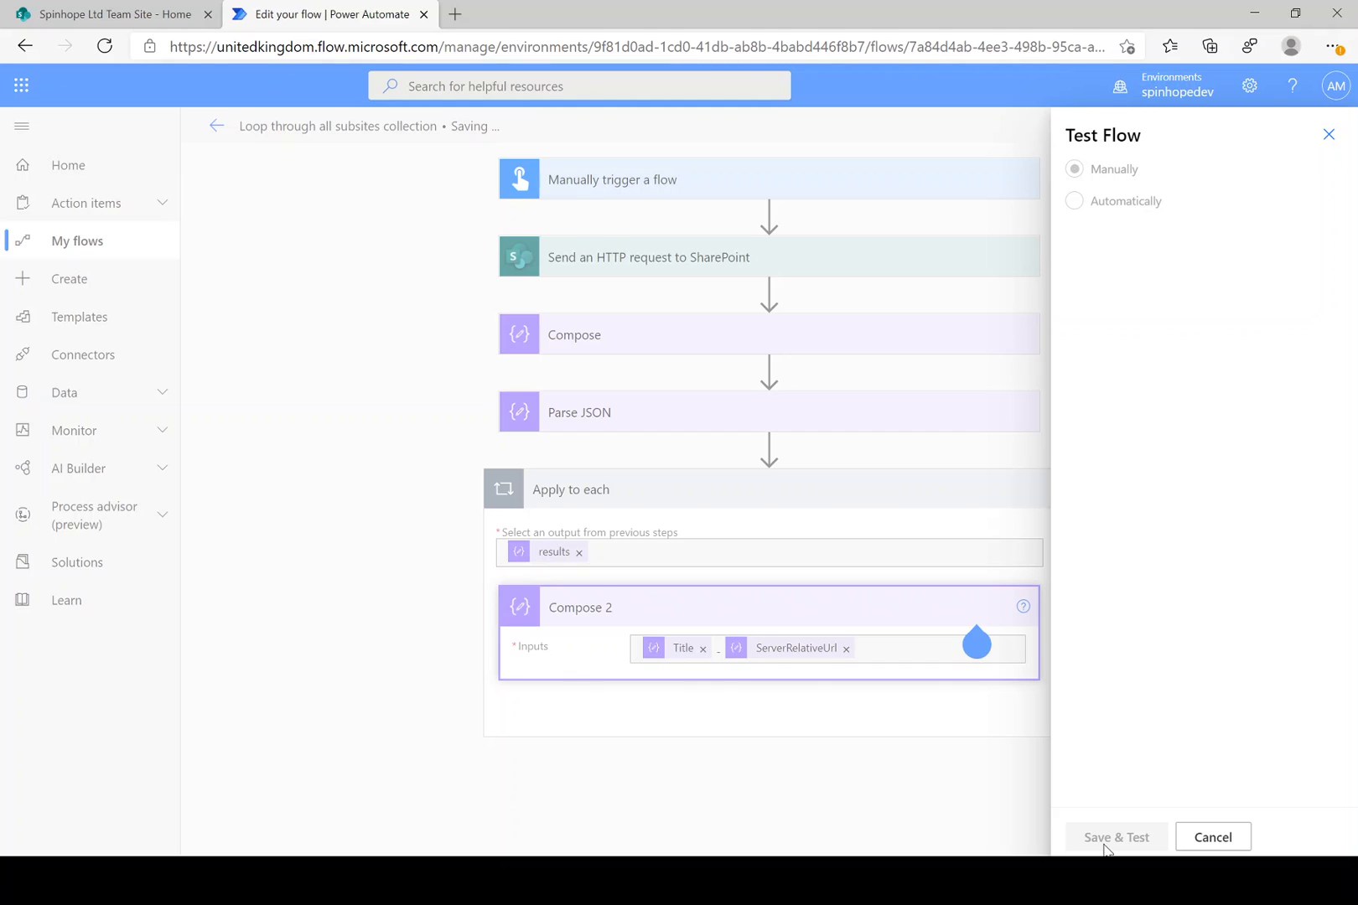
click(1116, 836)
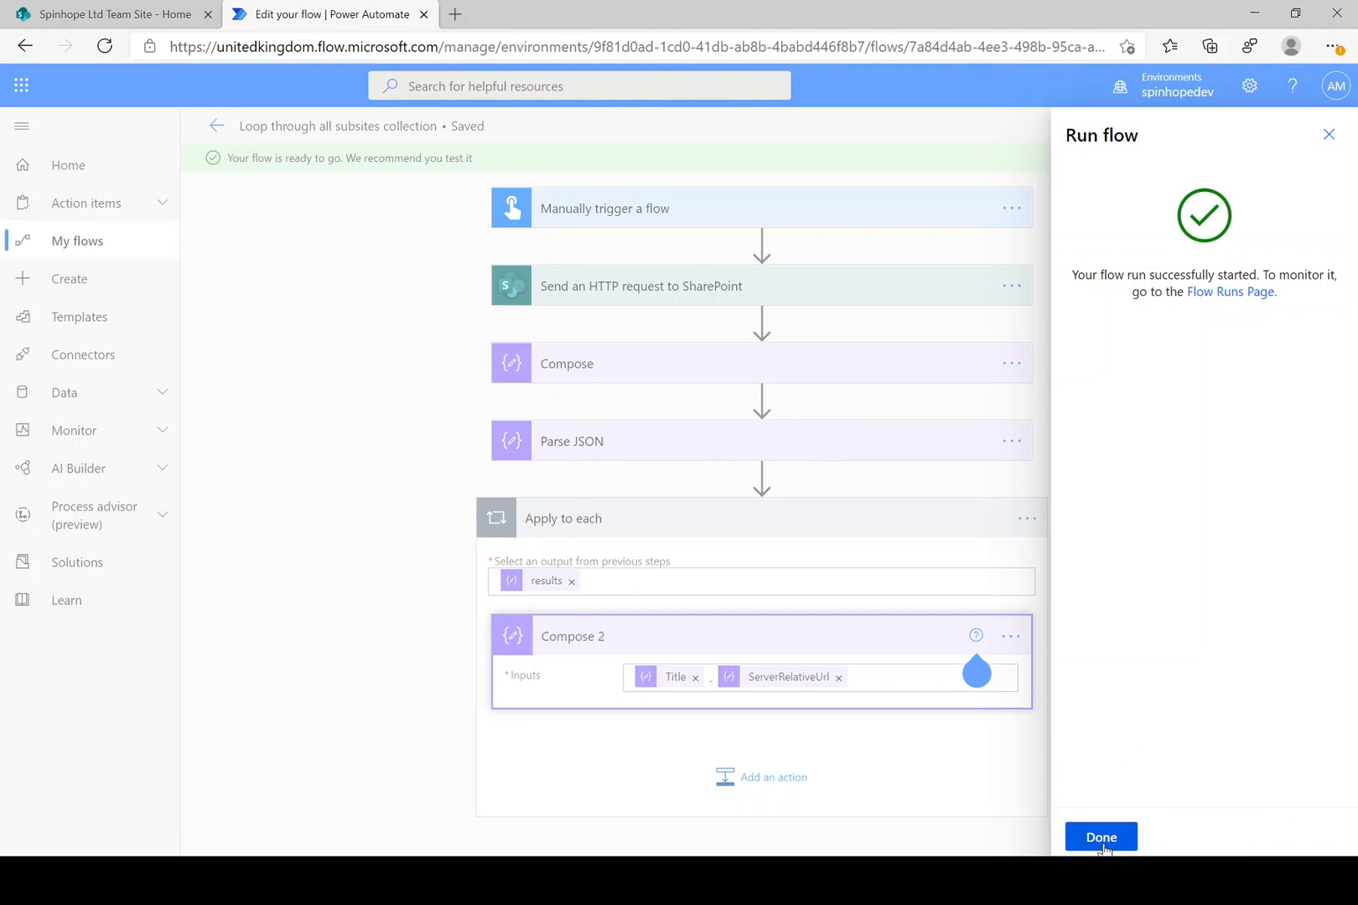
click(1101, 837)
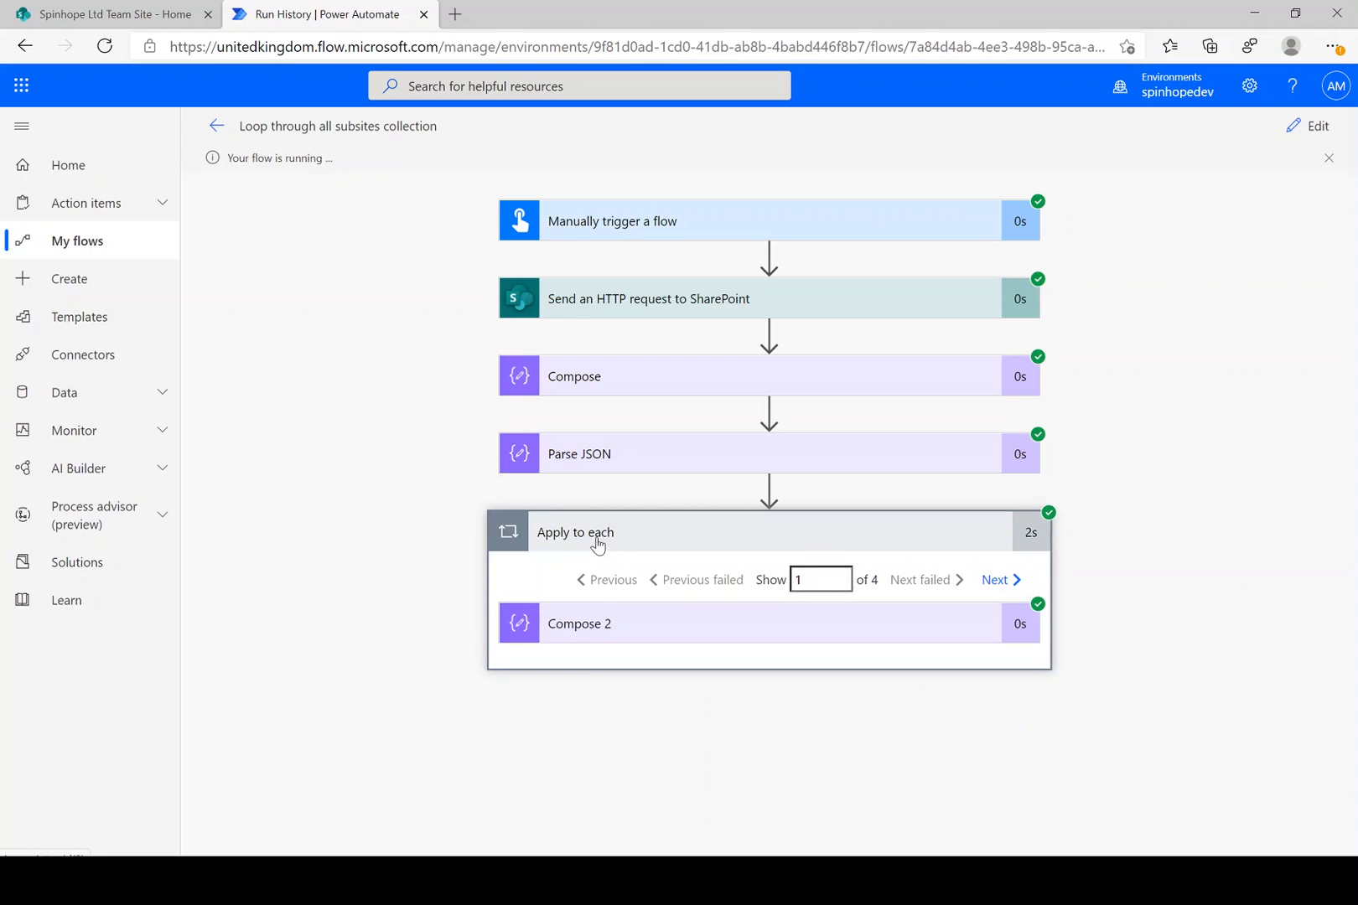
- Expand Compose 2 and step through the loop iterations' title-and-path outputs
click(578, 623)
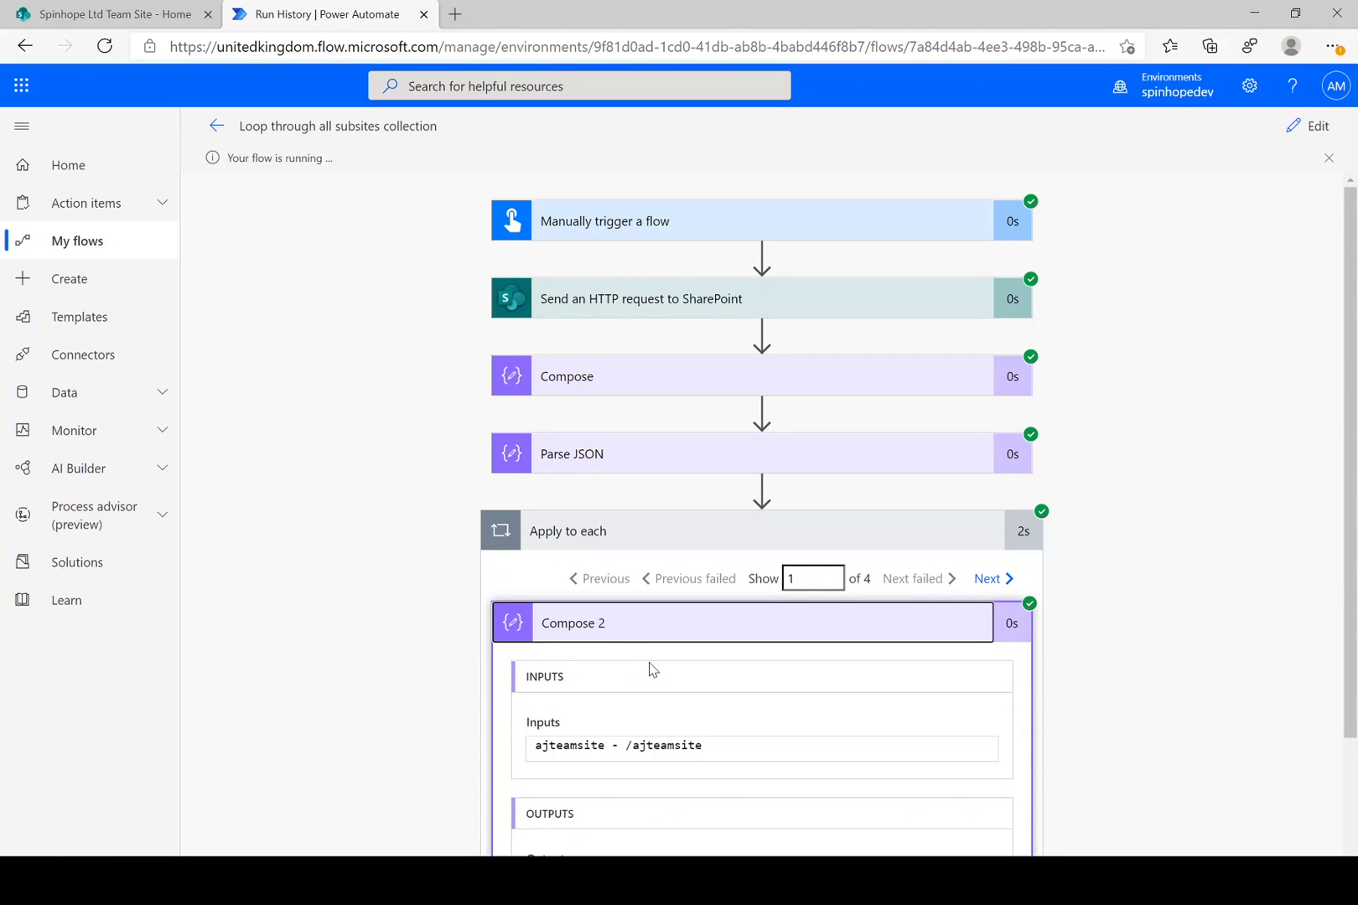
click(989, 578)
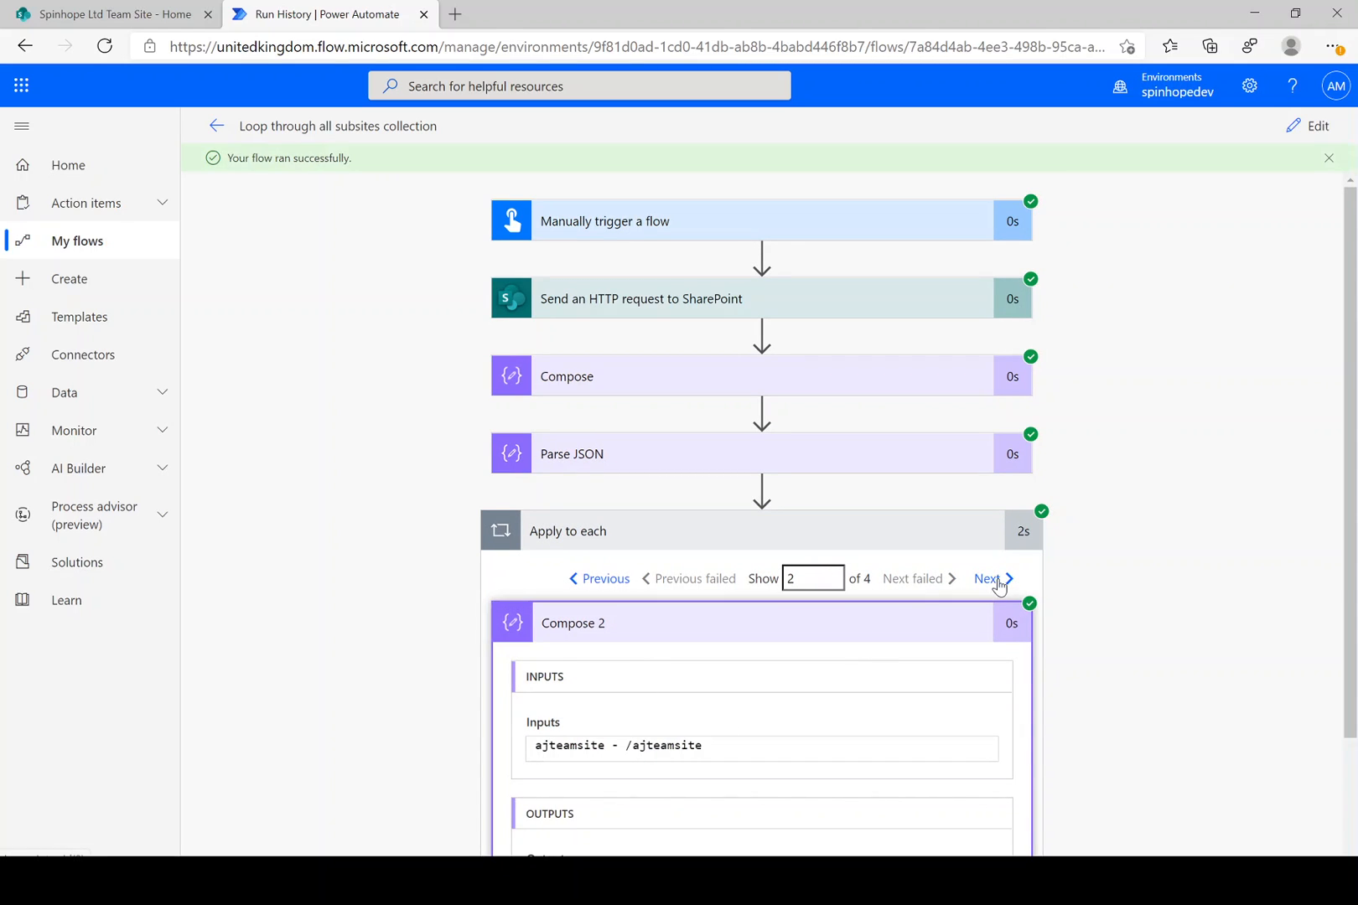
click(991, 579)
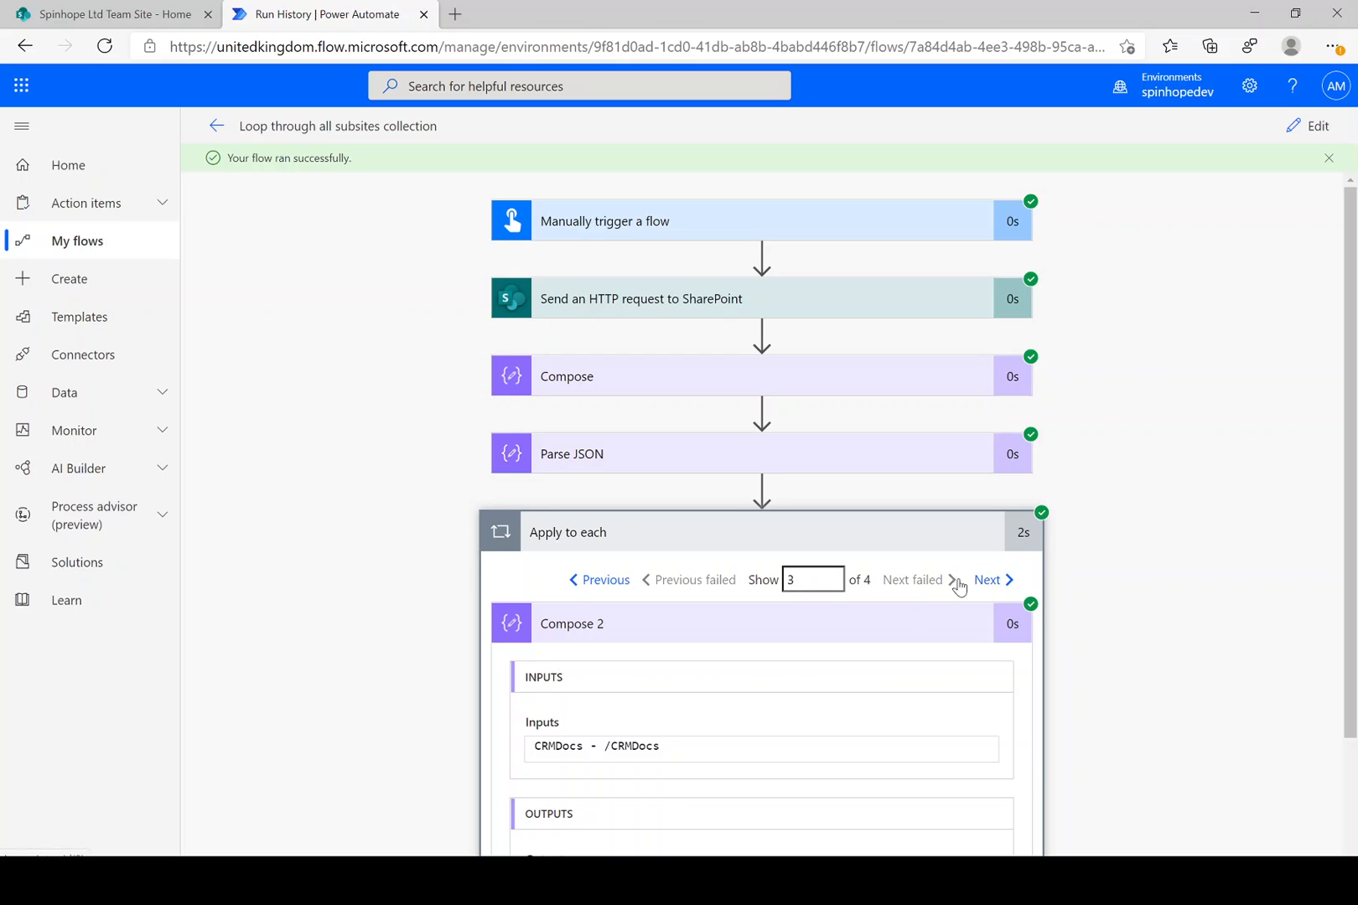
click(991, 579)
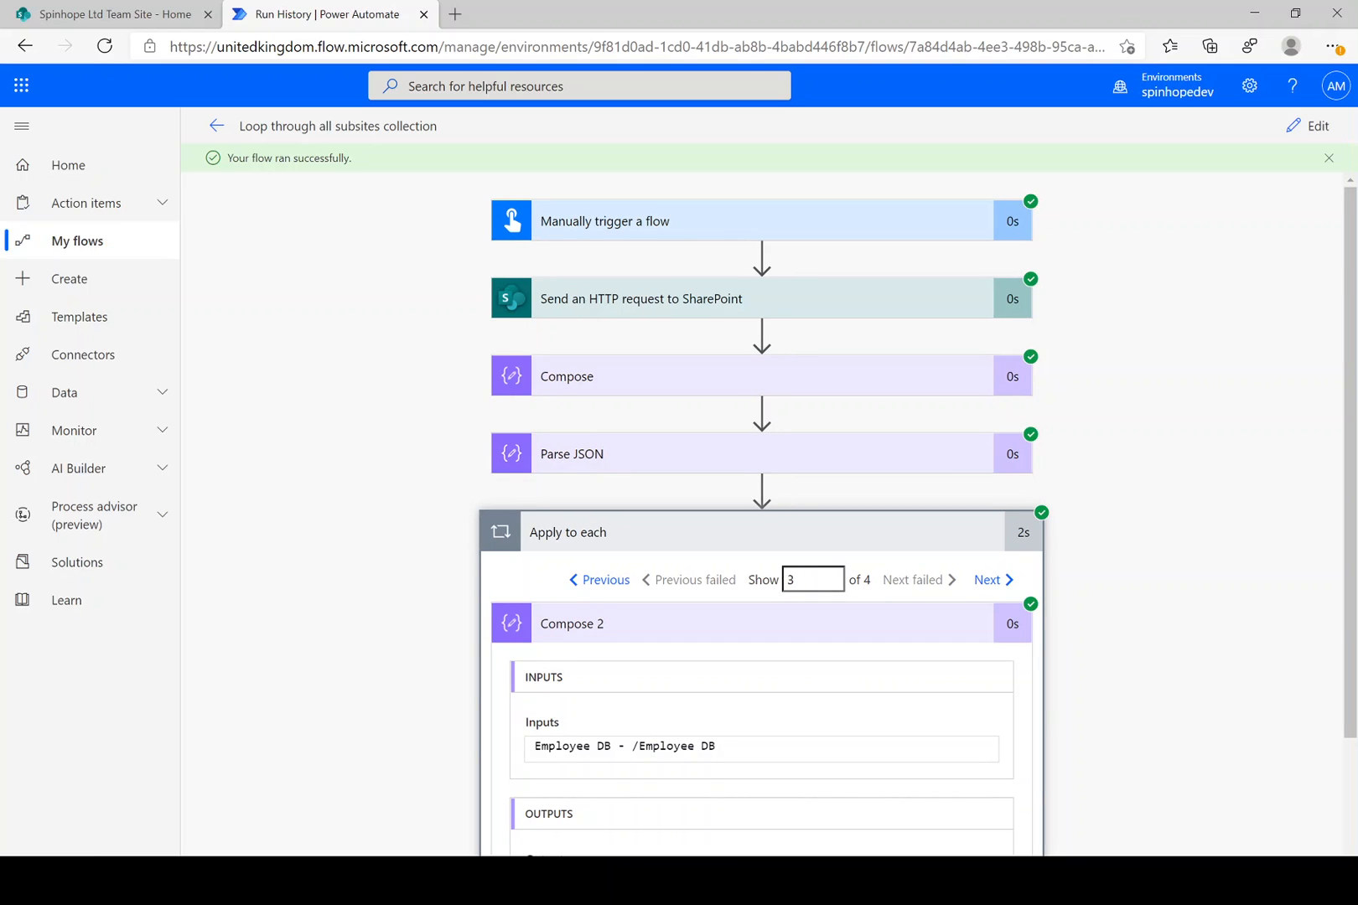
click(112, 14)
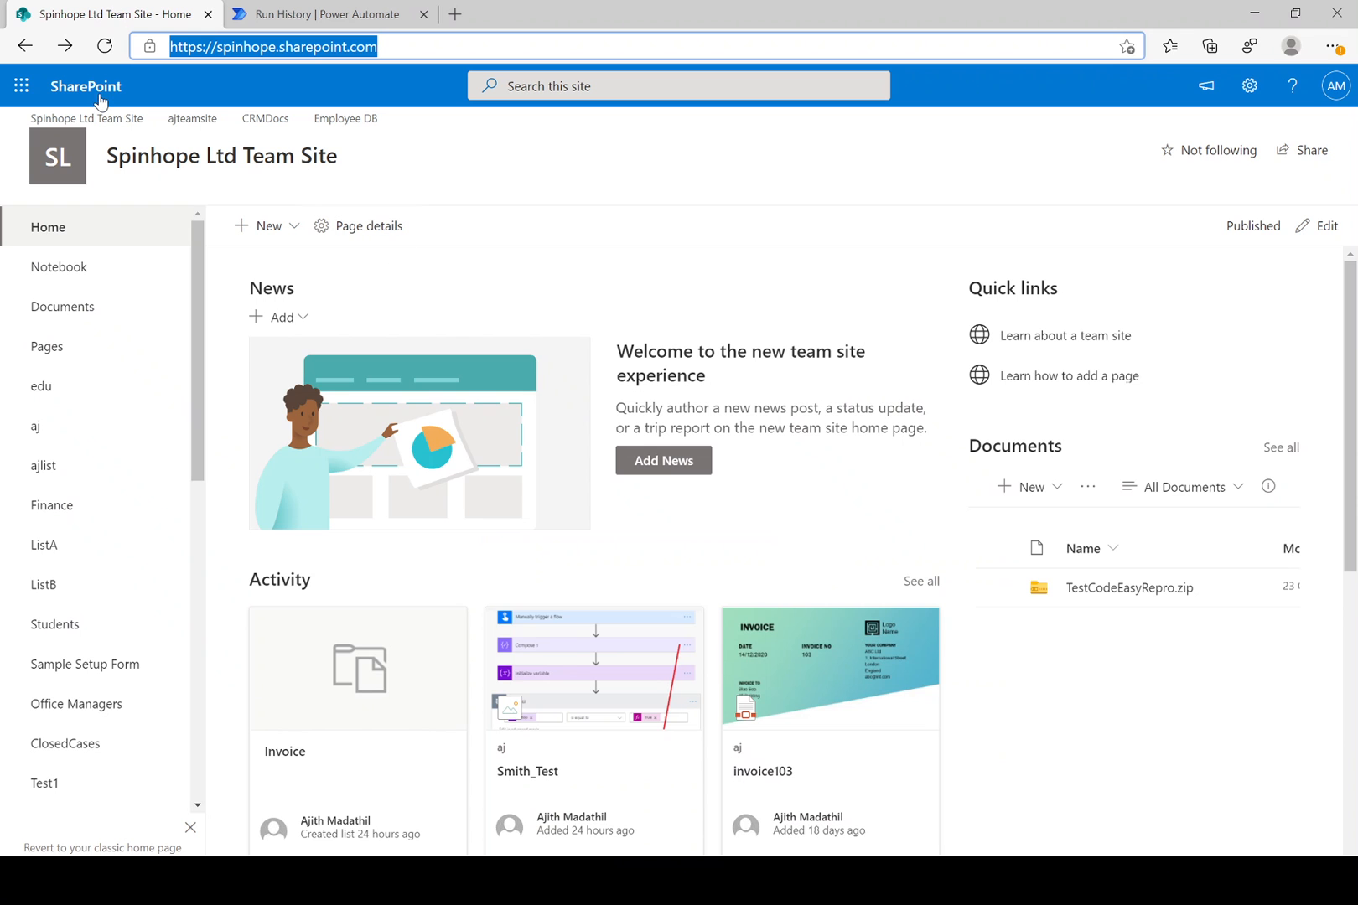
mouse_move(193, 119)
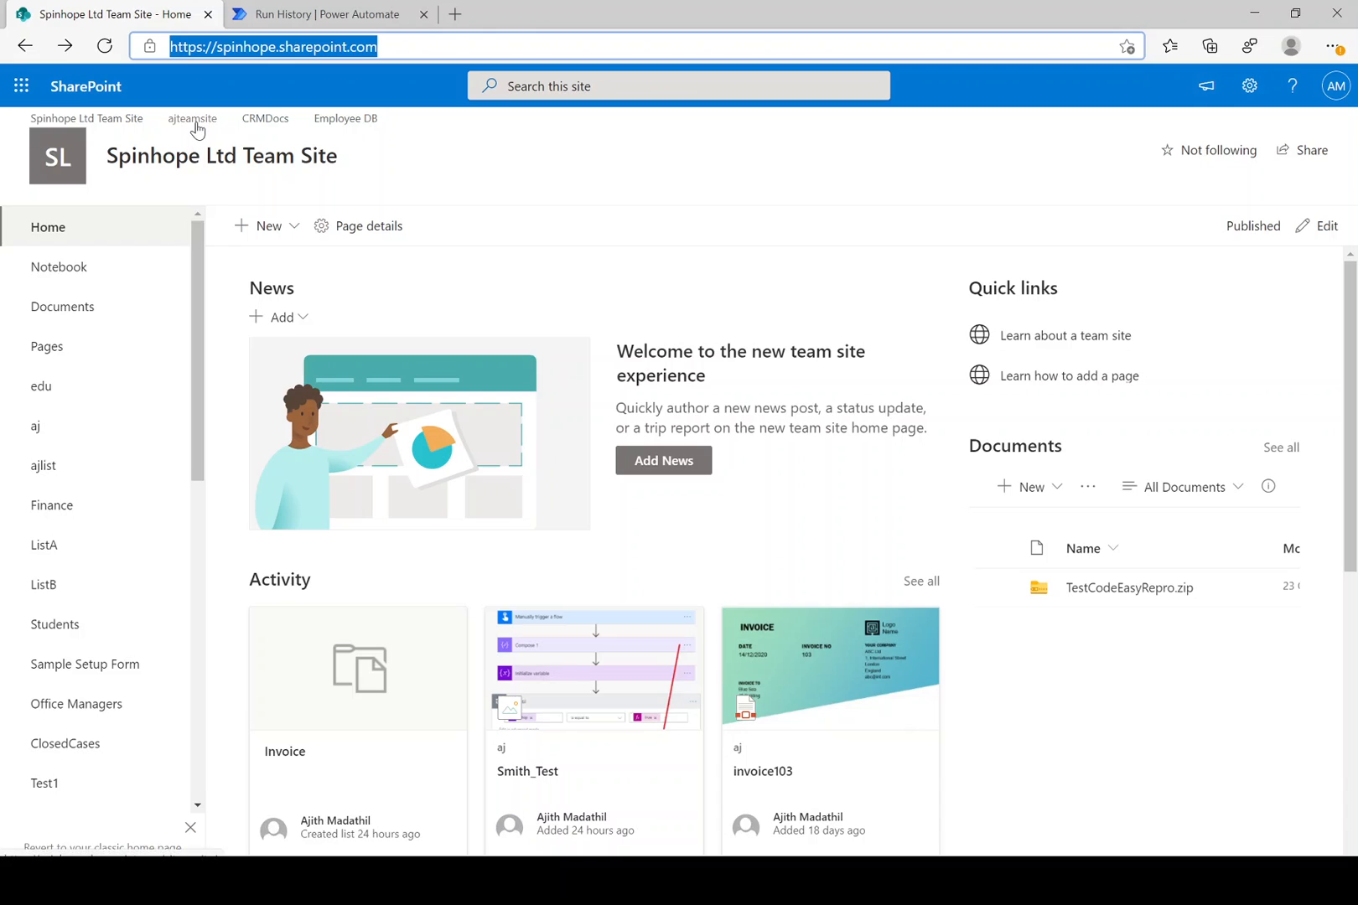
mouse_move(191, 130)
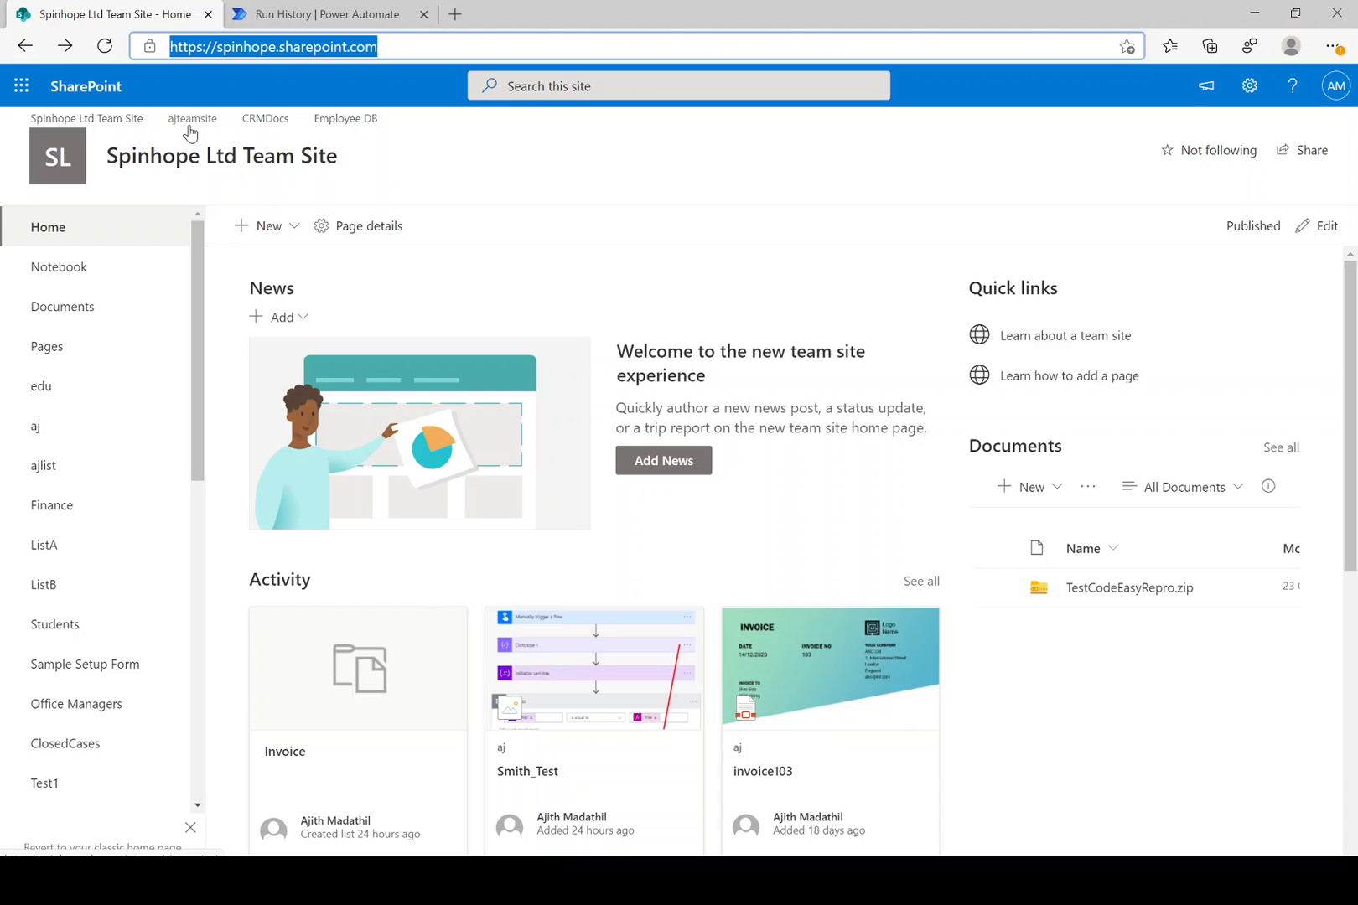
mouse_move(346, 118)
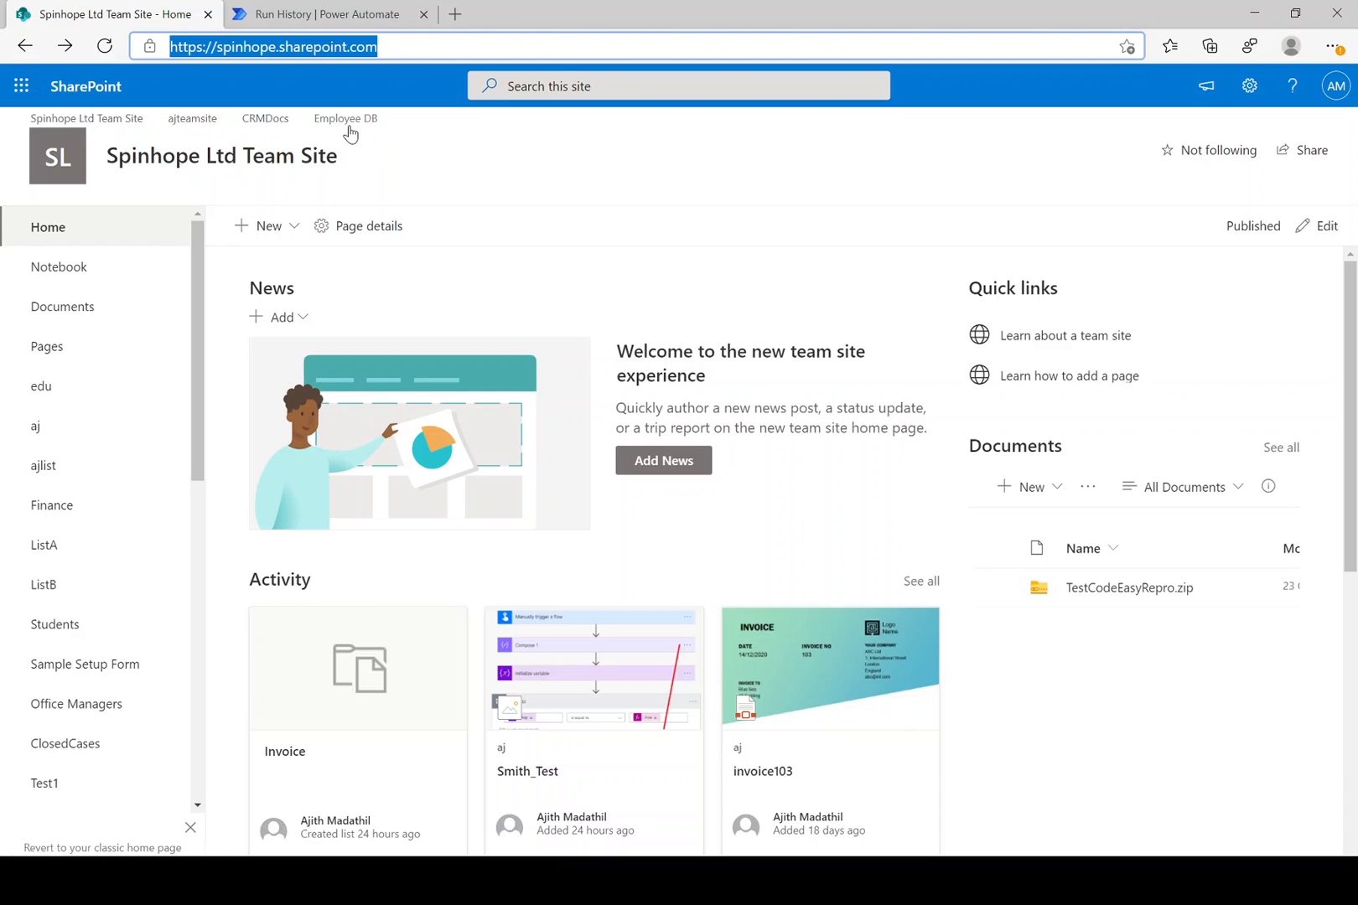
click(320, 14)
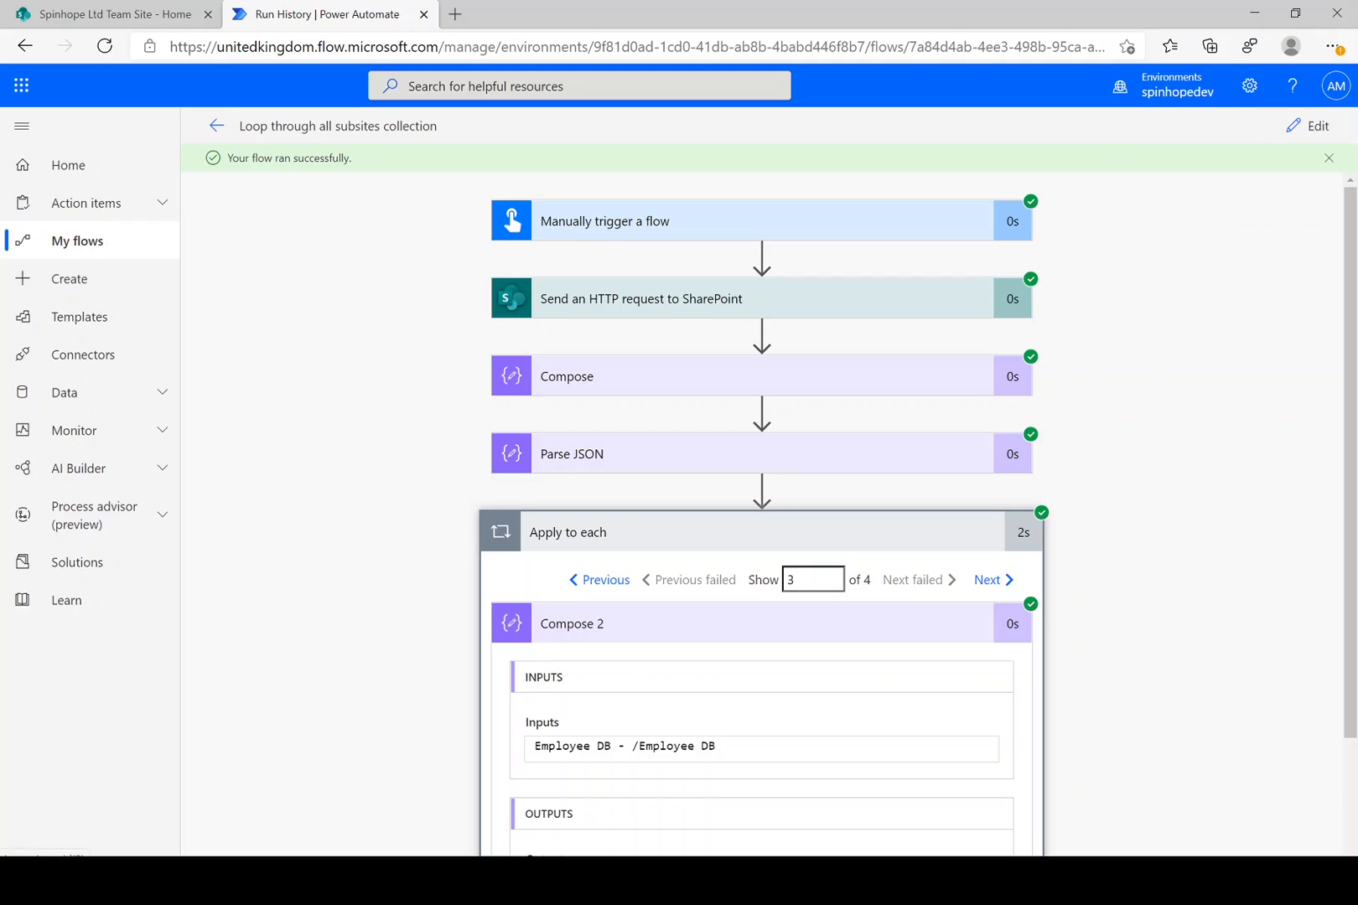
- Return the flow to edit mode and open the SharePoint HTTP request's subsites Uri for editing
click(1317, 126)
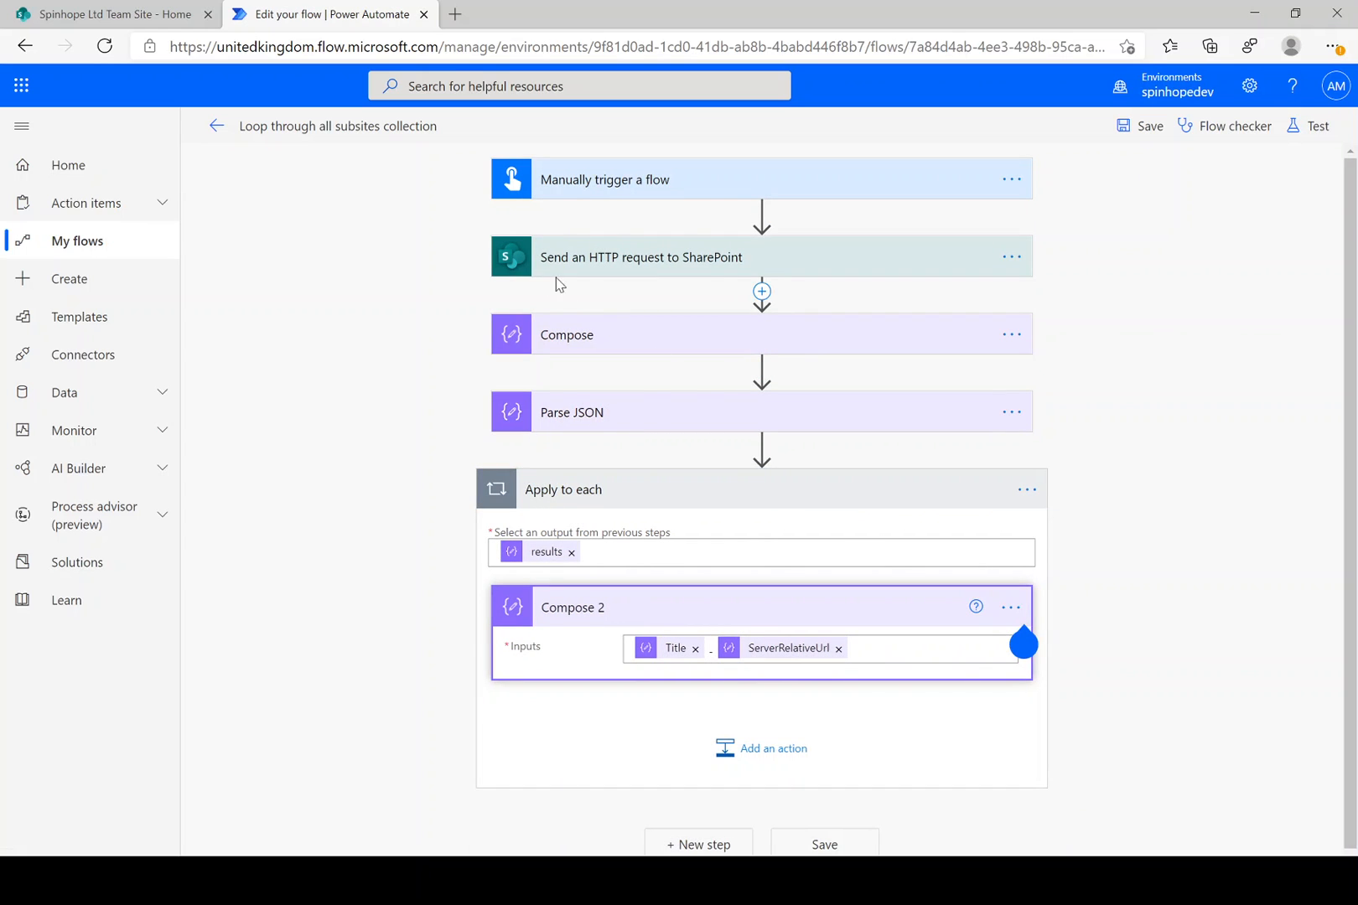
click(641, 257)
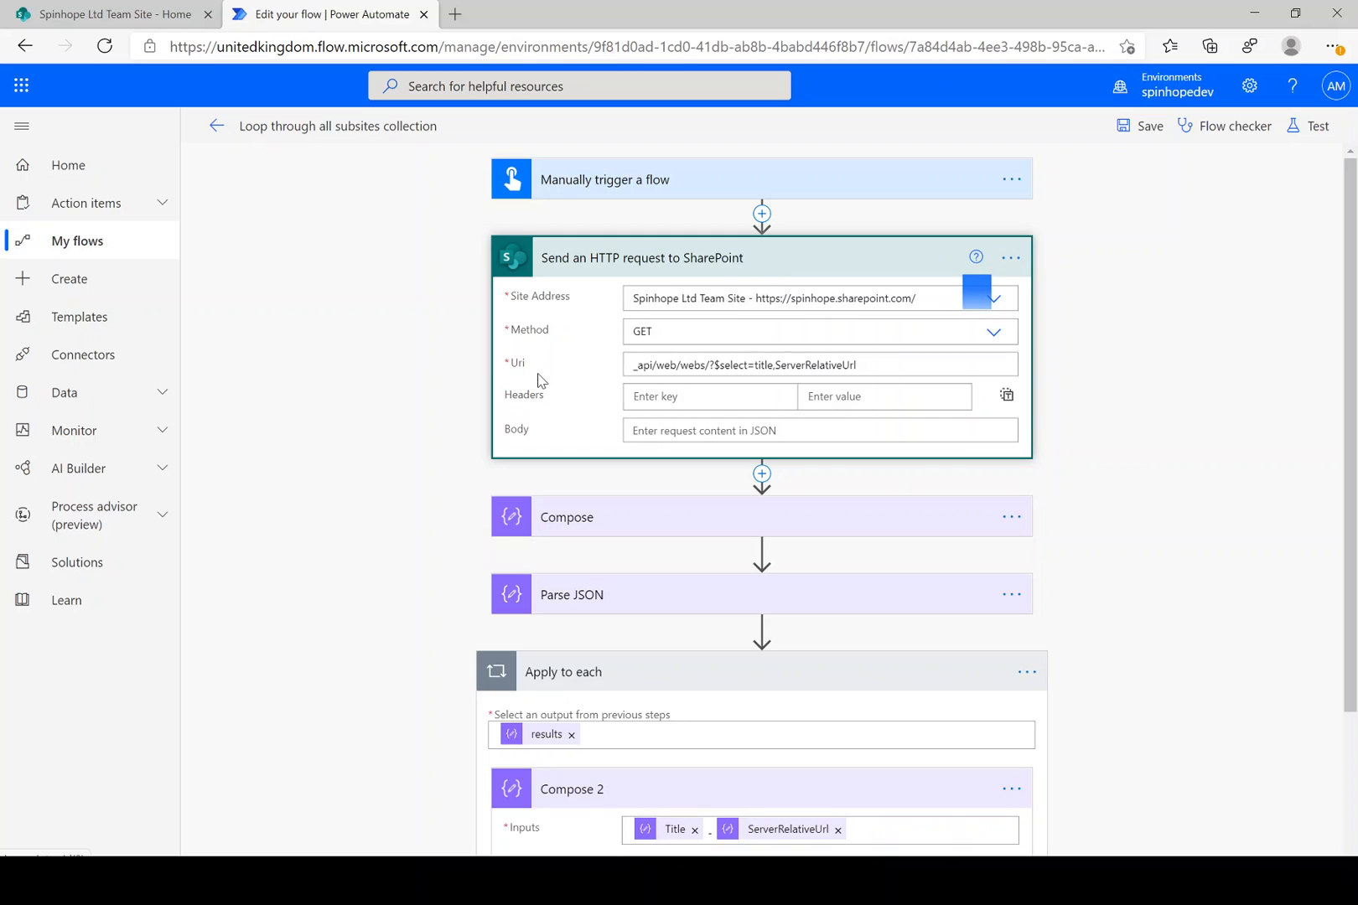
mouse_move(541, 380)
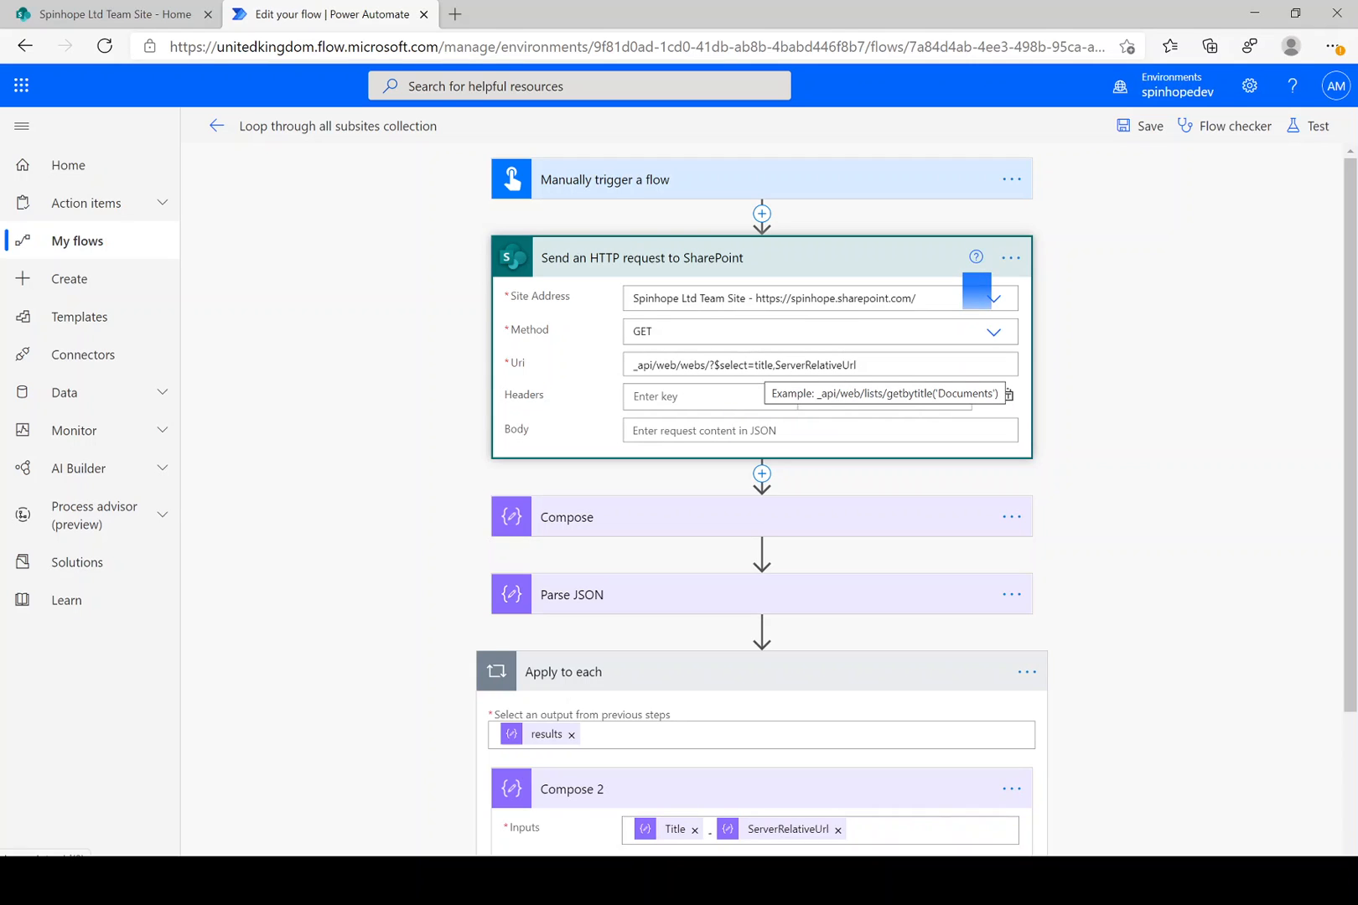
click(819, 364)
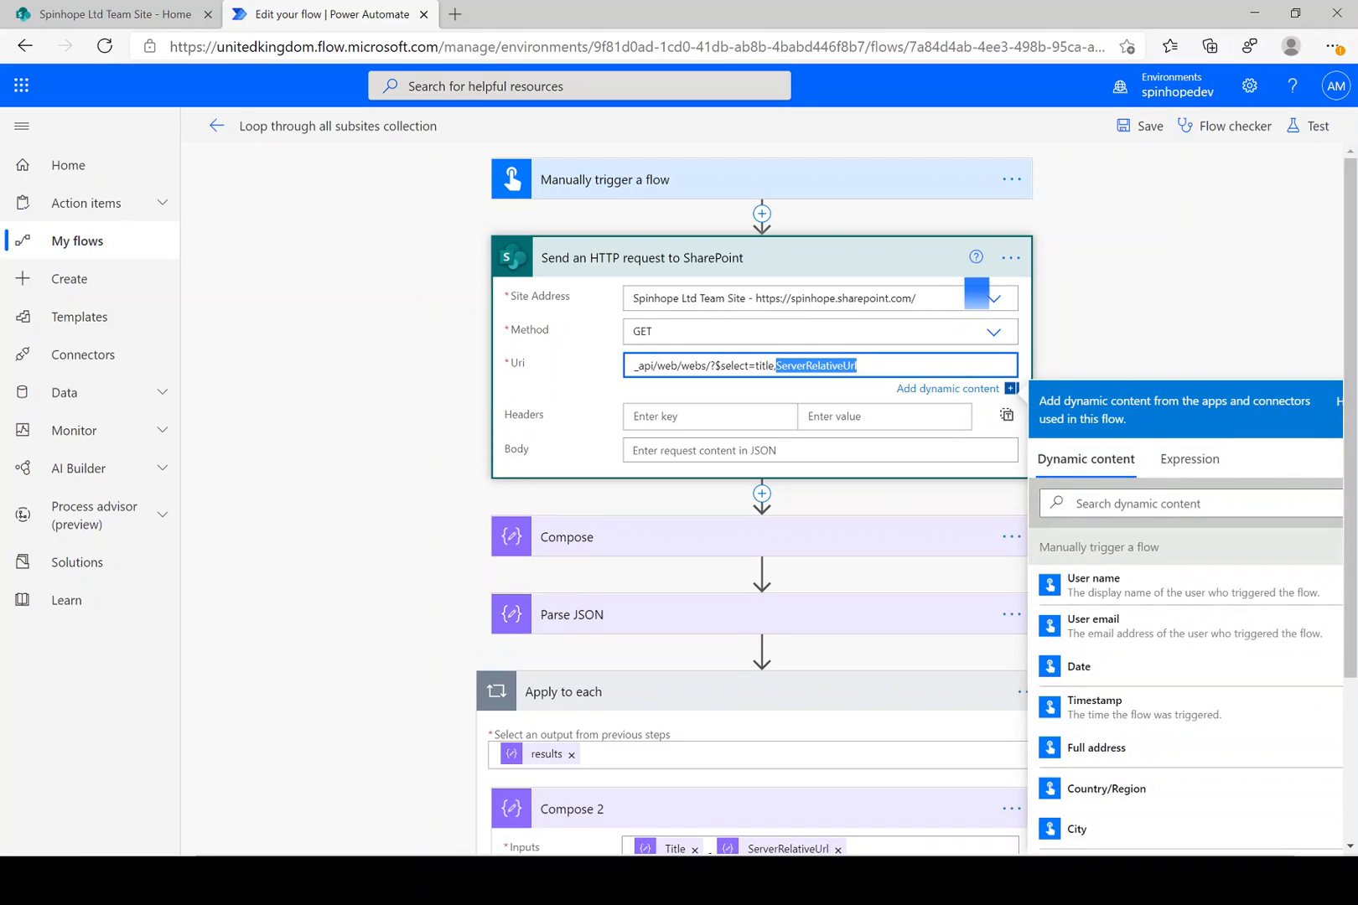